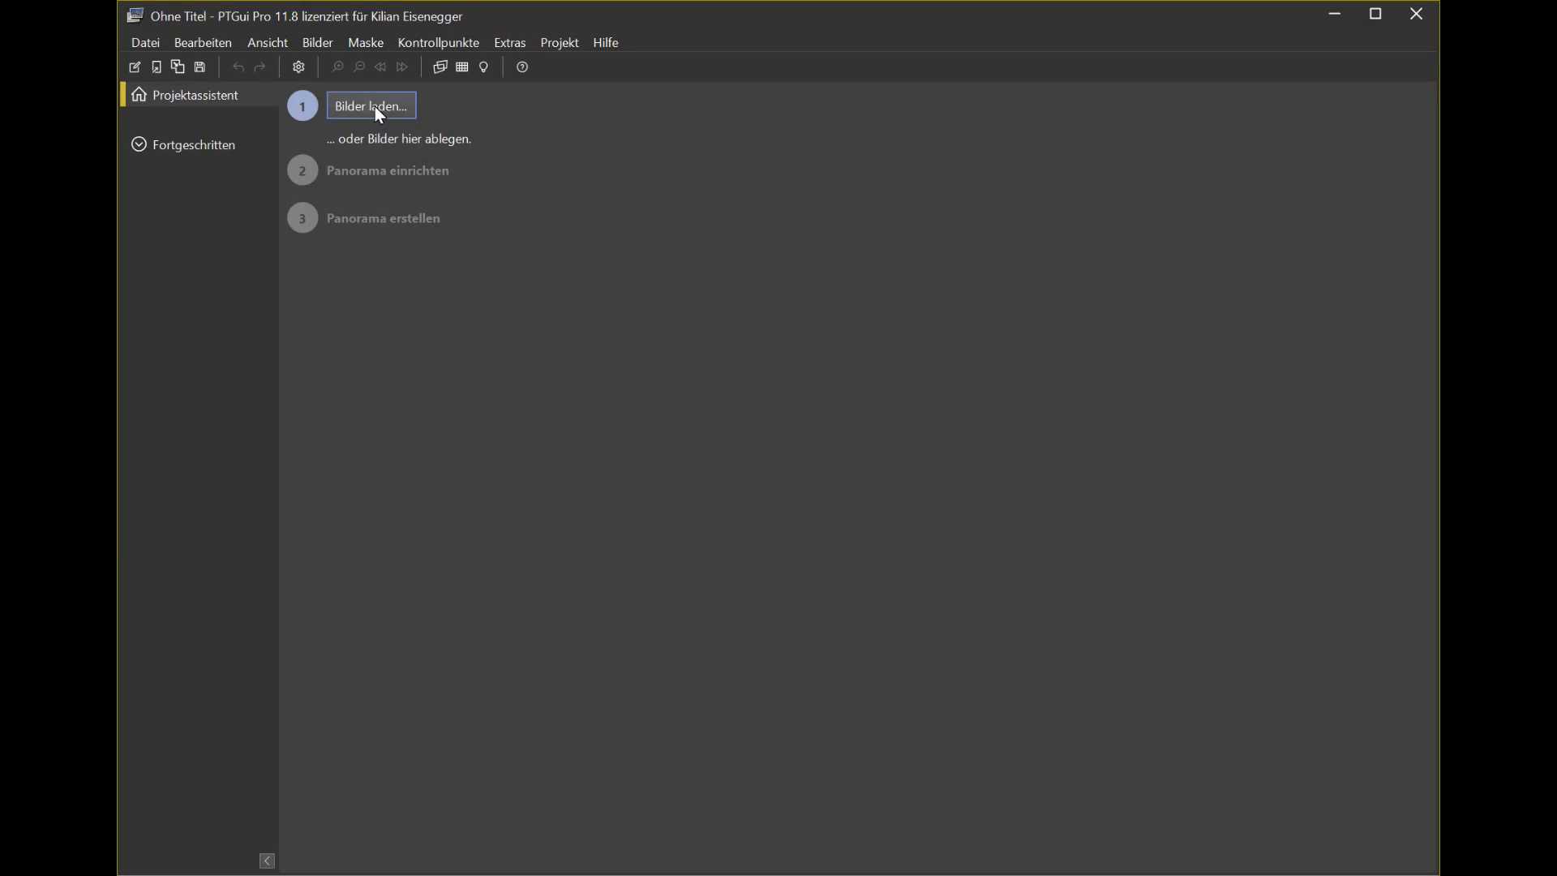
# Step: Load all DJI_00xx.JPG night drone photos from the Biel Dezember folder as source images
pyautogui.click(370, 105)
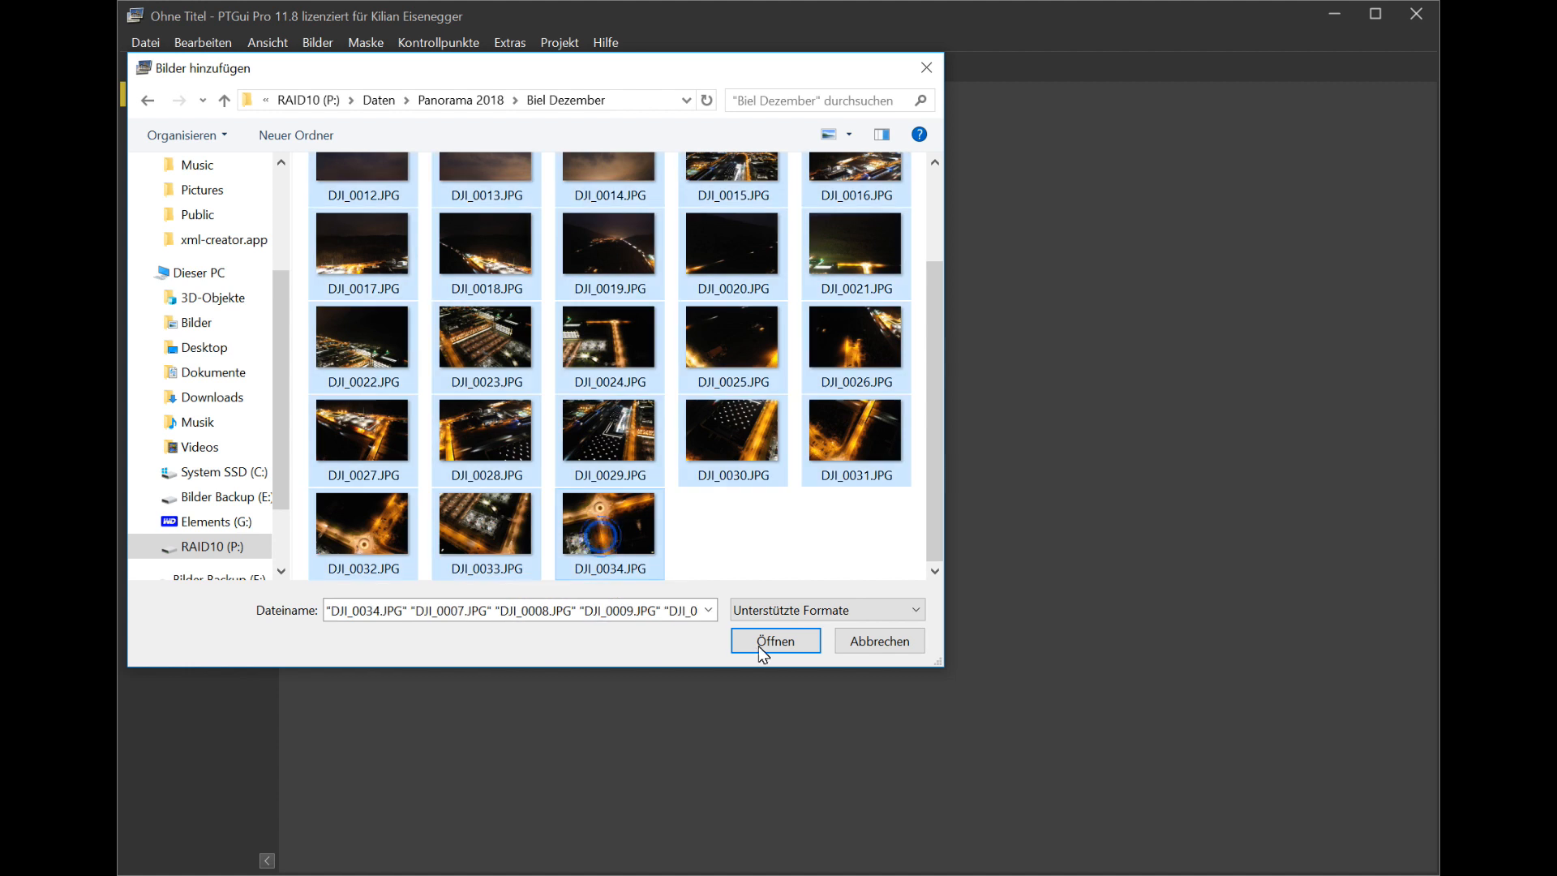
pyautogui.click(775, 641)
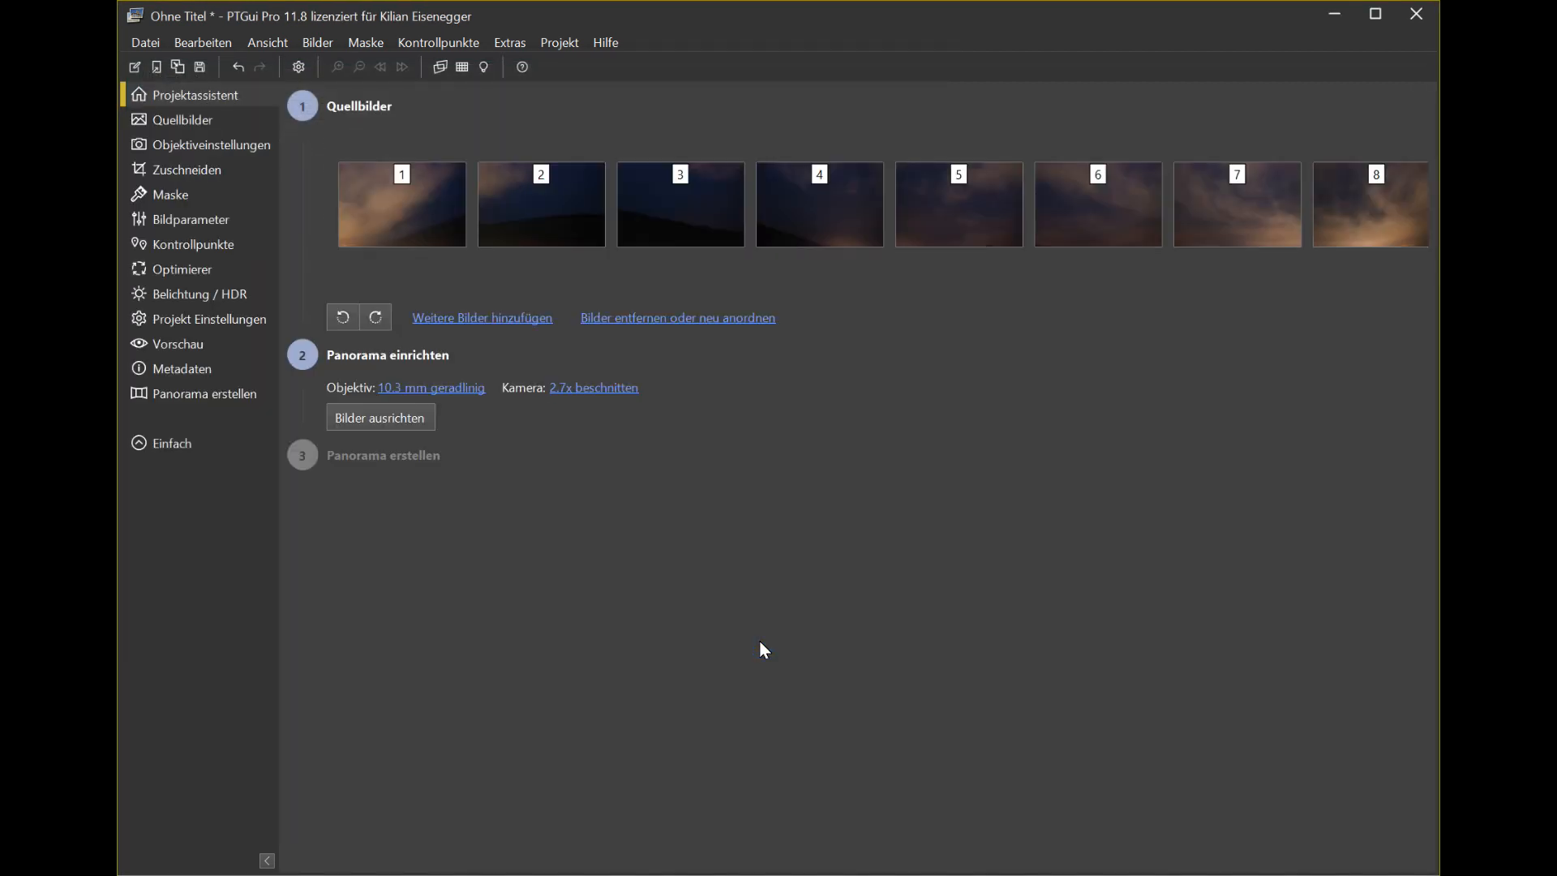
# Step: Import the Papywizard 'HAS 28mm 8x4 gimbal=drone grid=spherical.xml' positions and align the photos
pyautogui.click(144, 43)
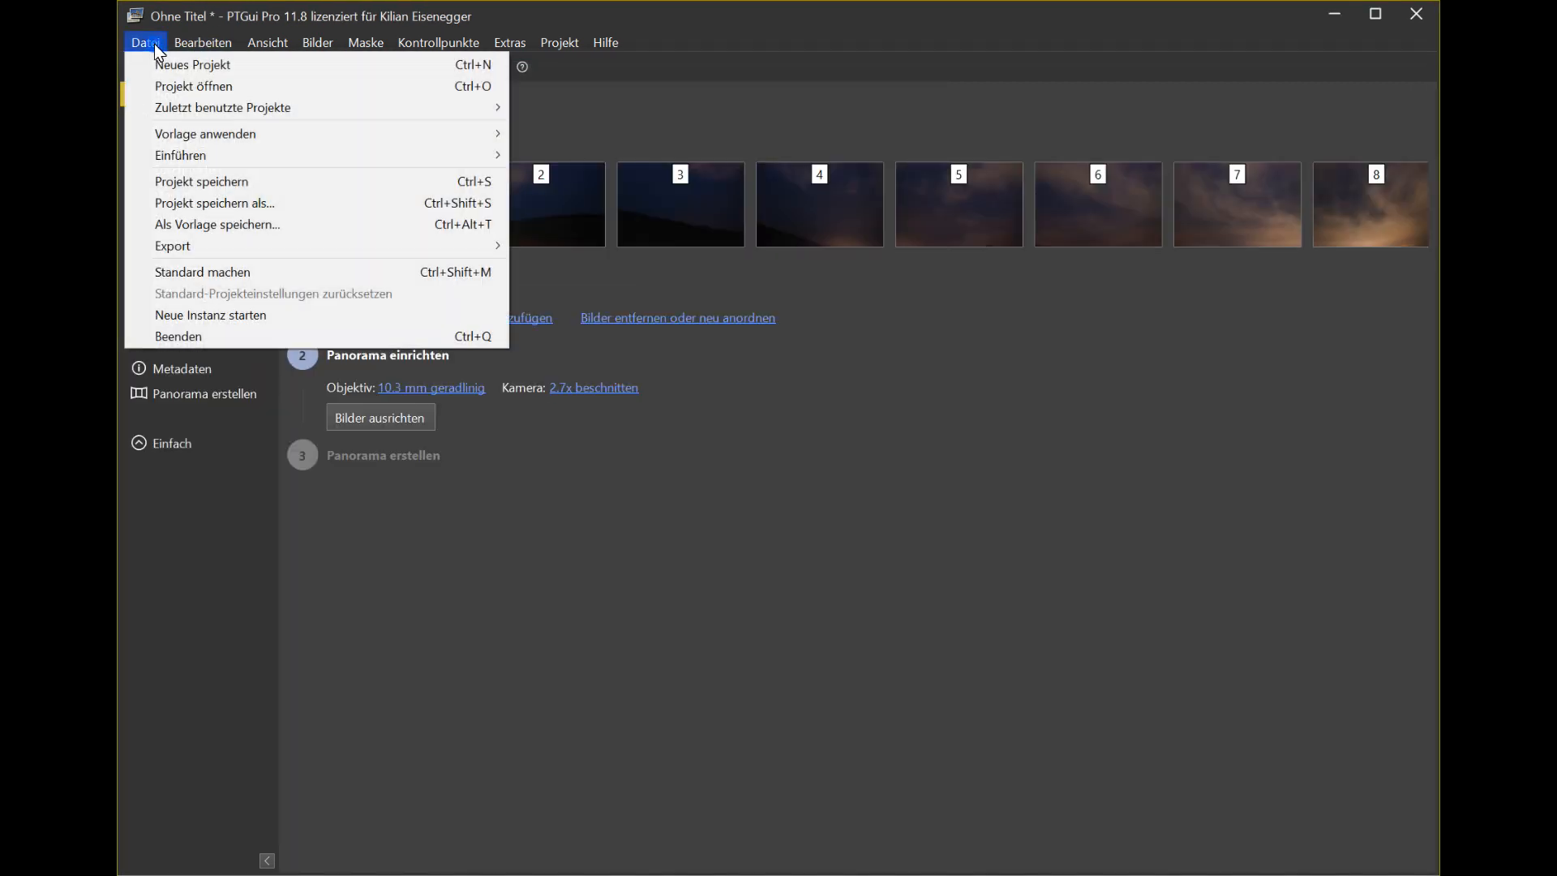
pyautogui.moveTo(180, 156)
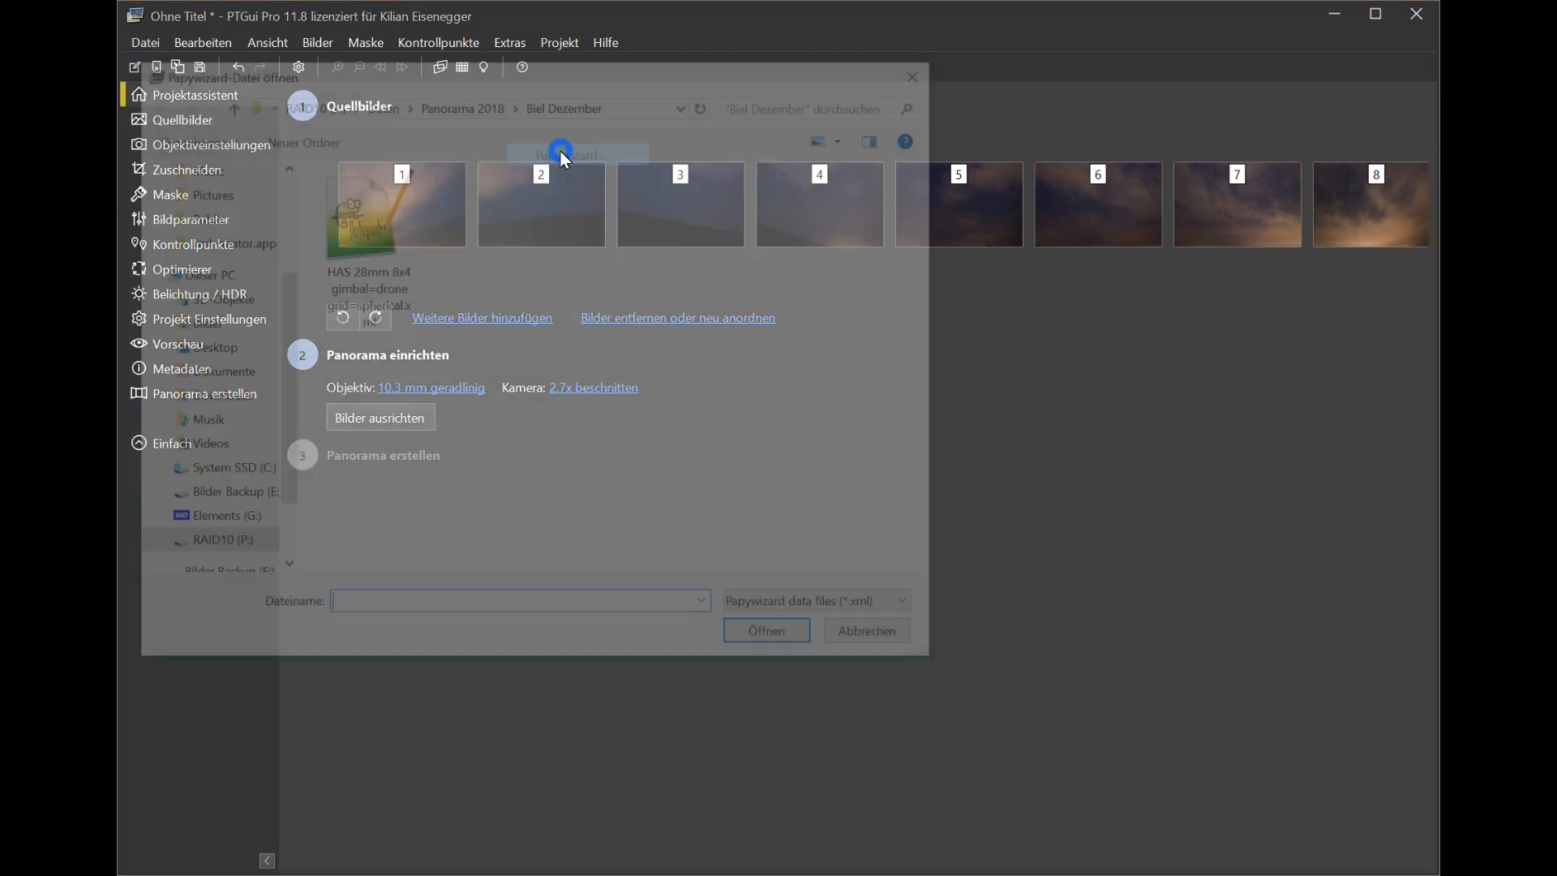
pyautogui.click(361, 209)
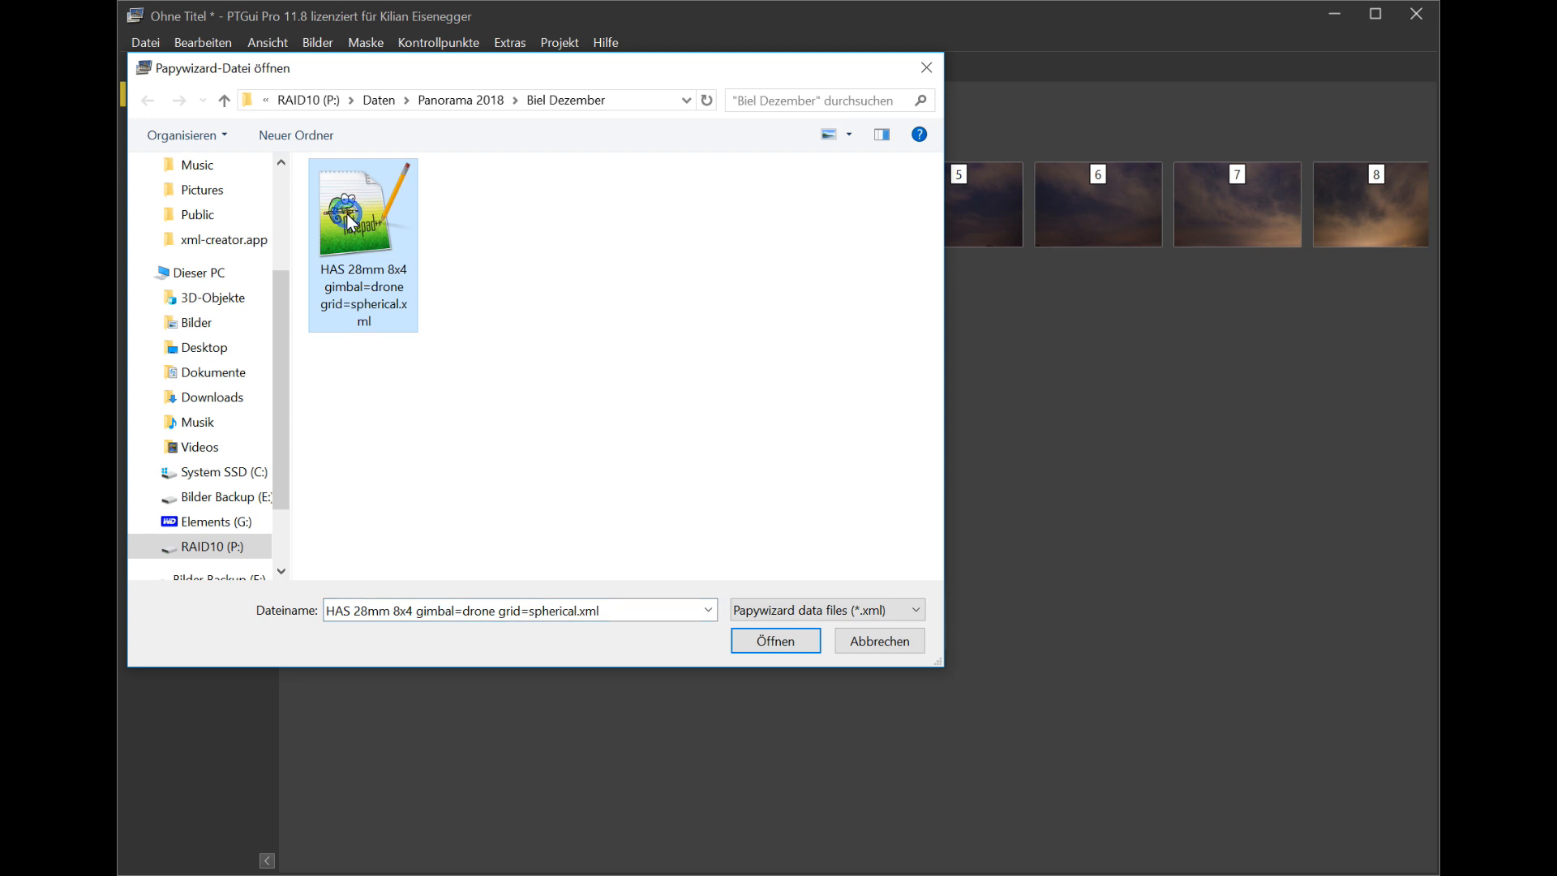
pyautogui.click(774, 639)
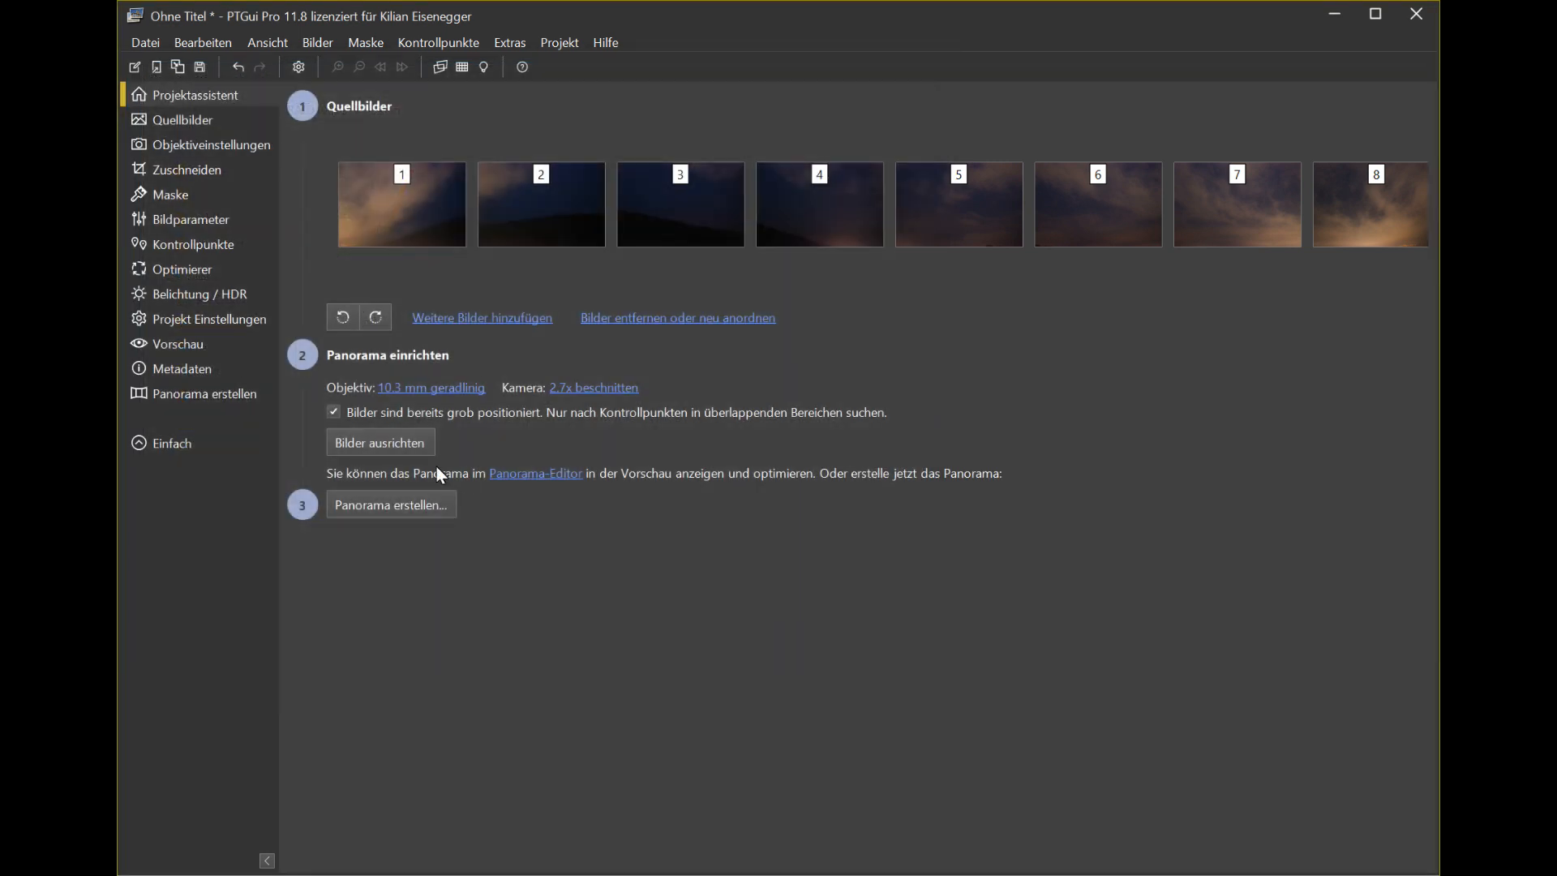
pyautogui.moveTo(380, 441)
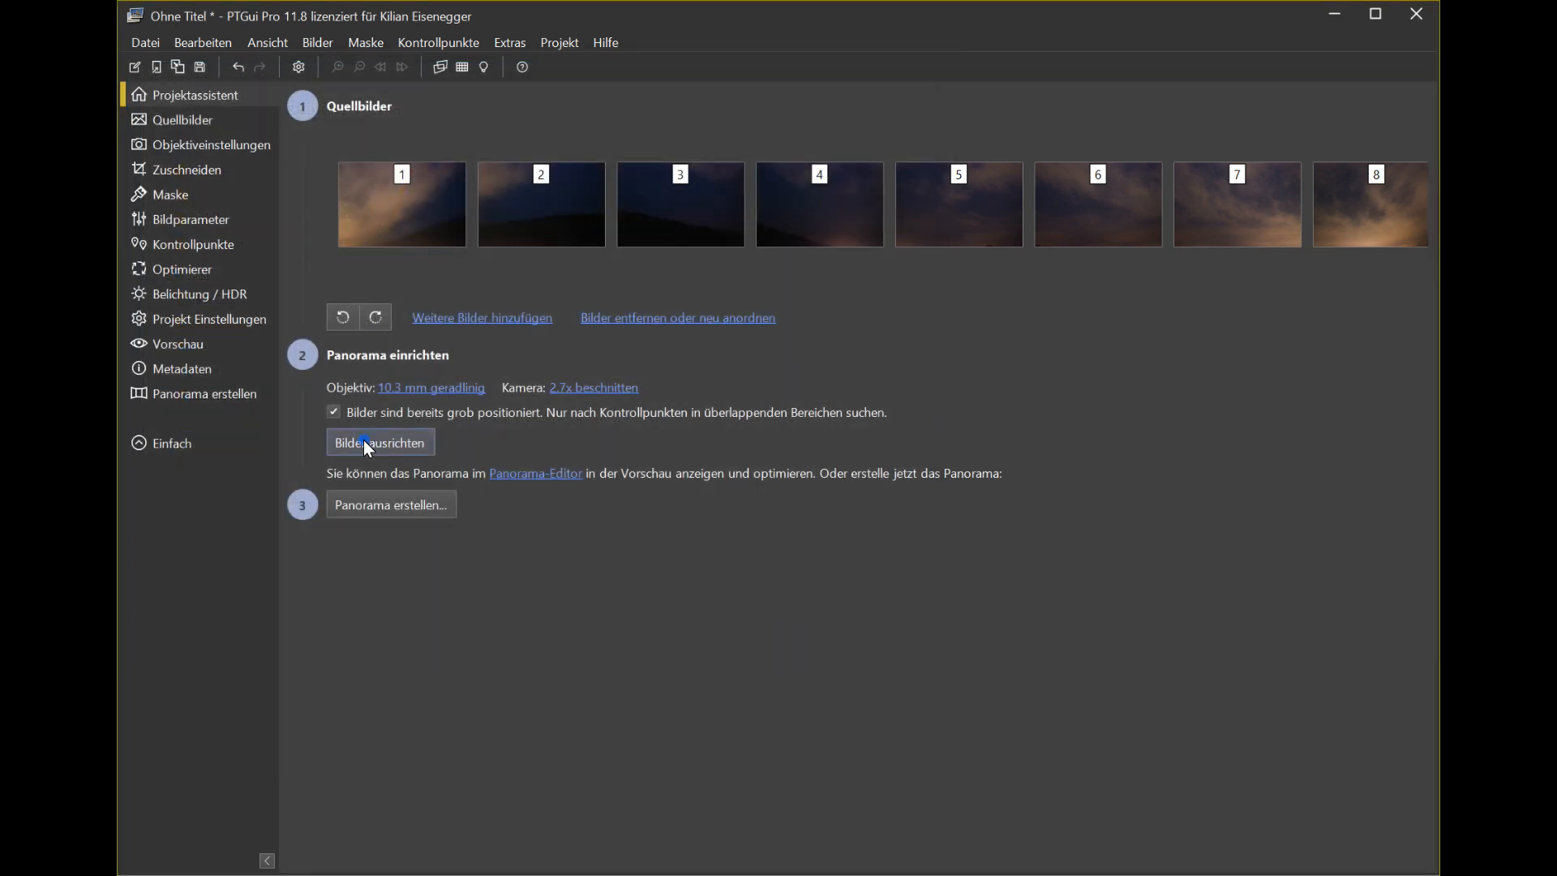
pyautogui.click(379, 442)
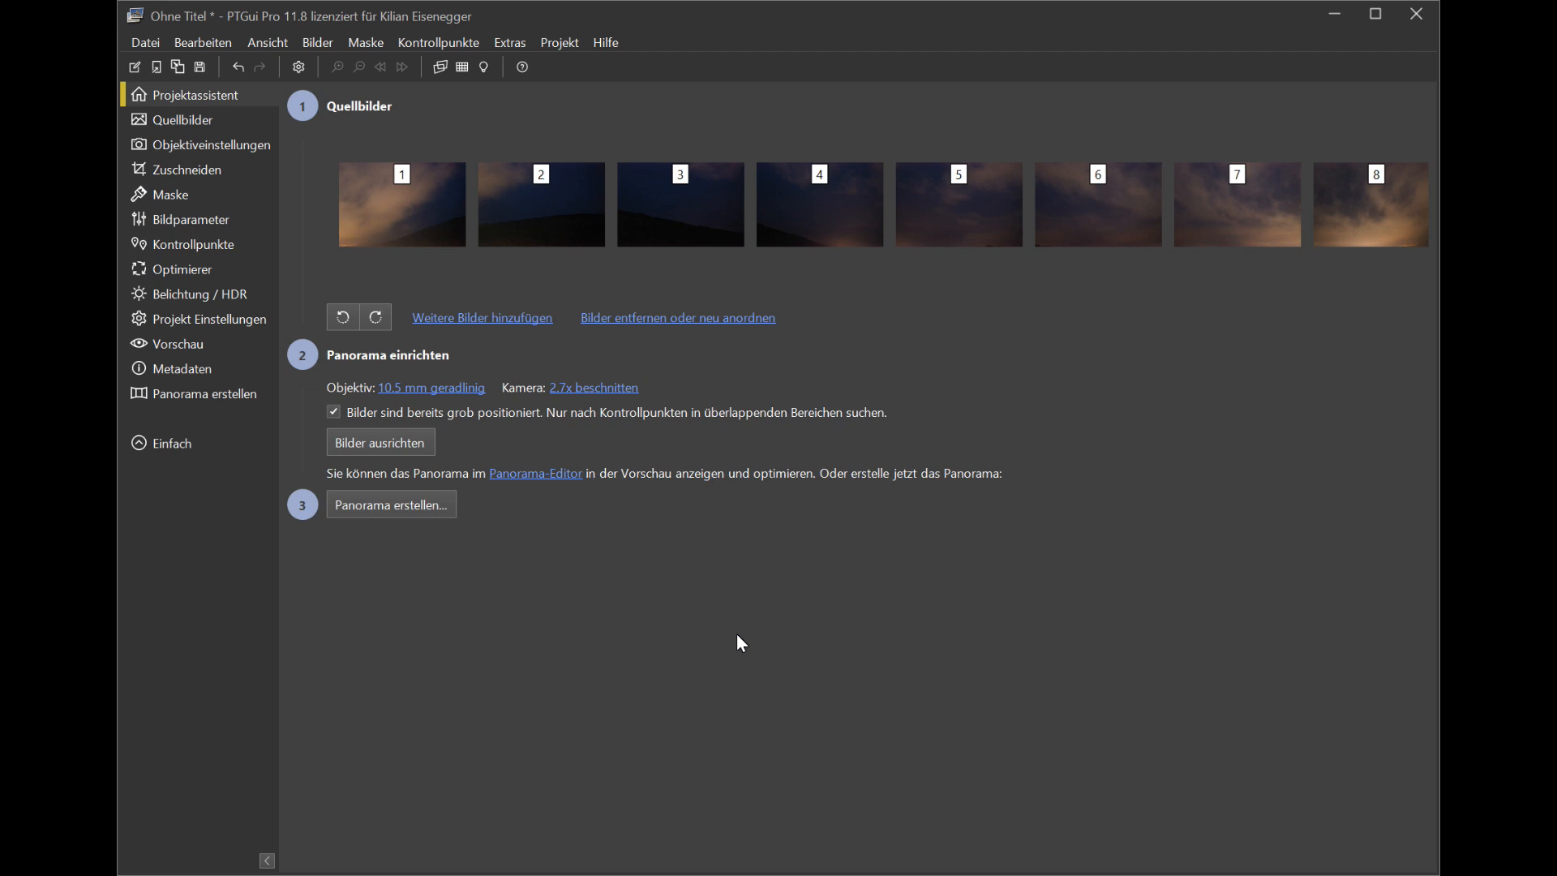
# Step: Run 'Jetzt optimieren!' in the Belichtung / HDR settings of the panorama editor
pyautogui.click(535, 472)
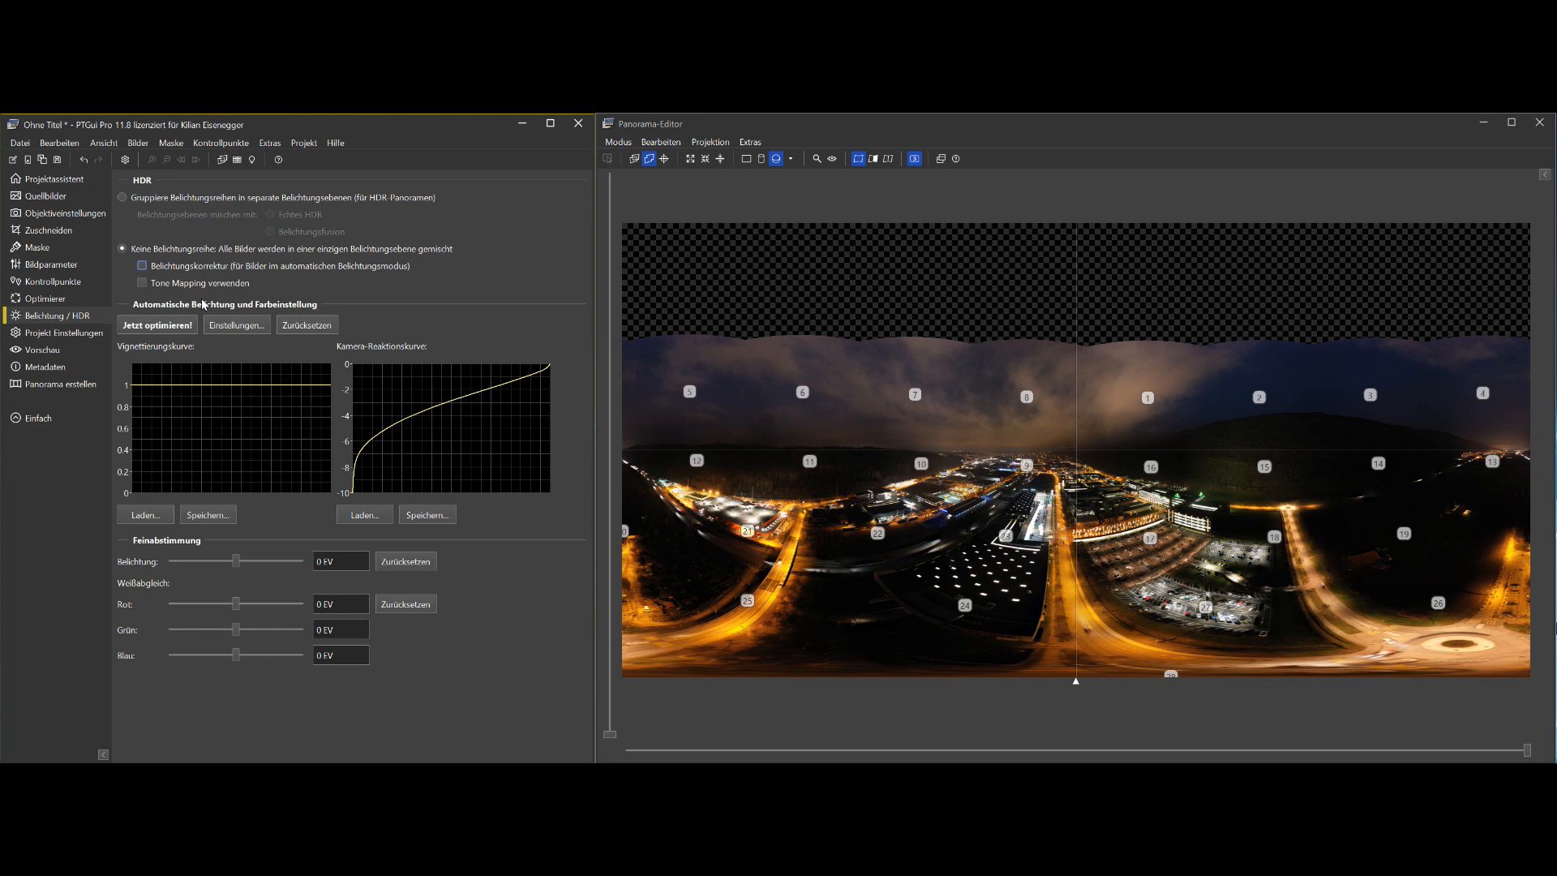
pyautogui.click(141, 266)
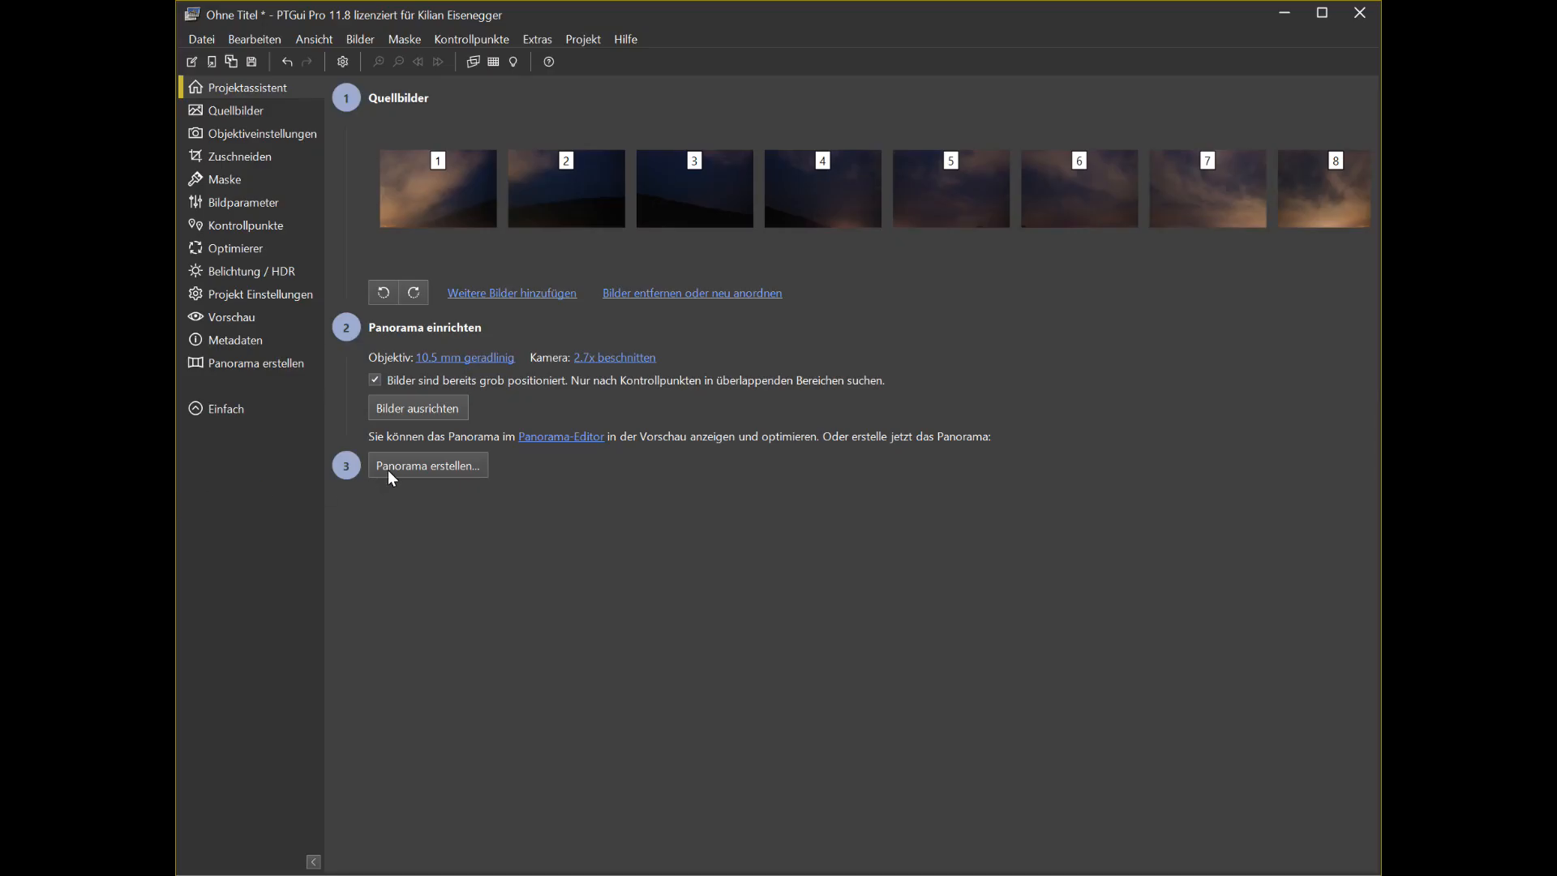
# Step: Render the panorama as a 27336 × 13668 JPEG at 100% optimal size
pyautogui.click(426, 465)
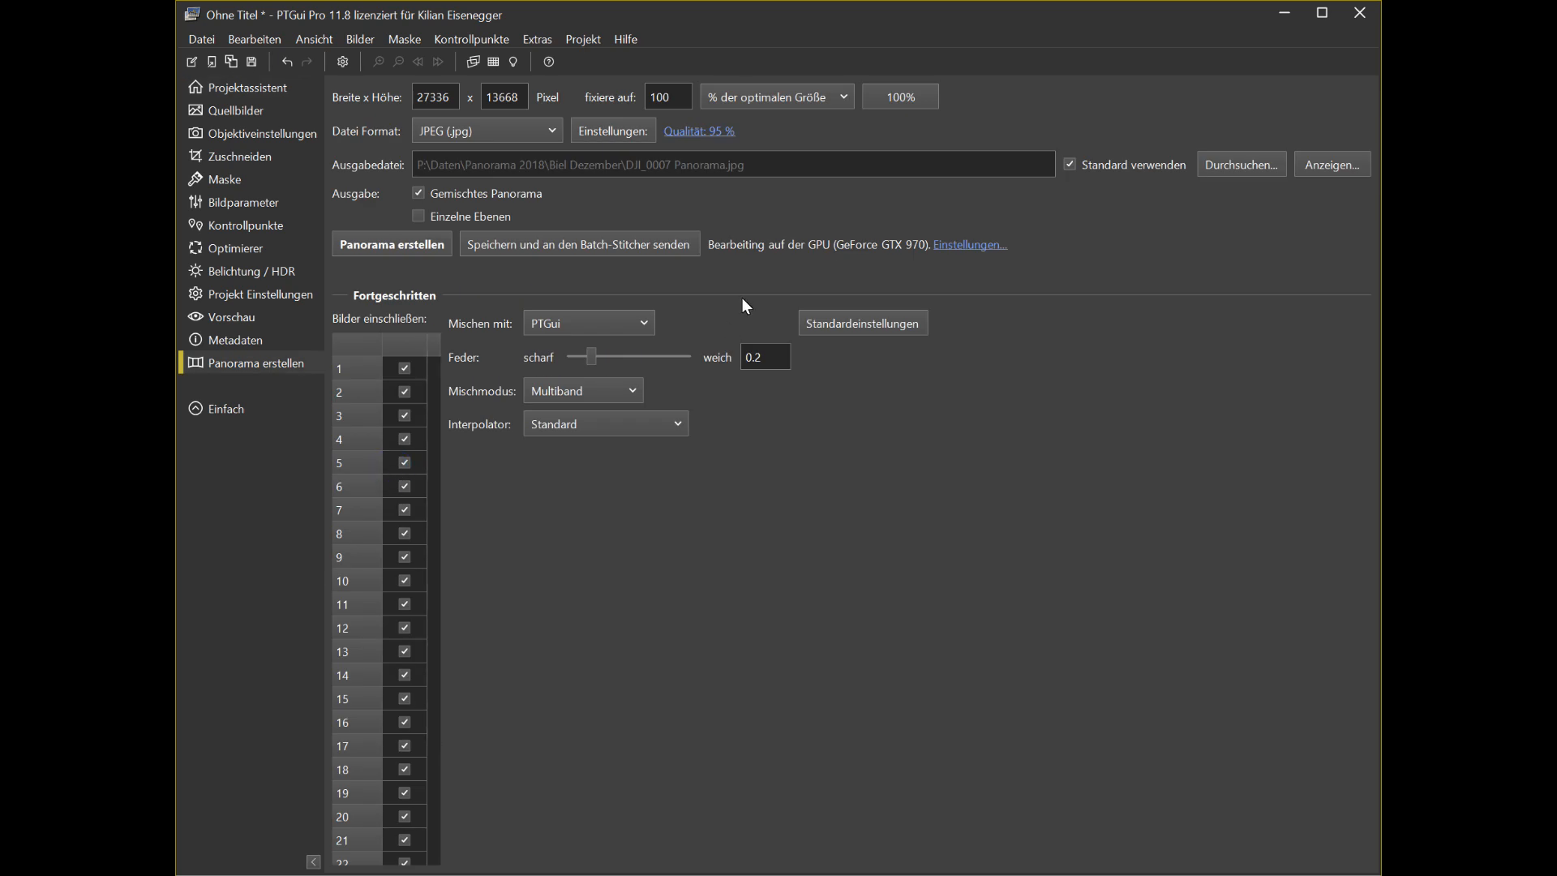
pyautogui.moveTo(426, 251)
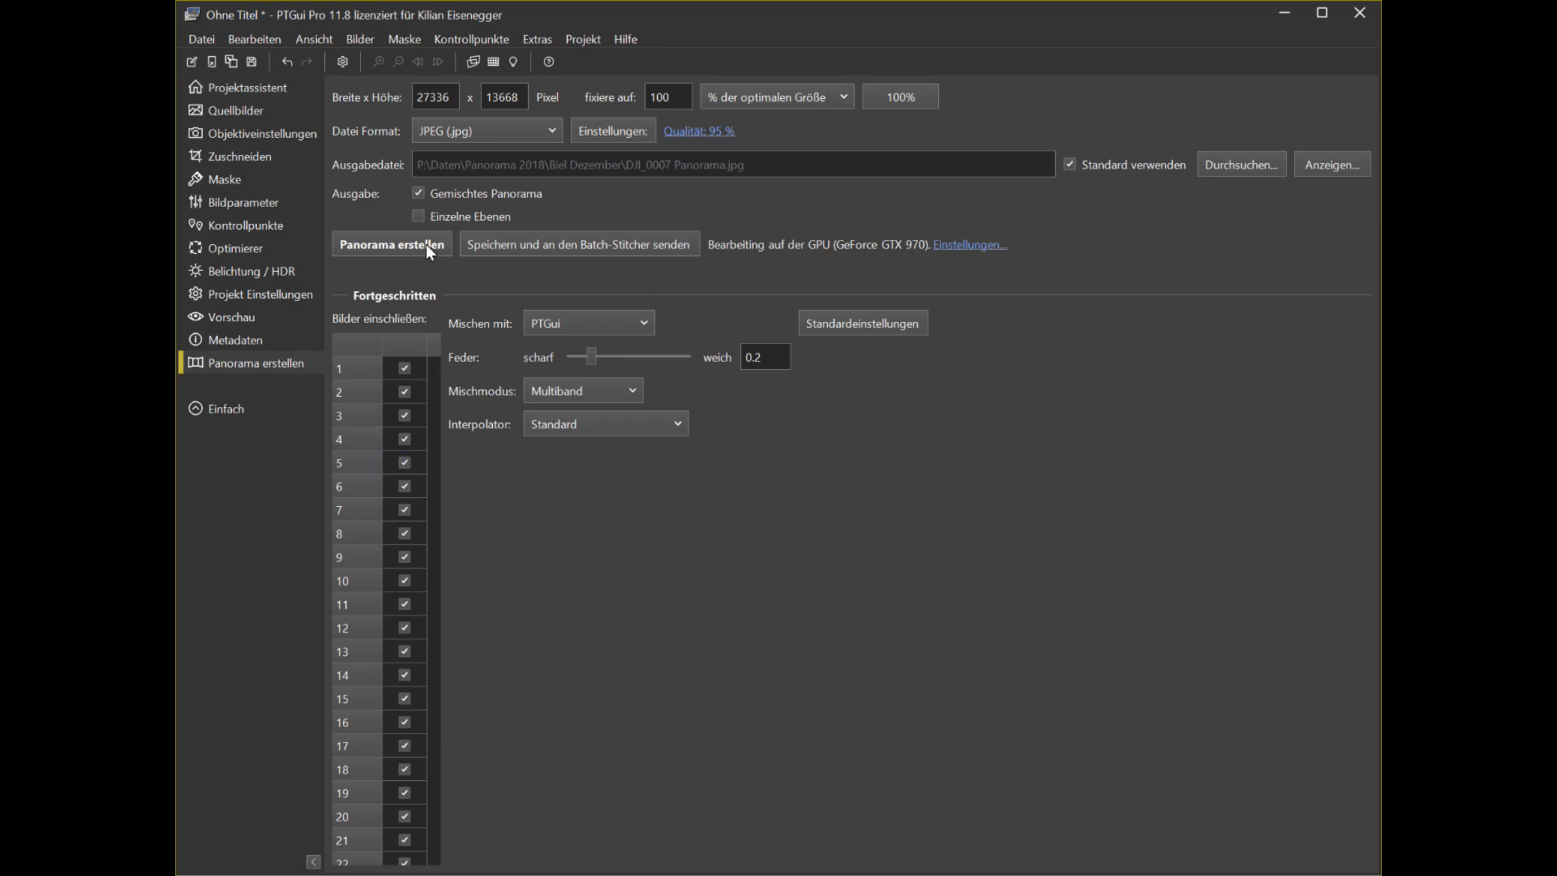
pyautogui.click(390, 244)
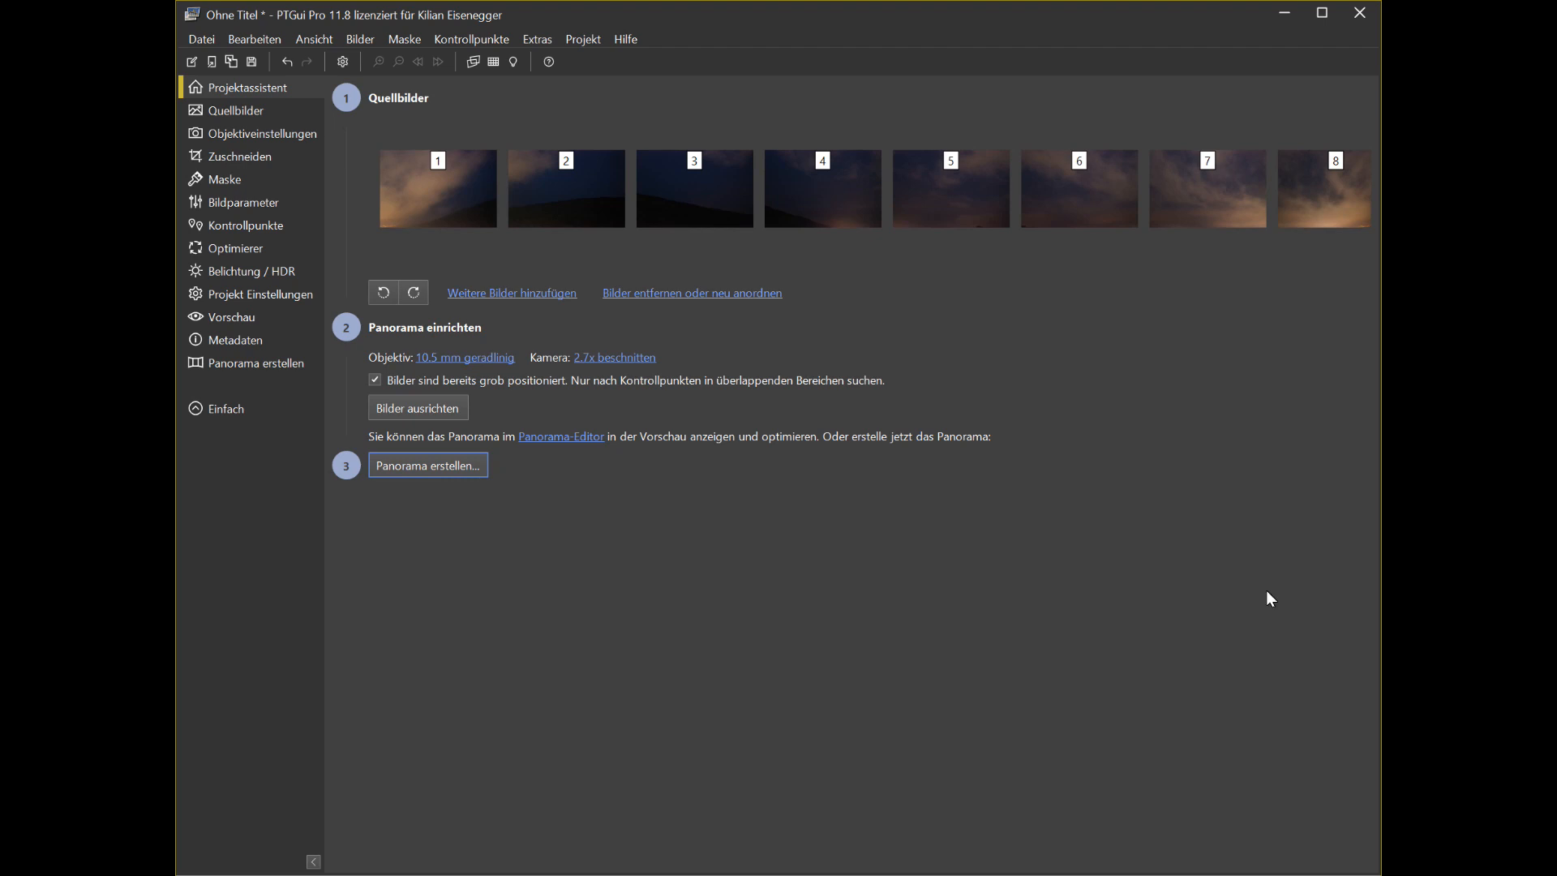
# Step: Add PTGui Panorama.jpg as the source in the cube face conversion tool
pyautogui.click(537, 39)
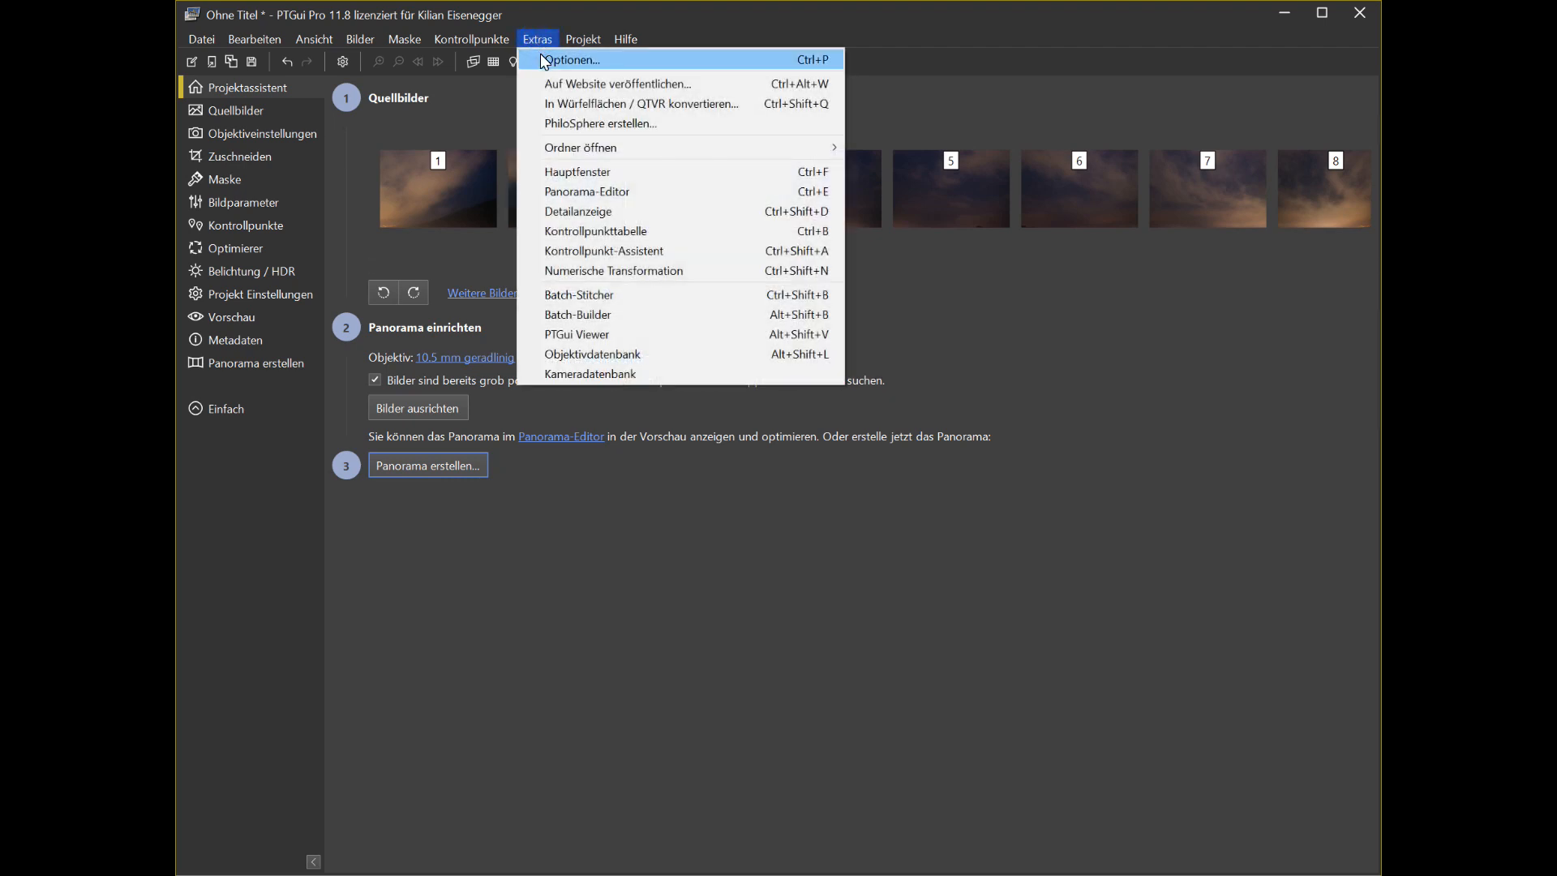
pyautogui.click(642, 104)
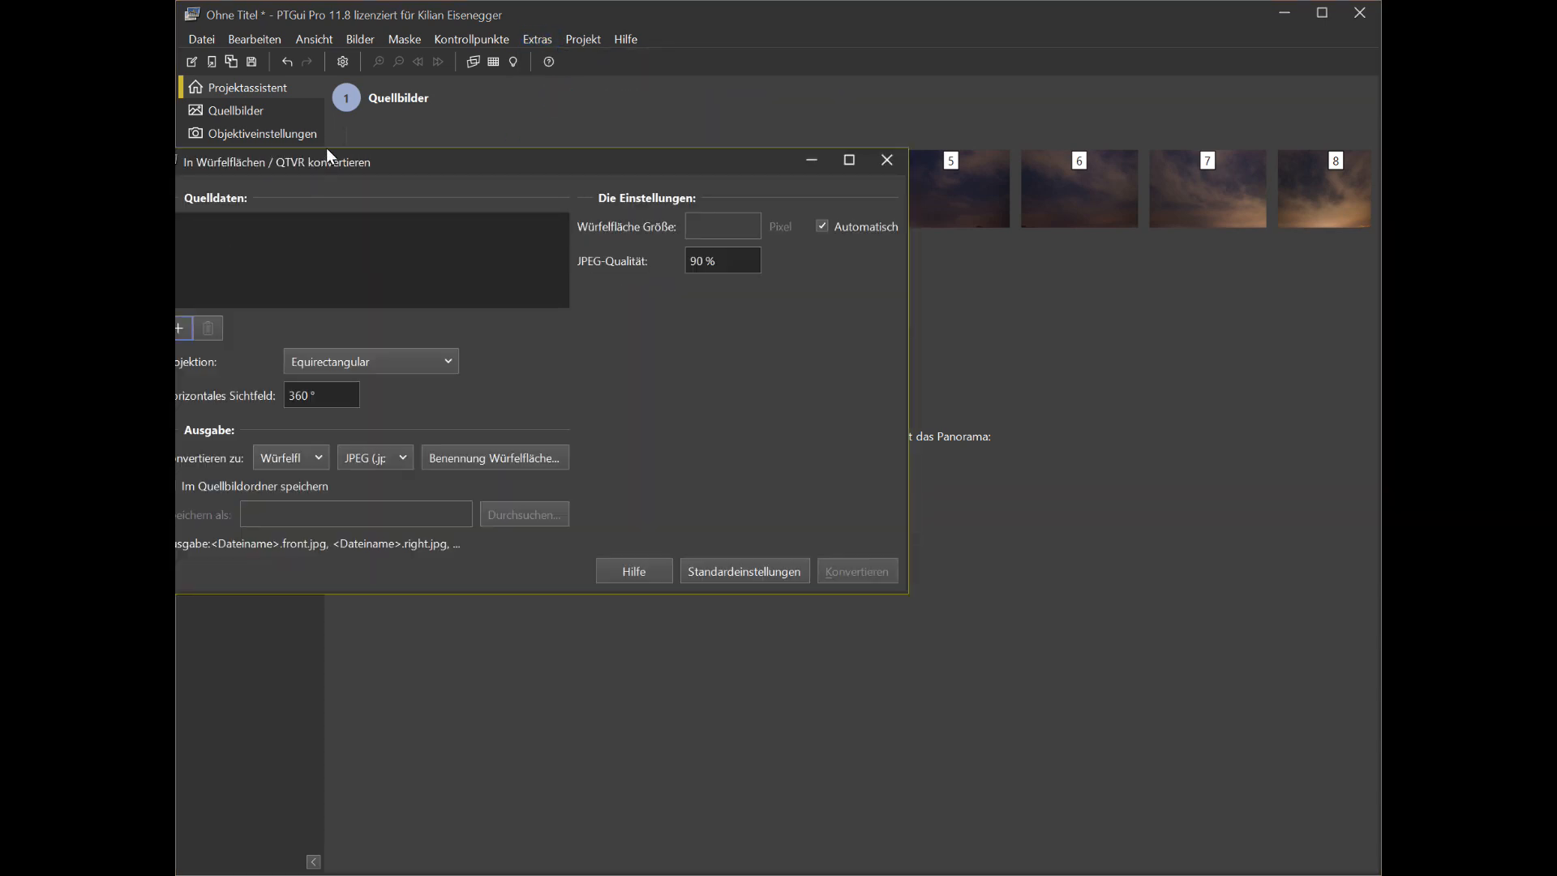
pyautogui.click(178, 328)
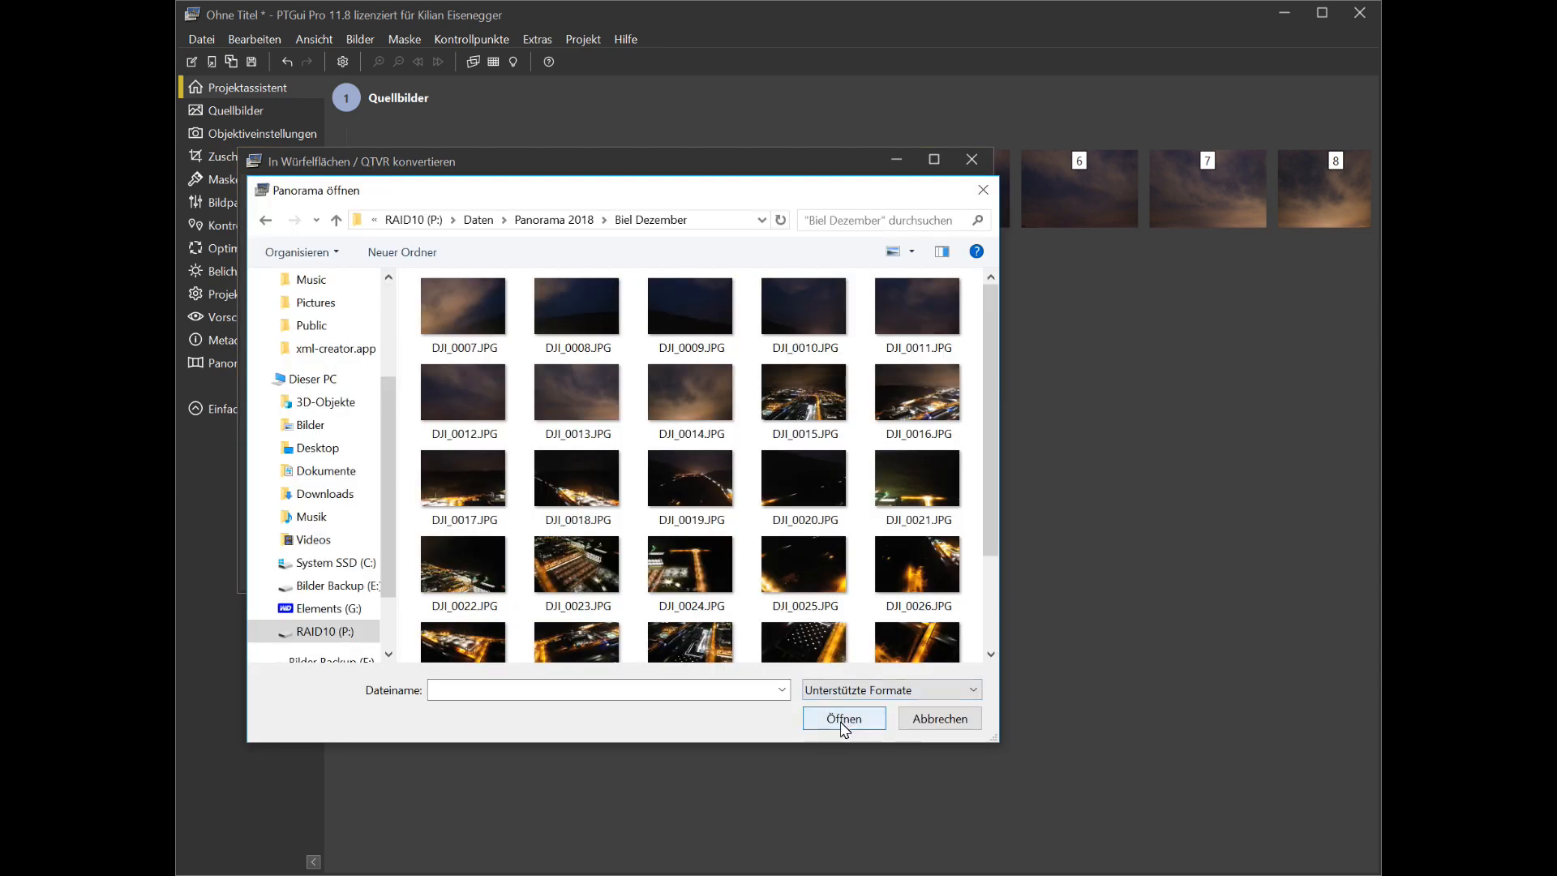
pyautogui.click(916, 597)
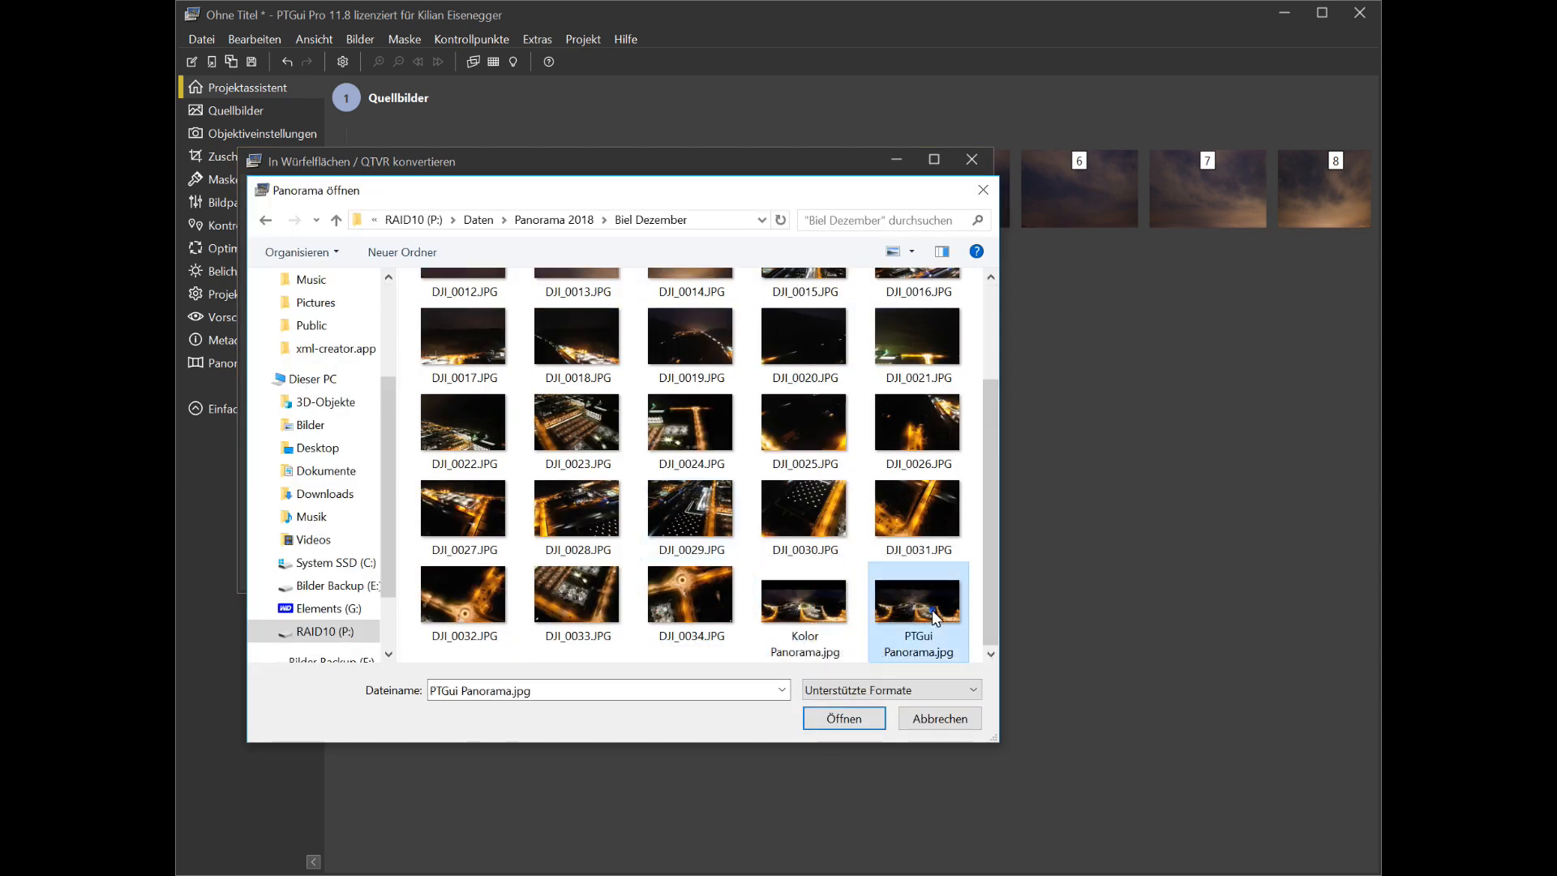
pyautogui.click(843, 718)
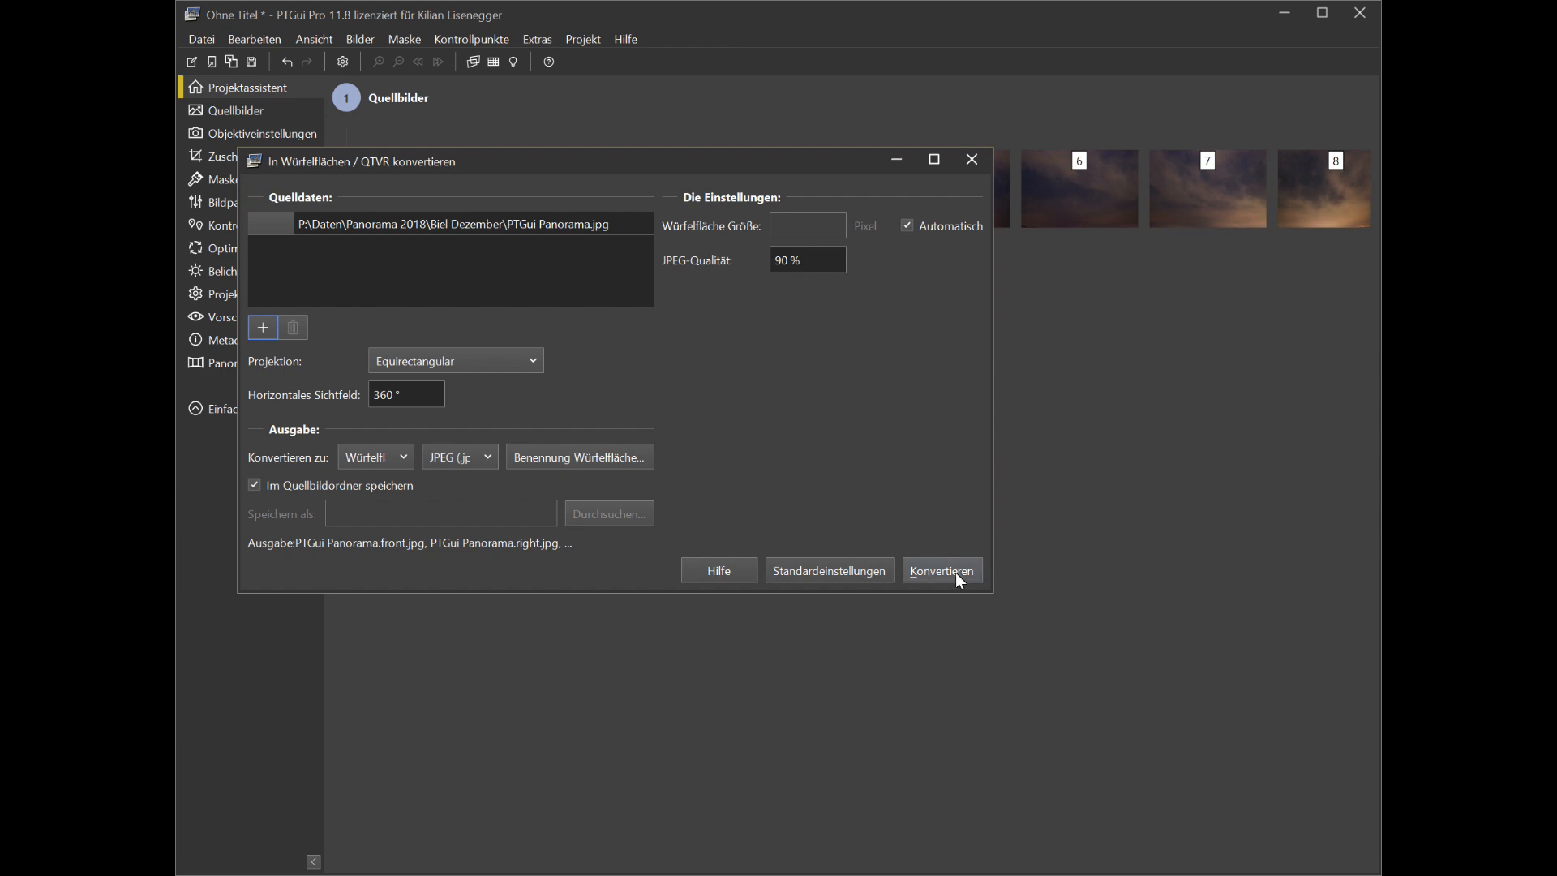
# Step: Convert the stitched panorama into cube face images beside the source file
pyautogui.click(941, 569)
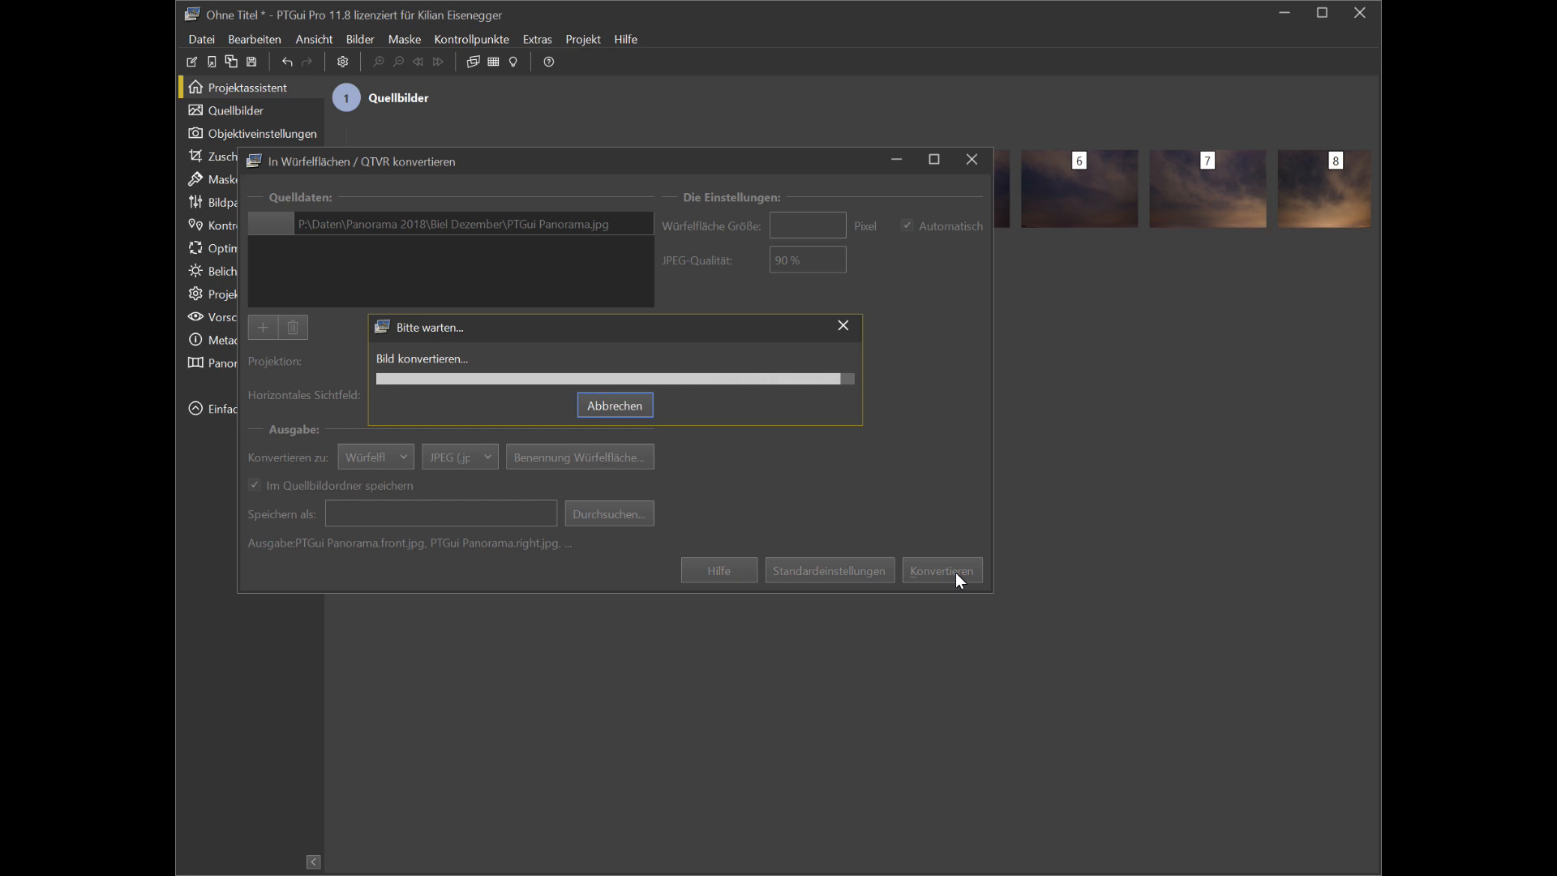
pyautogui.click(939, 569)
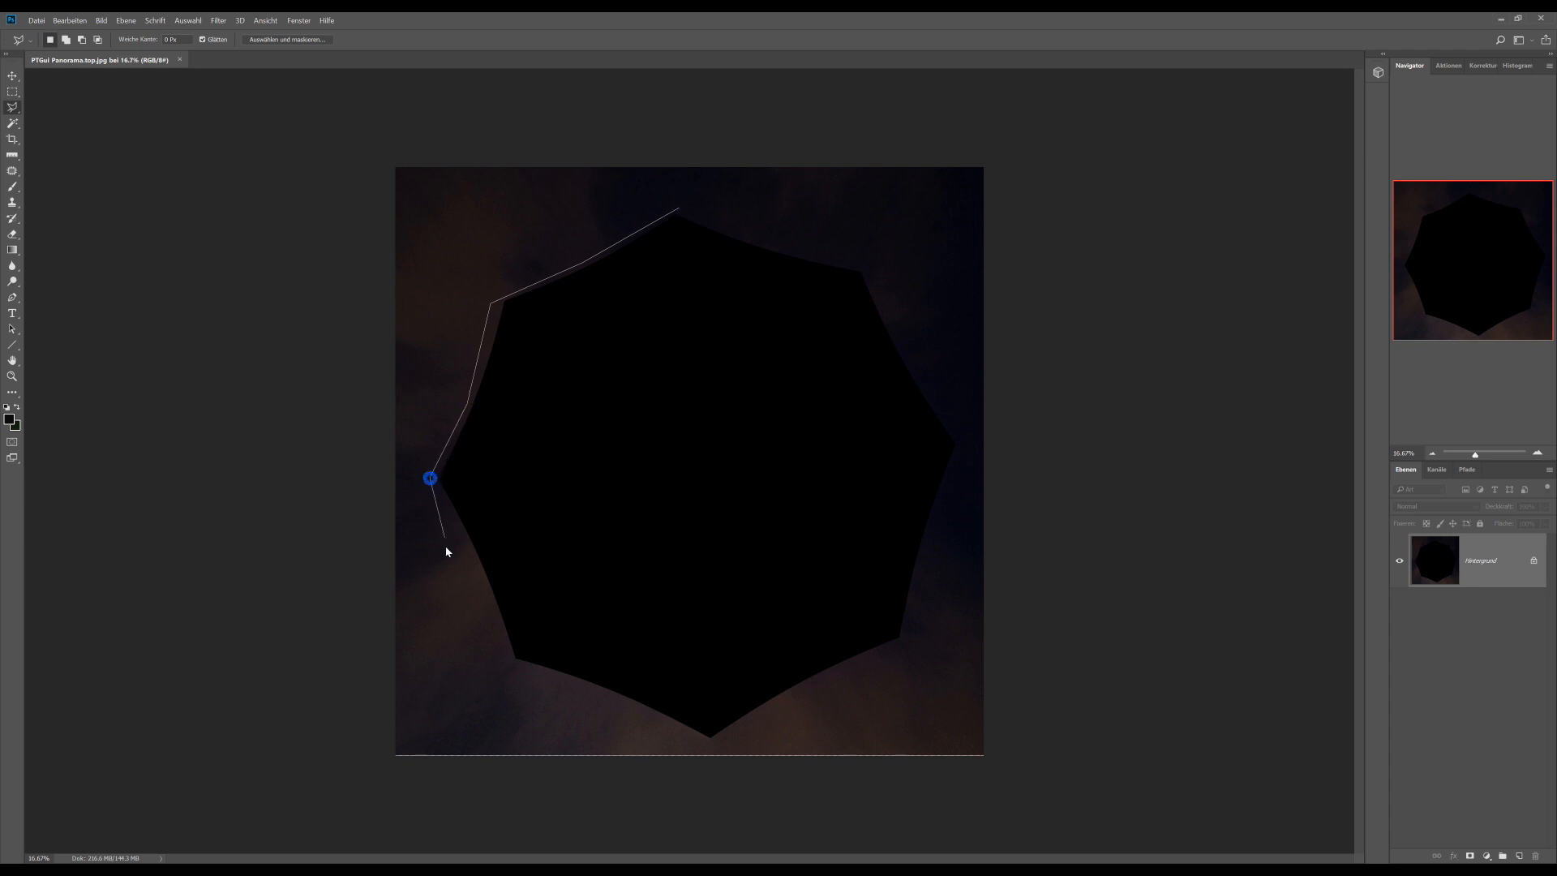
# Step: Outline the black zenith hole in the top cube face for filling with night sky
pyautogui.click(509, 664)
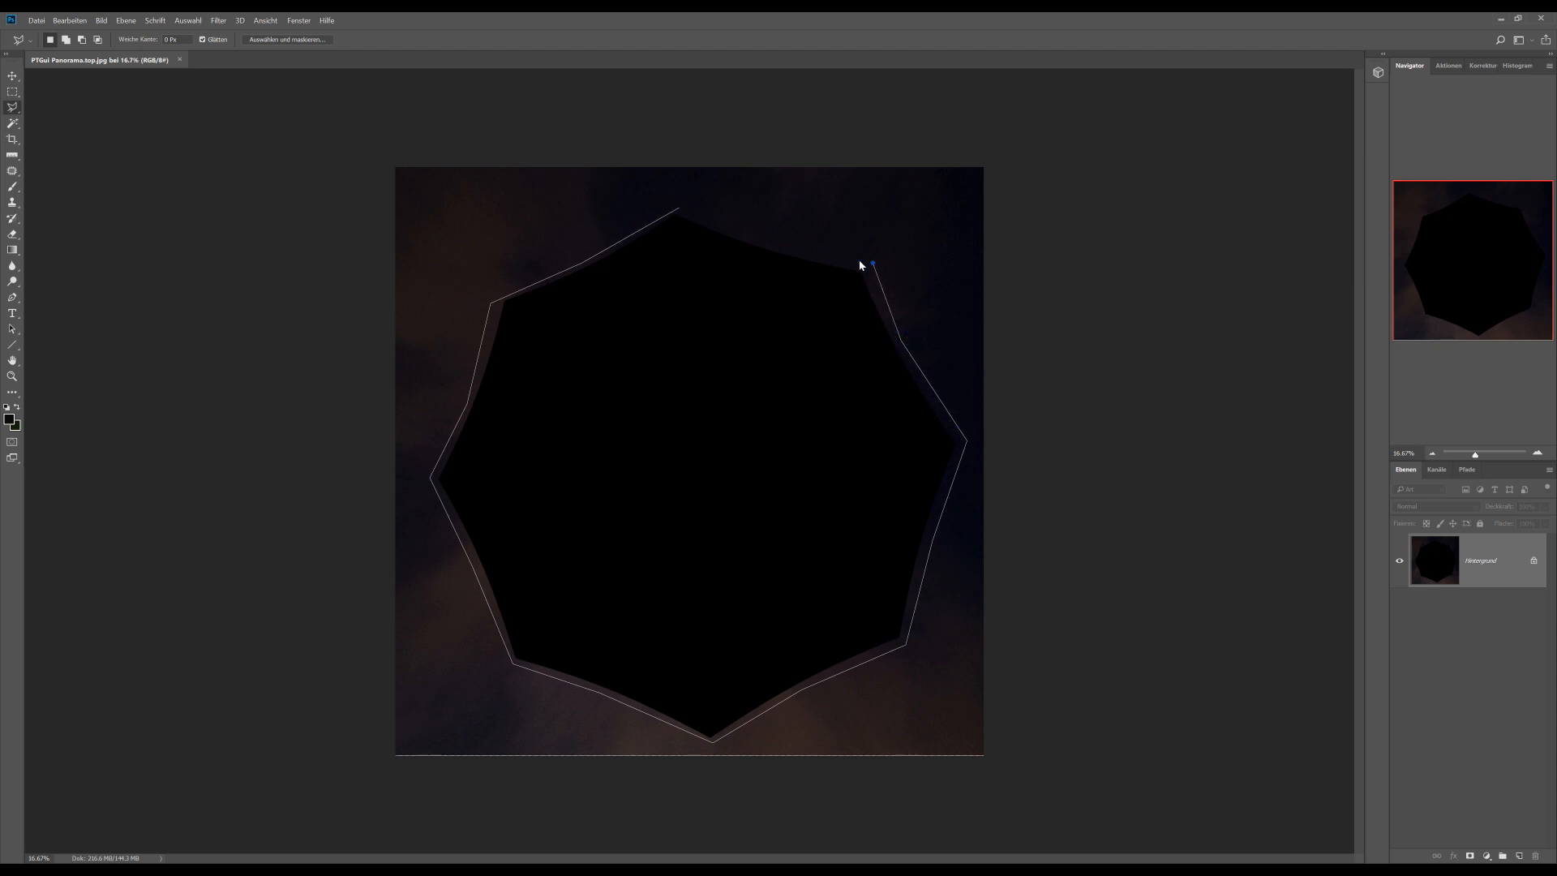
pyautogui.click(680, 210)
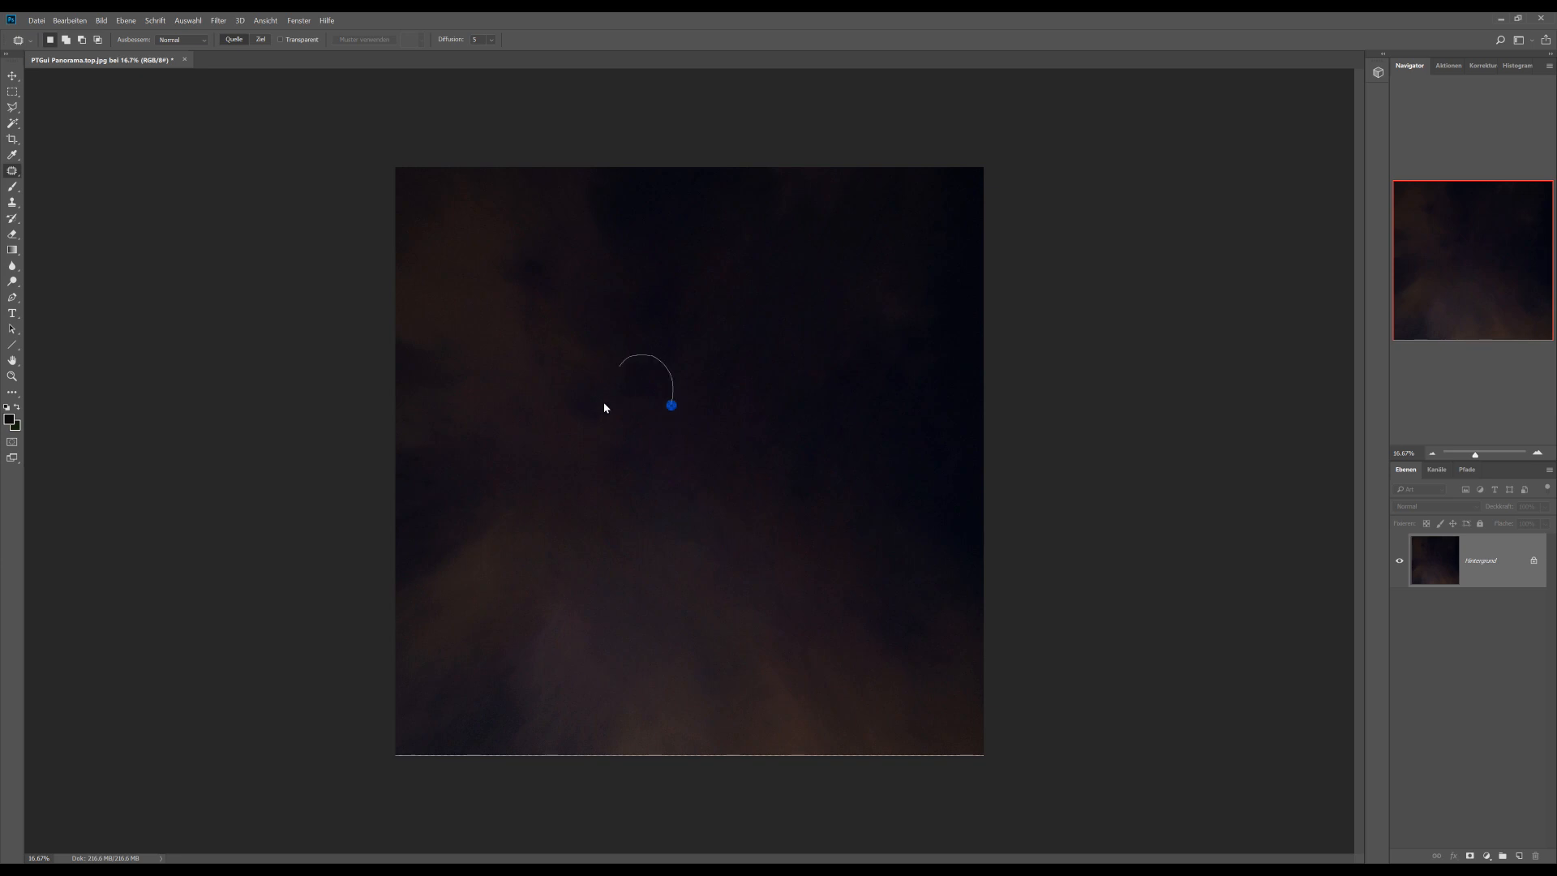
pyautogui.moveTo(634, 511)
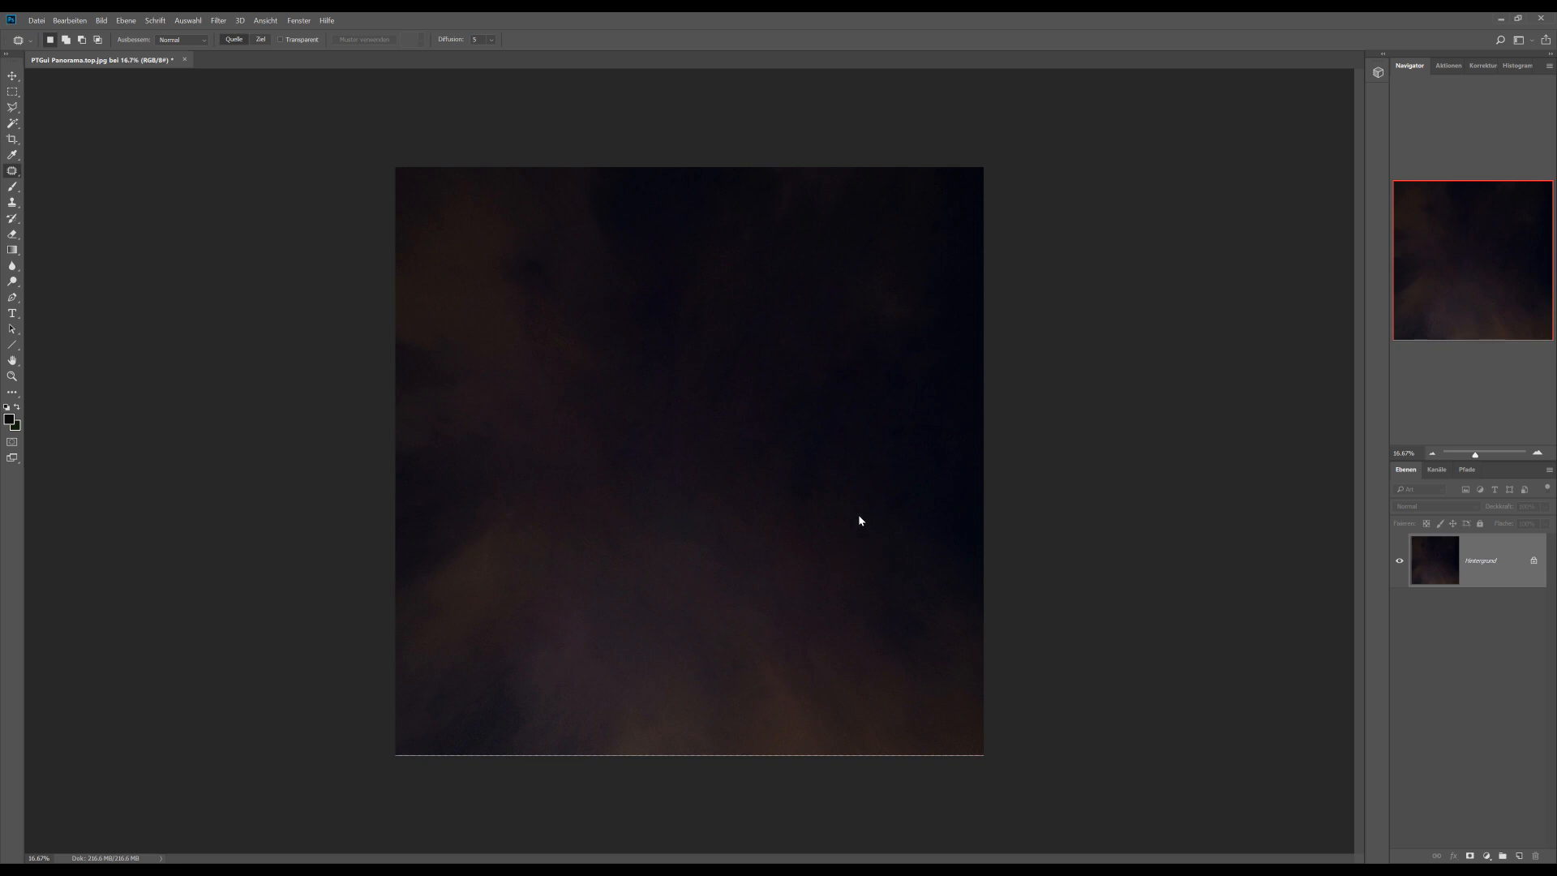
# Step: Save the retouched top face as a JPEG at quality 12 (Maximal)
pyautogui.click(35, 19)
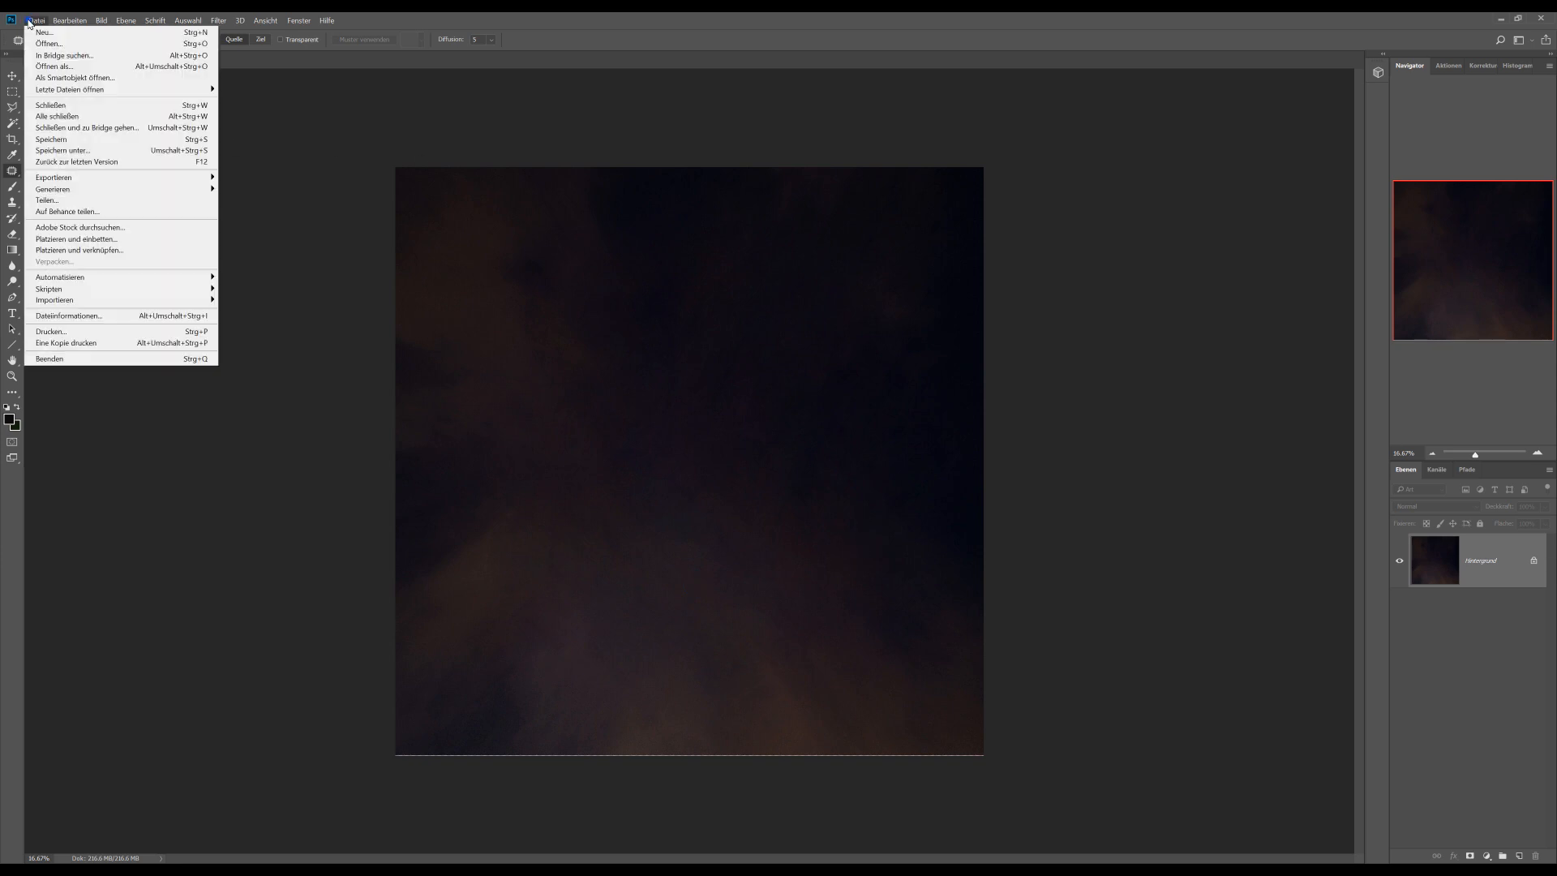
pyautogui.click(63, 151)
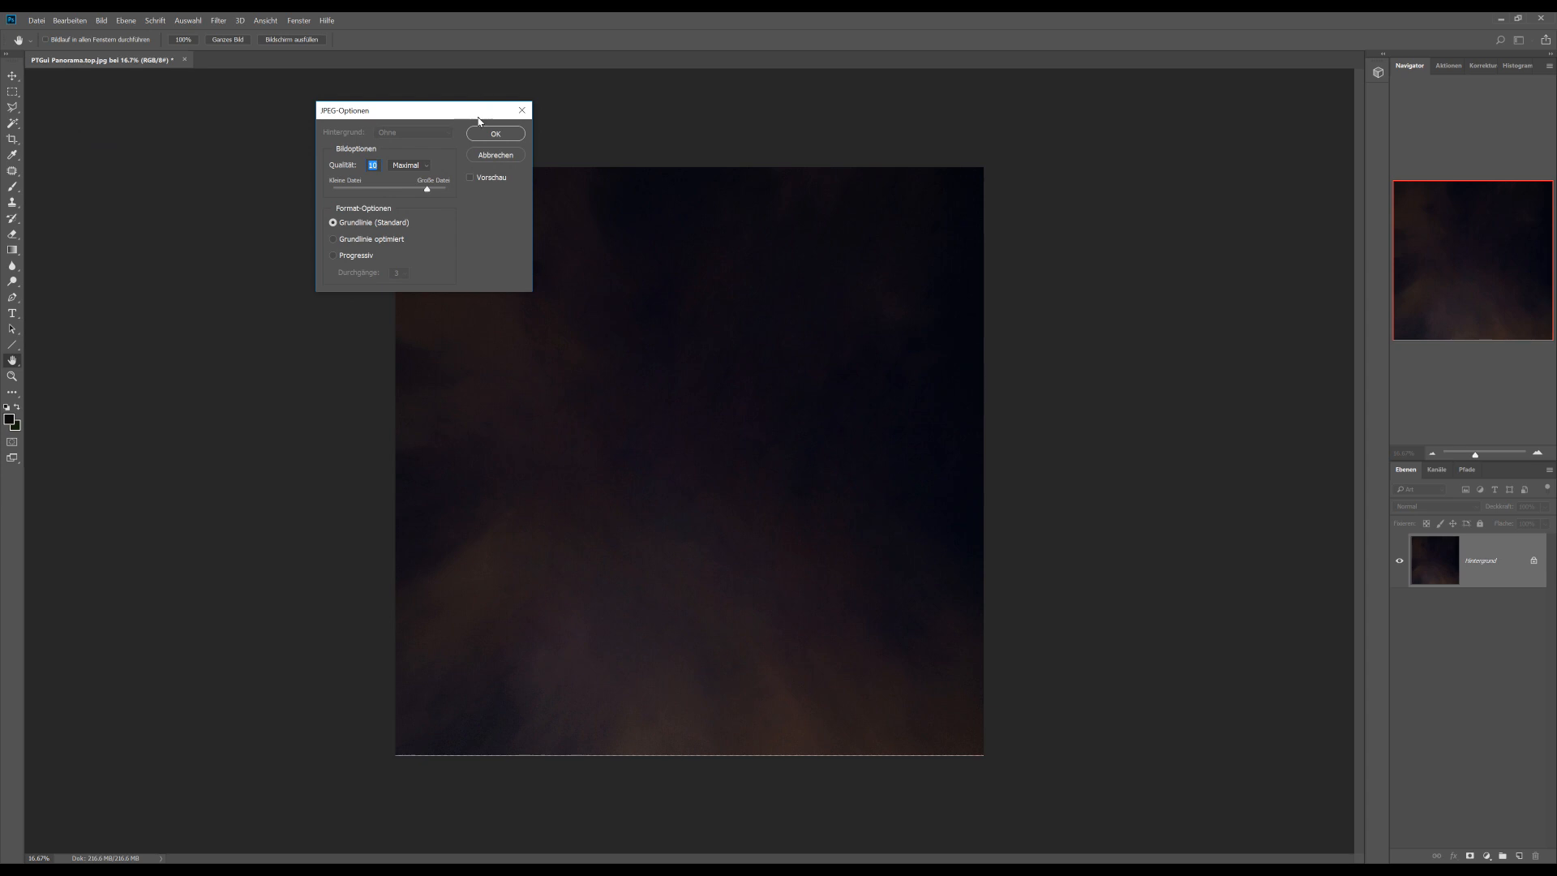
pyautogui.click(494, 133)
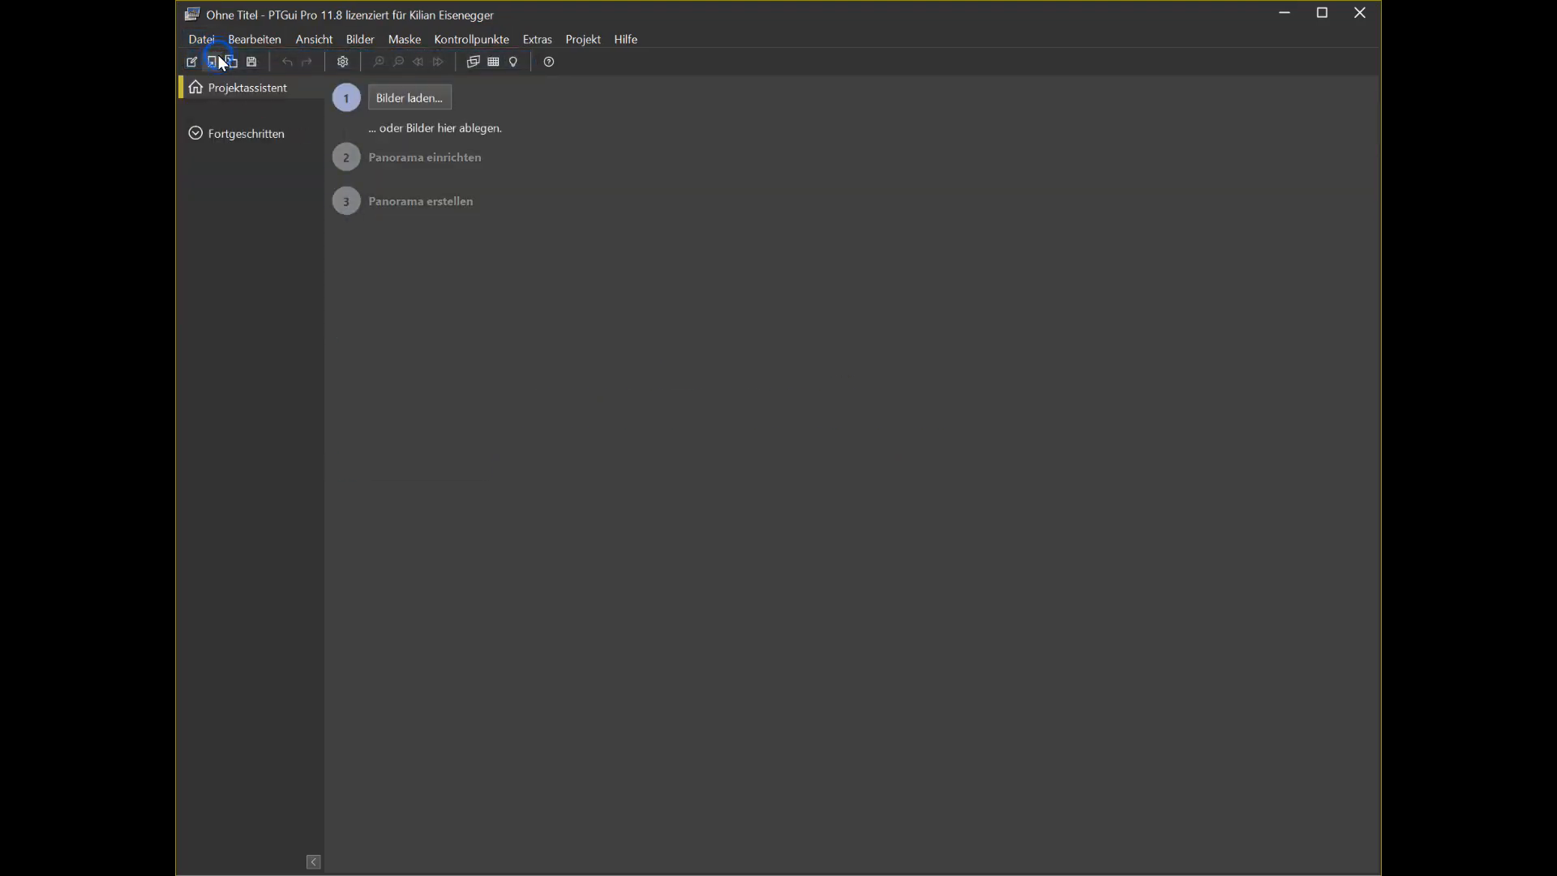
# Step: Load the six PTGui Panorama cube face JPGs from the Würfel folder as source images
pyautogui.click(409, 96)
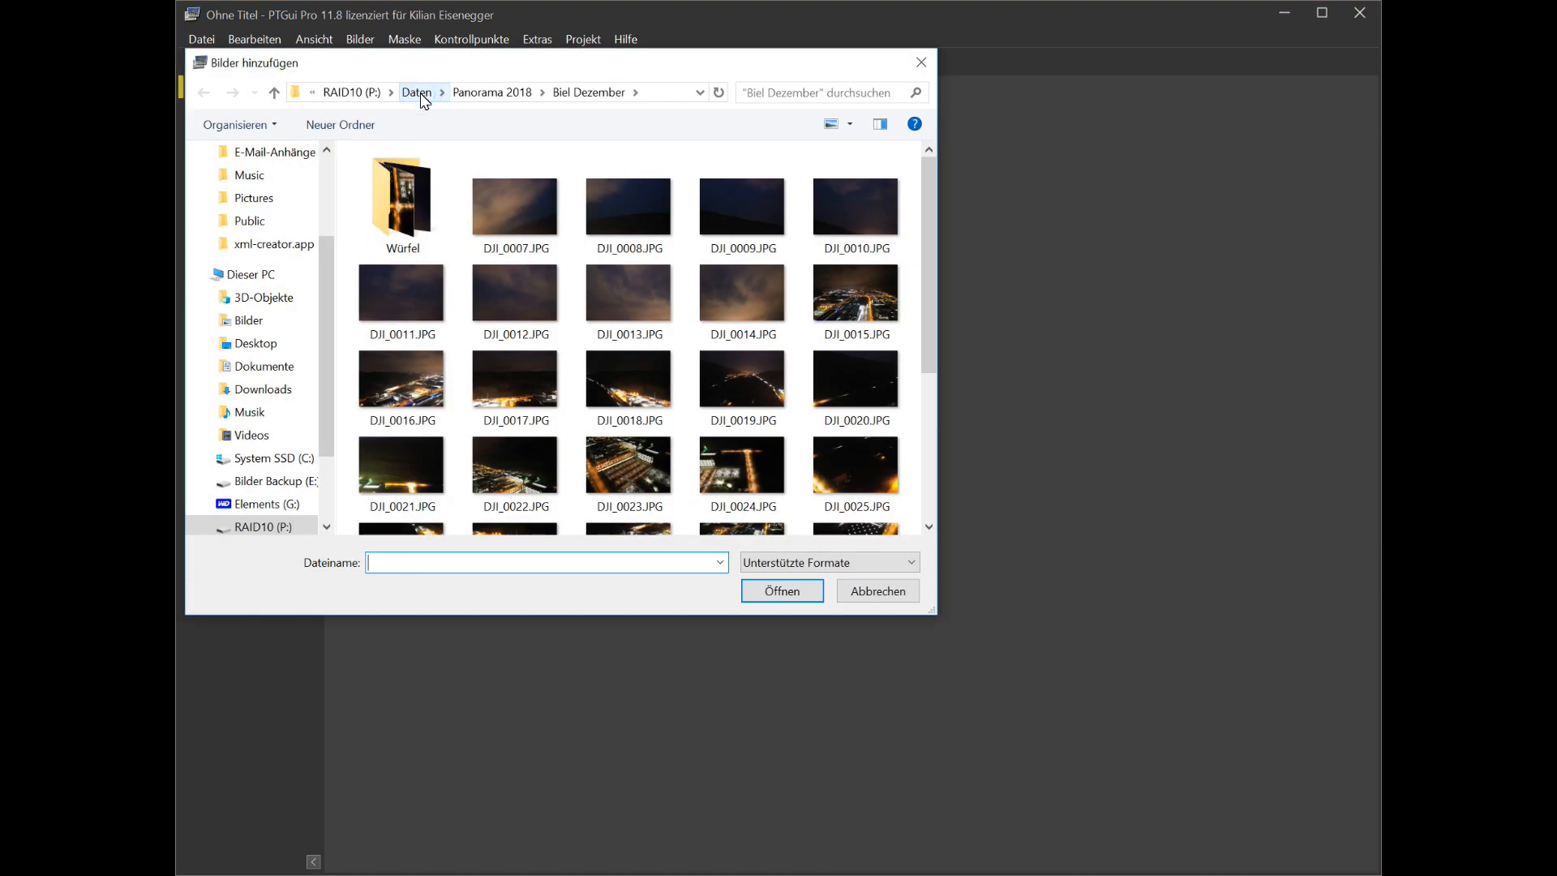
pyautogui.doubleClick(400, 193)
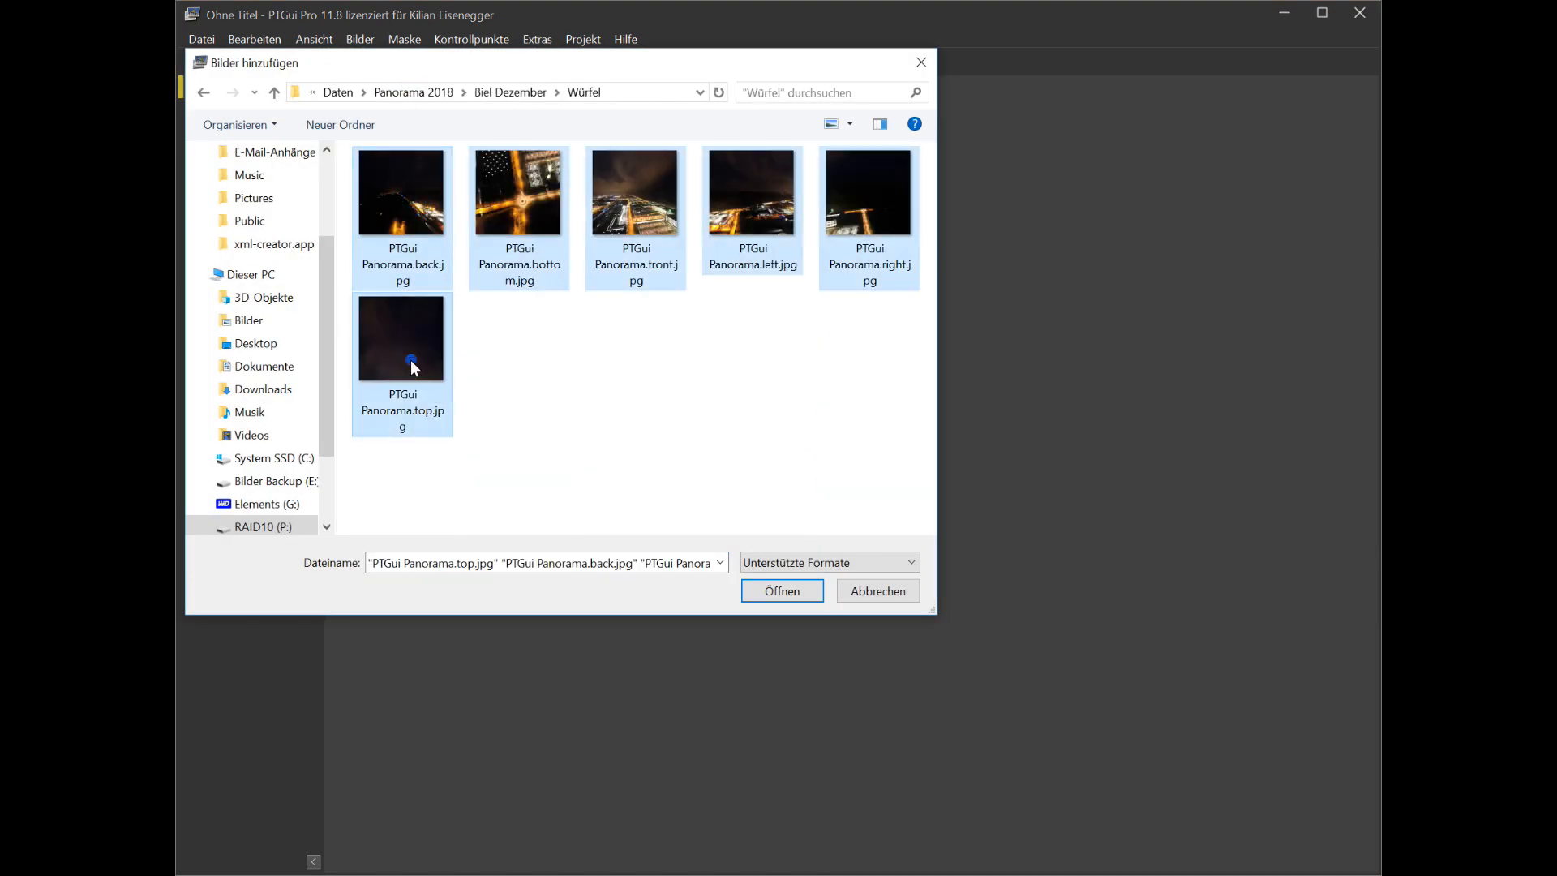
pyautogui.click(780, 590)
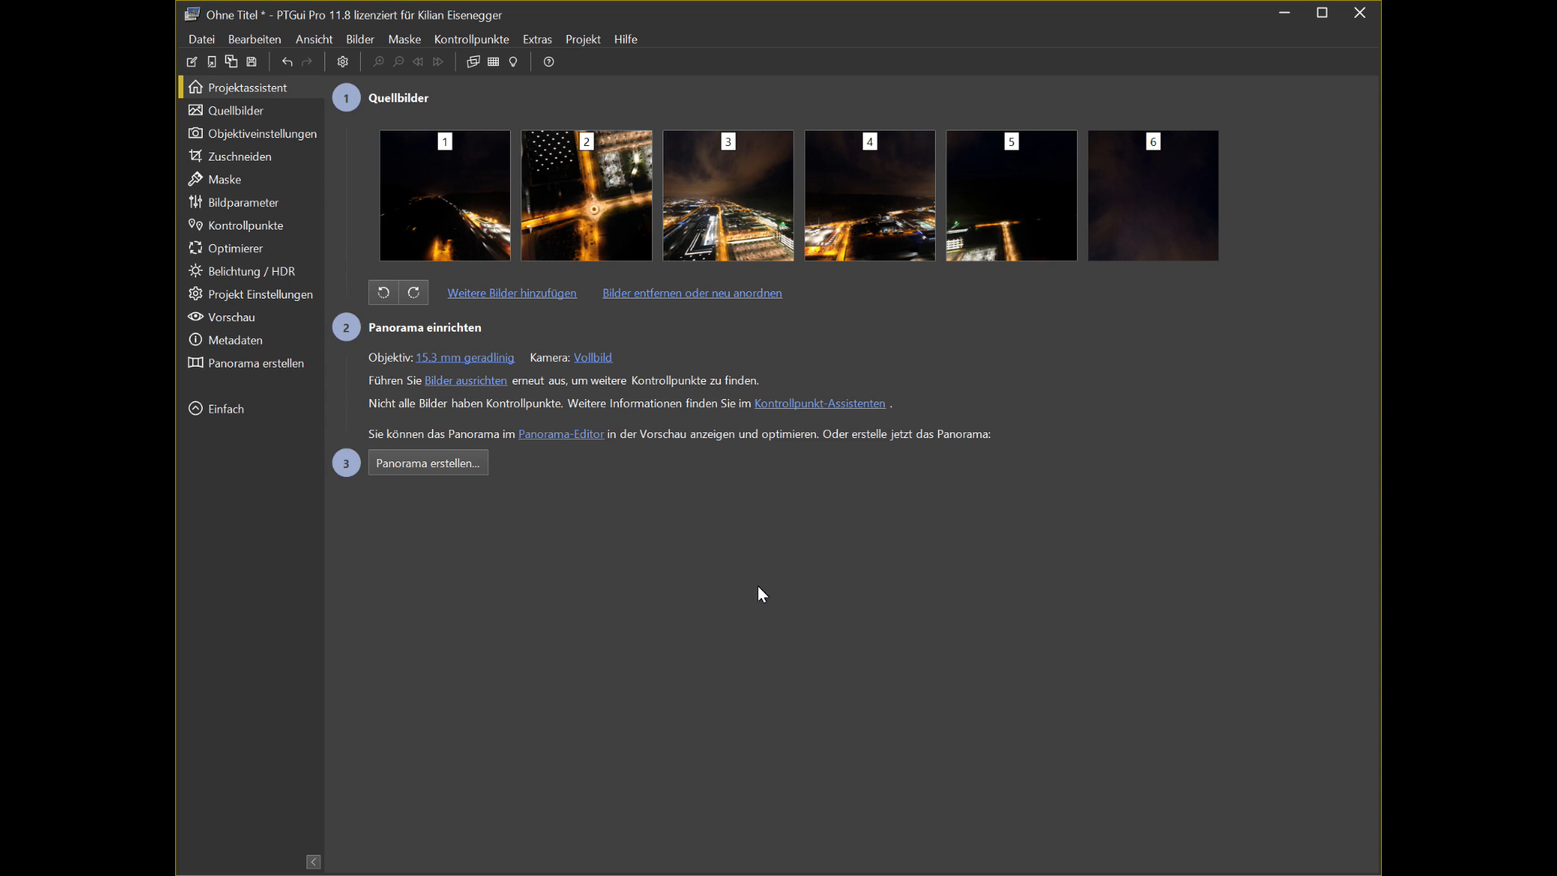
pyautogui.moveTo(245, 224)
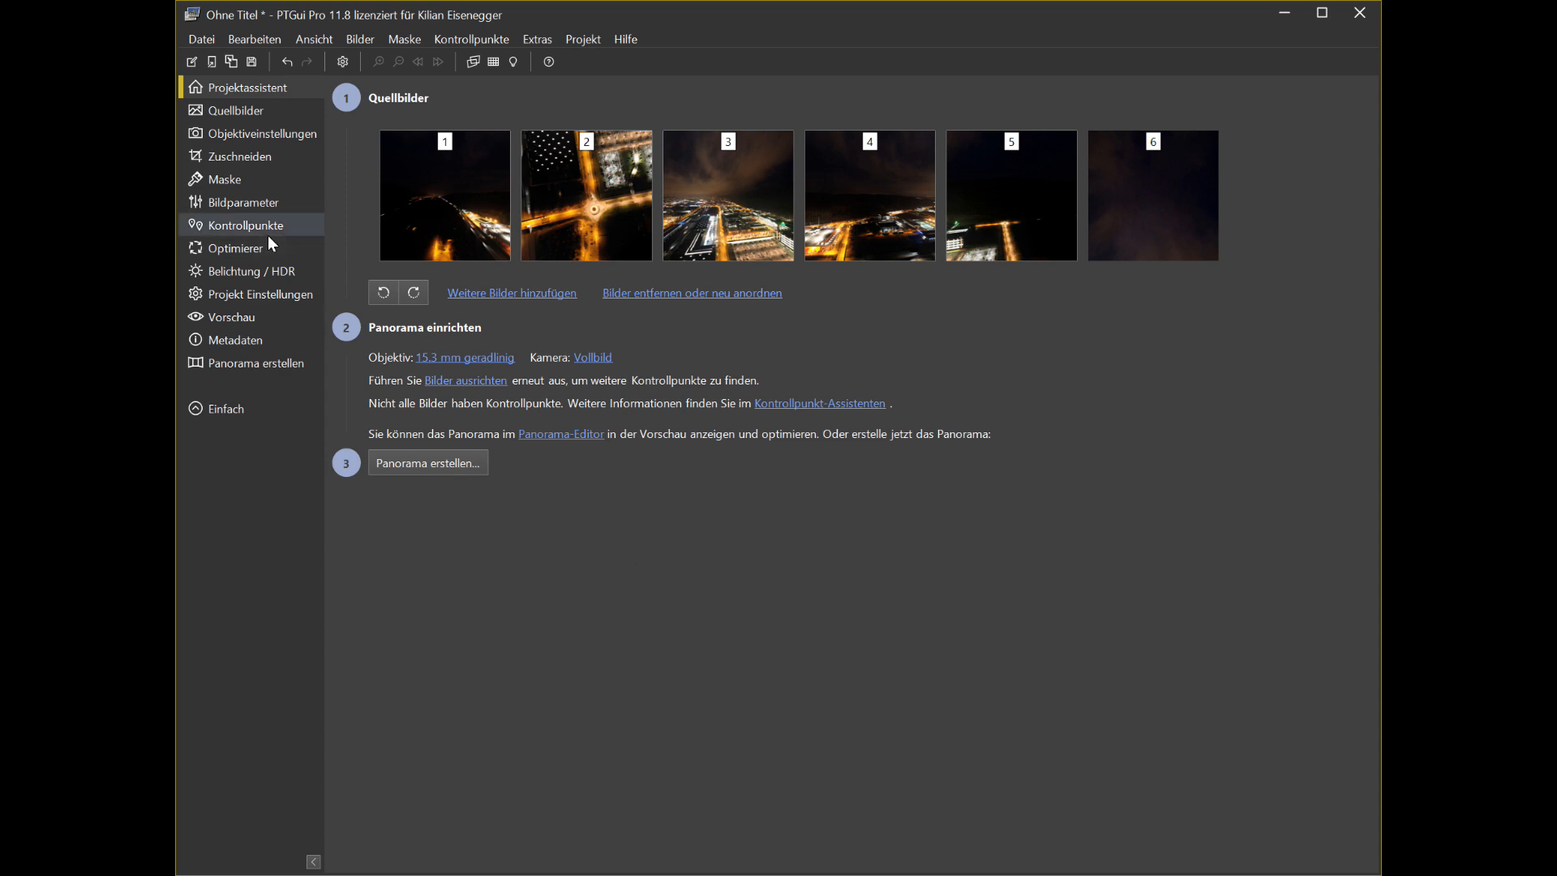
# Step: Review the image parameters and restitch the cube faces into a 27000 × 13500 JPEG panorama
pyautogui.click(243, 203)
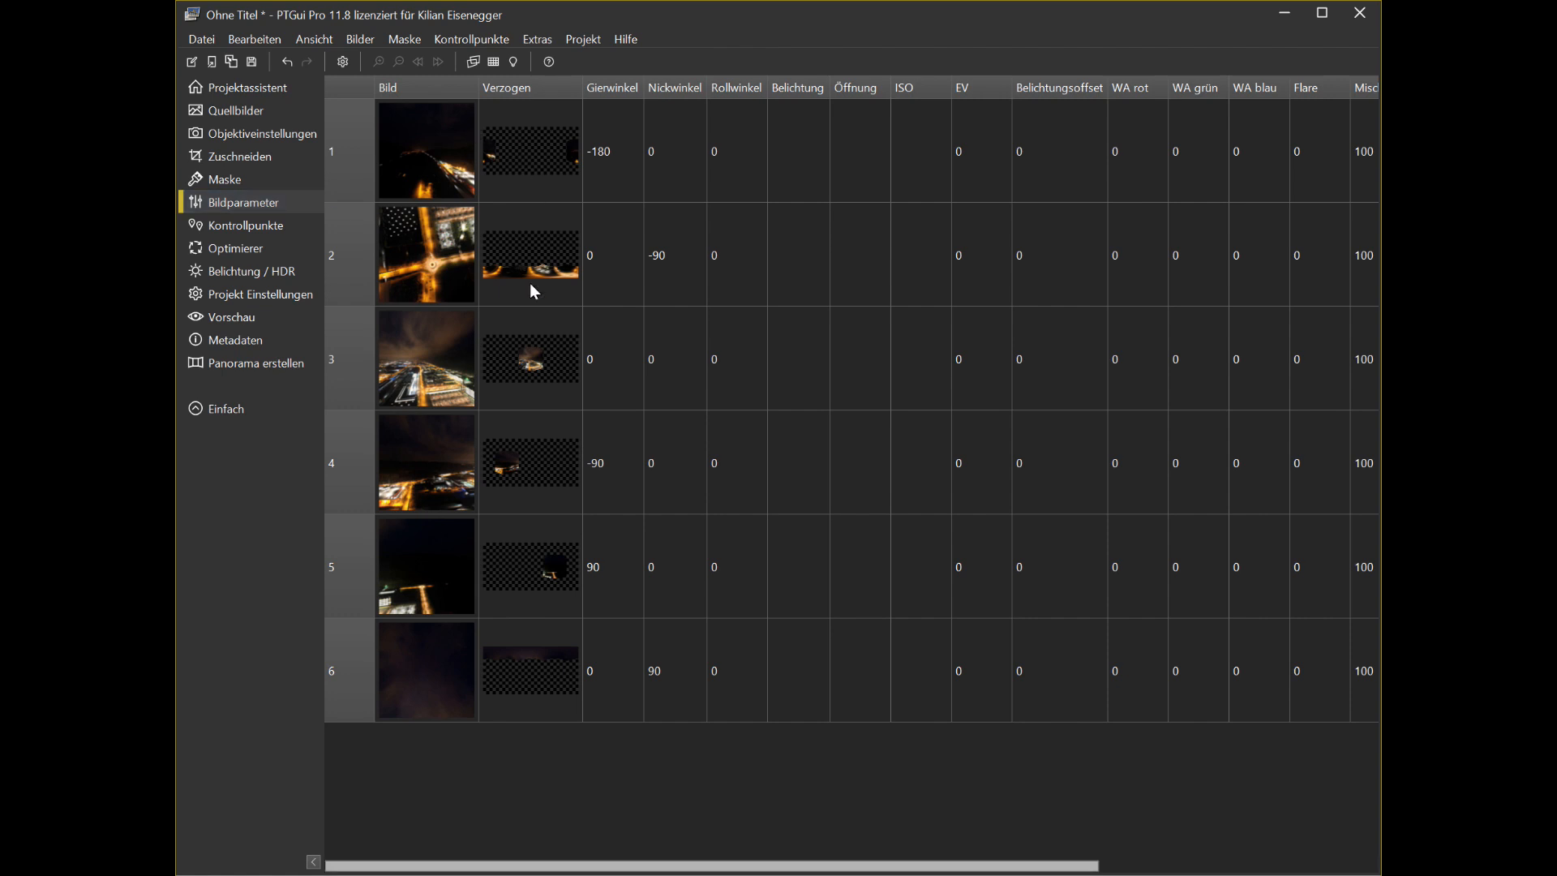
pyautogui.moveTo(248, 362)
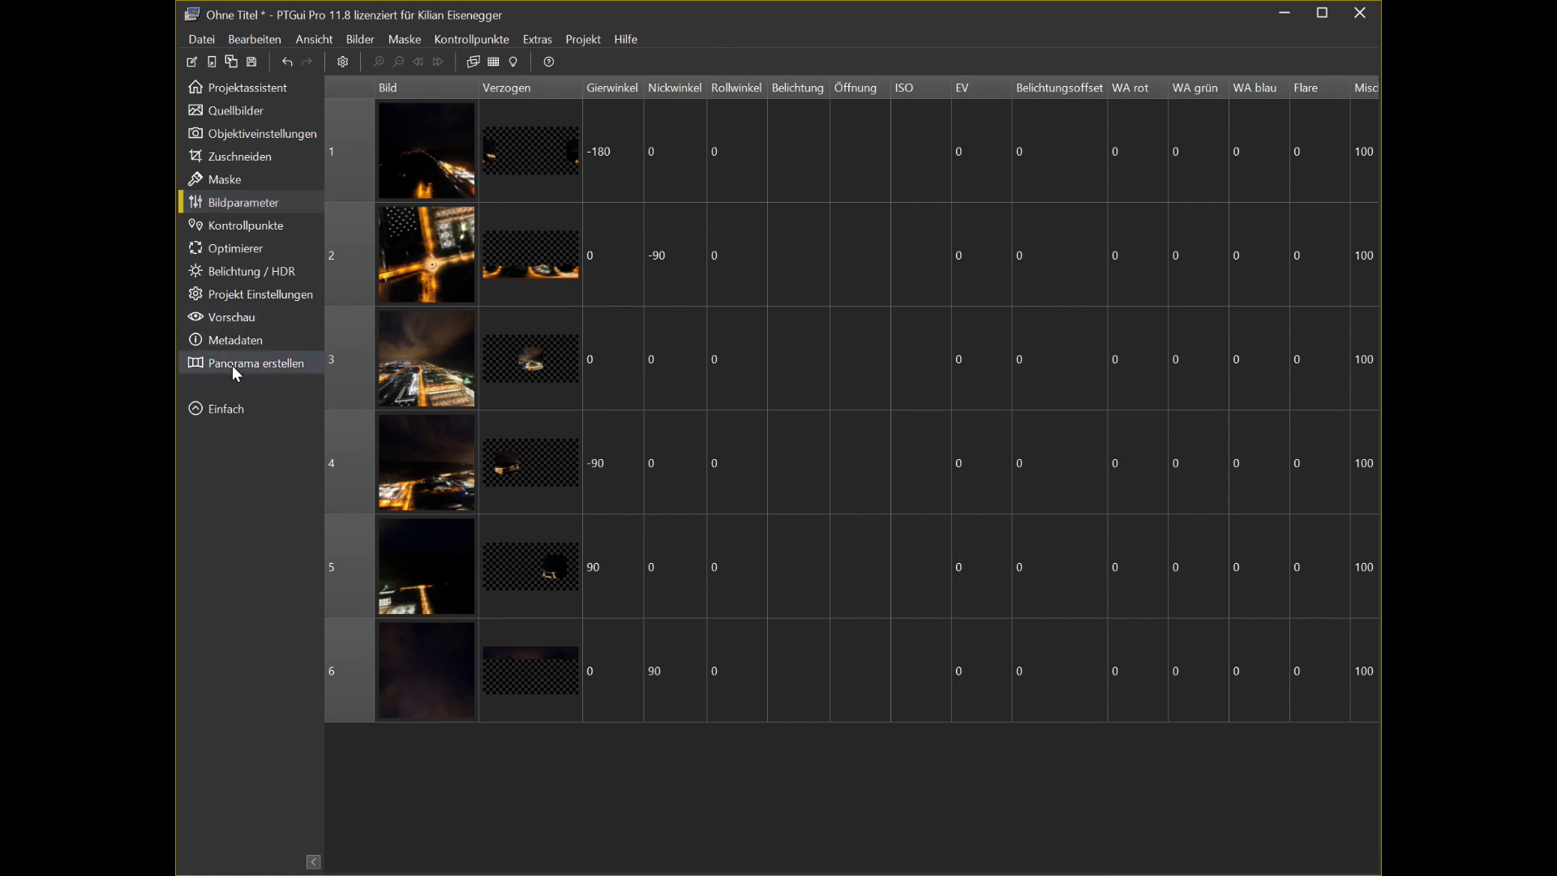
pyautogui.click(255, 361)
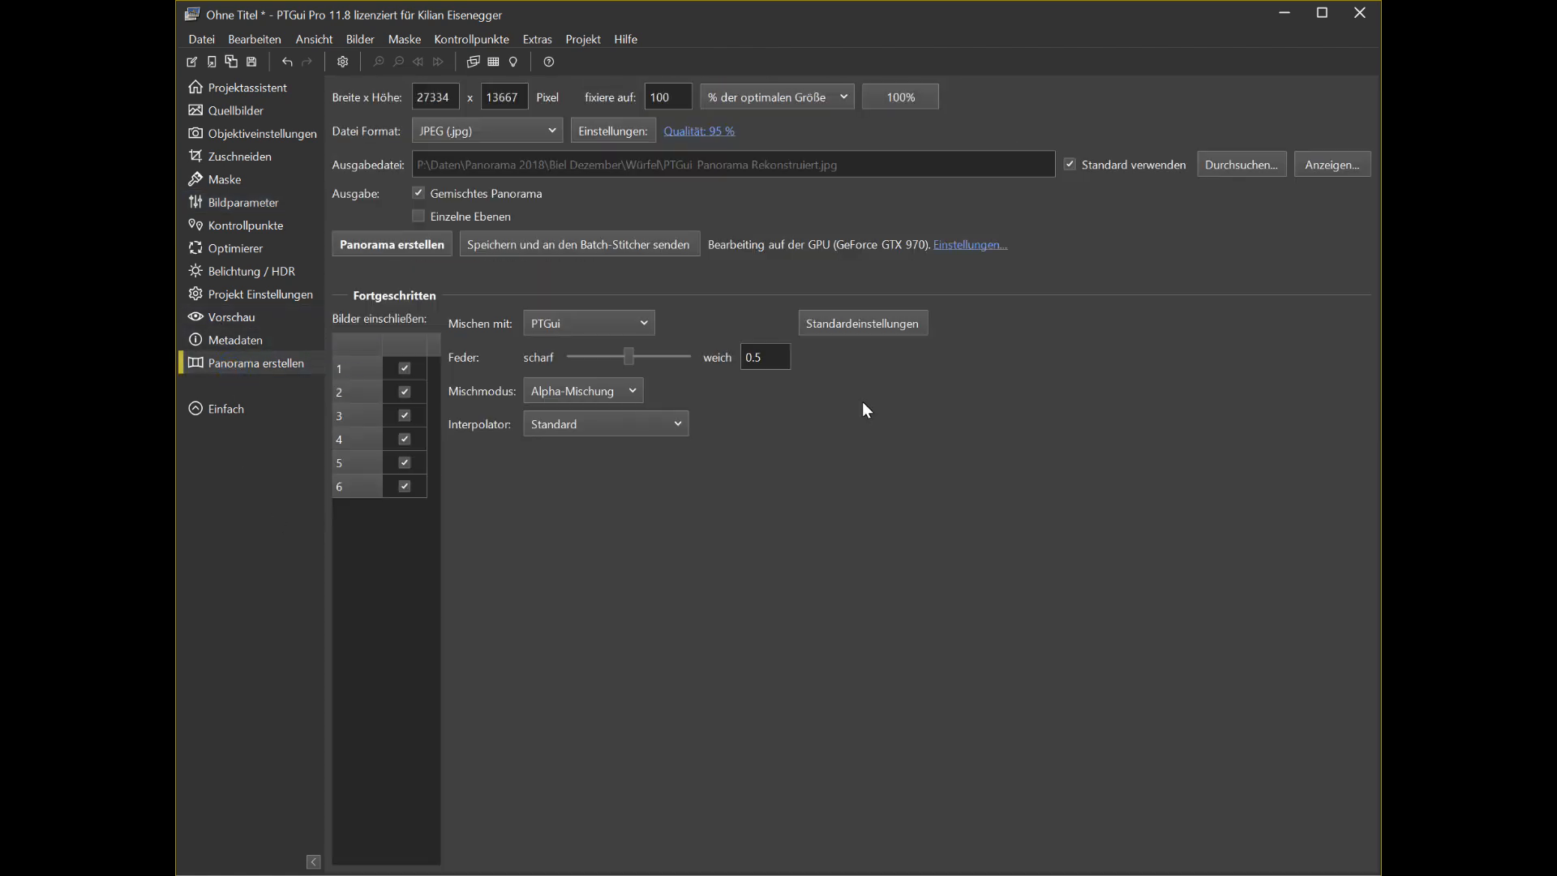
pyautogui.moveTo(759, 211)
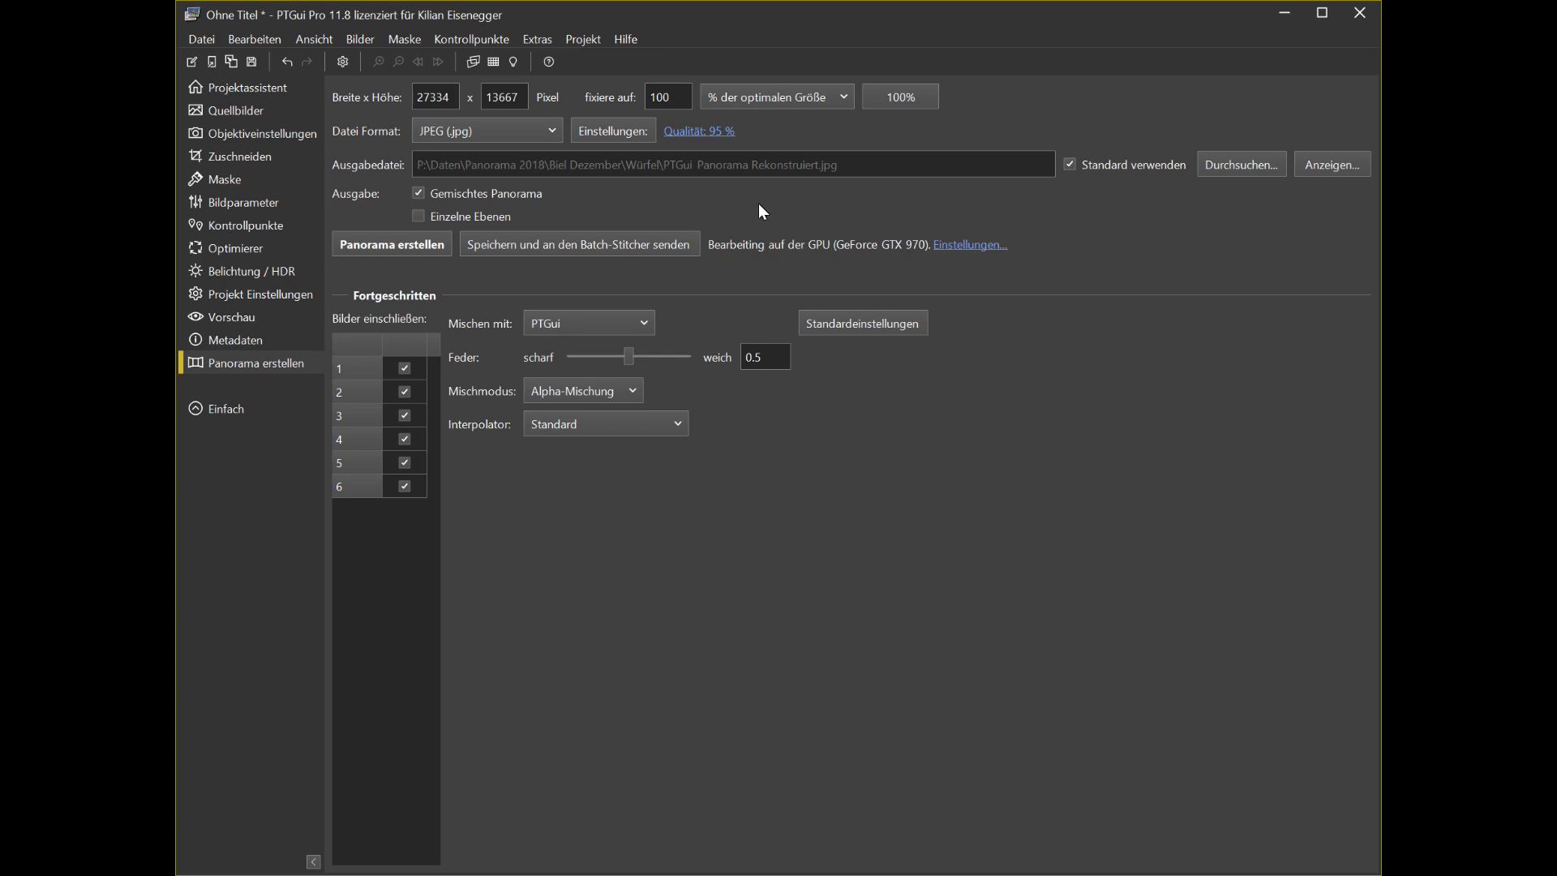
pyautogui.tripleClick(434, 96)
pyautogui.write('27000')
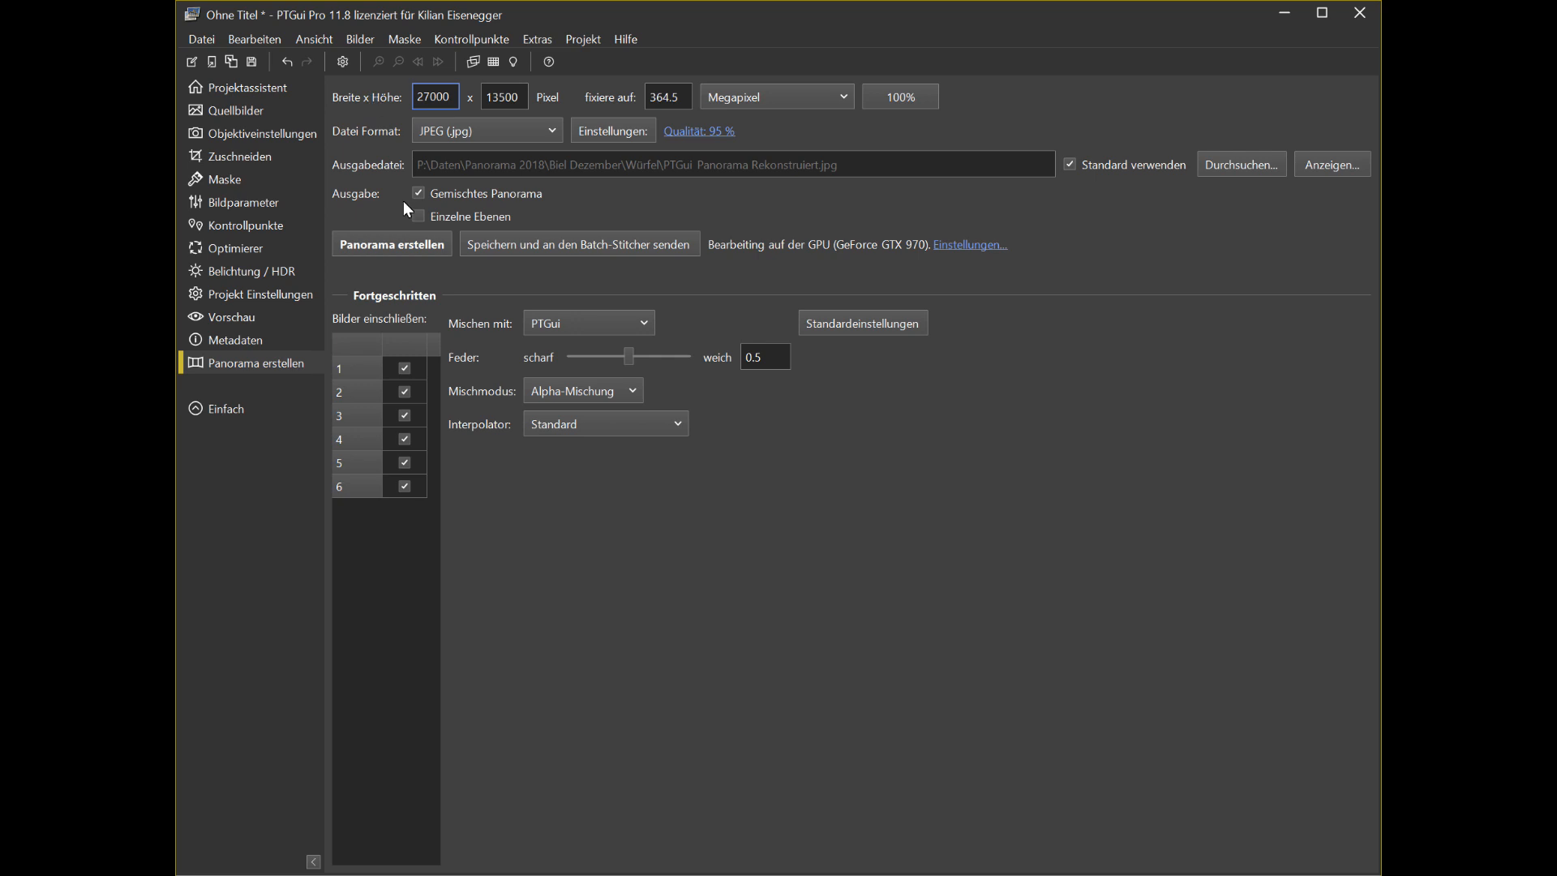
pyautogui.click(391, 243)
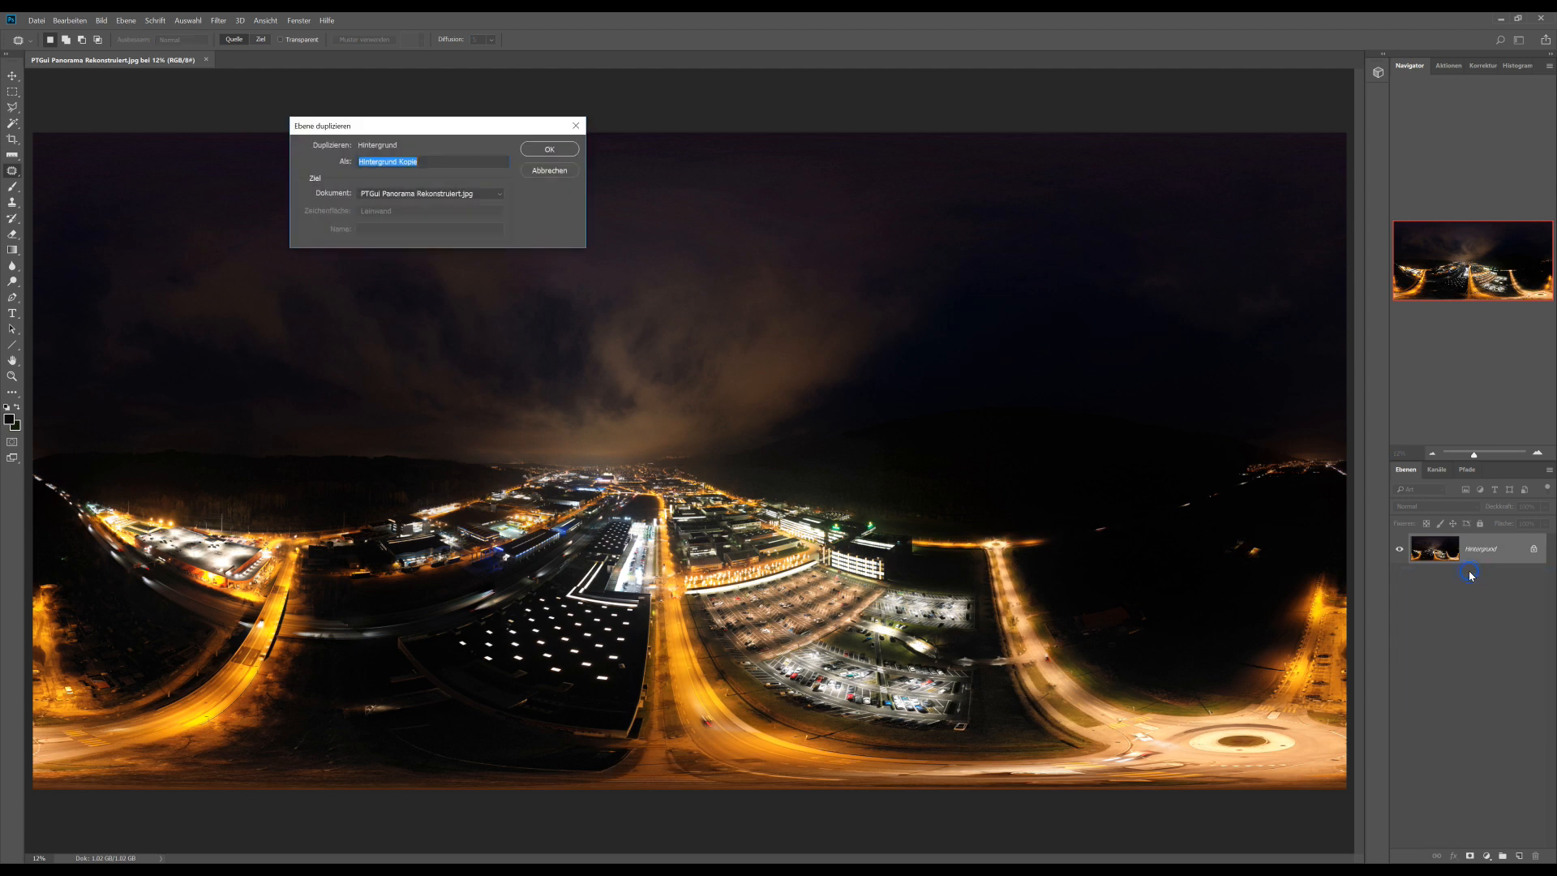
# Step: Duplicate the background layer and darken its sky with a Tonwertkorrektur under a gradient layer mask
pyautogui.click(547, 150)
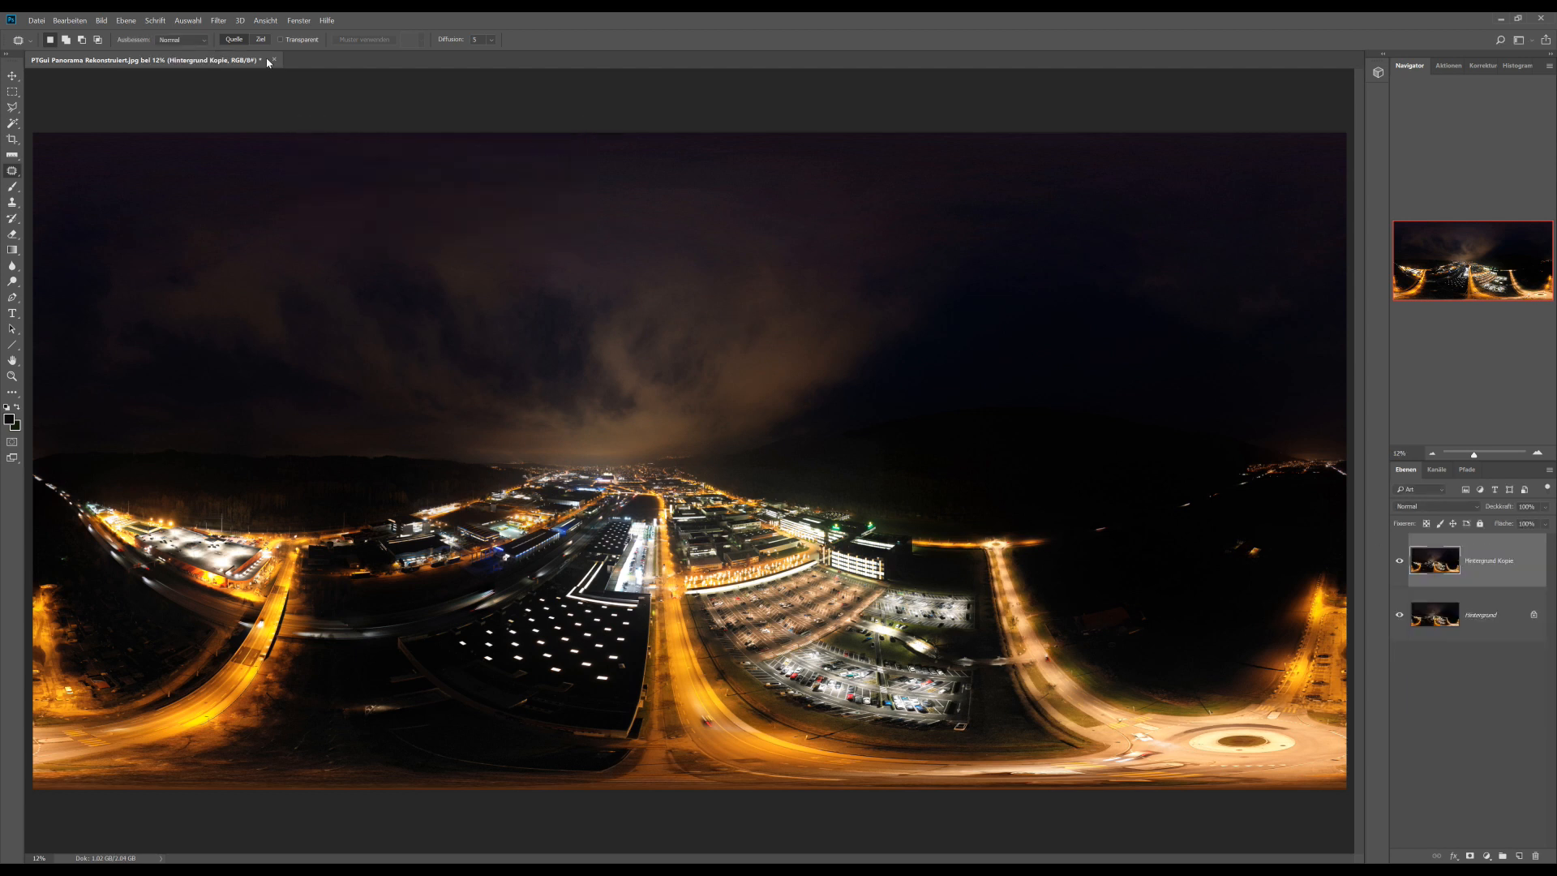
pyautogui.click(100, 20)
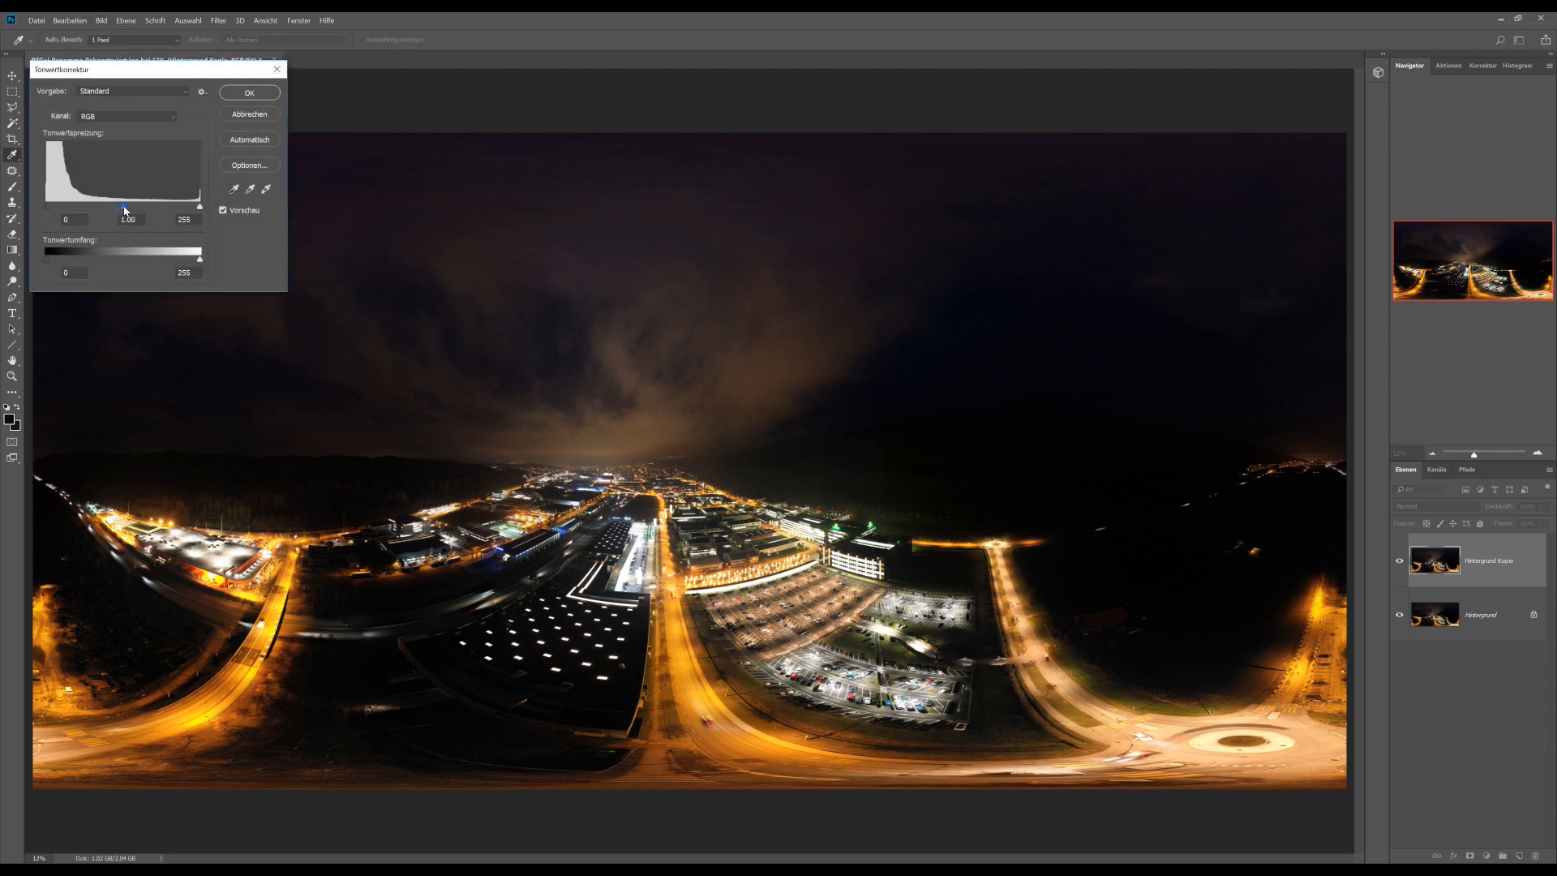
pyautogui.click(250, 93)
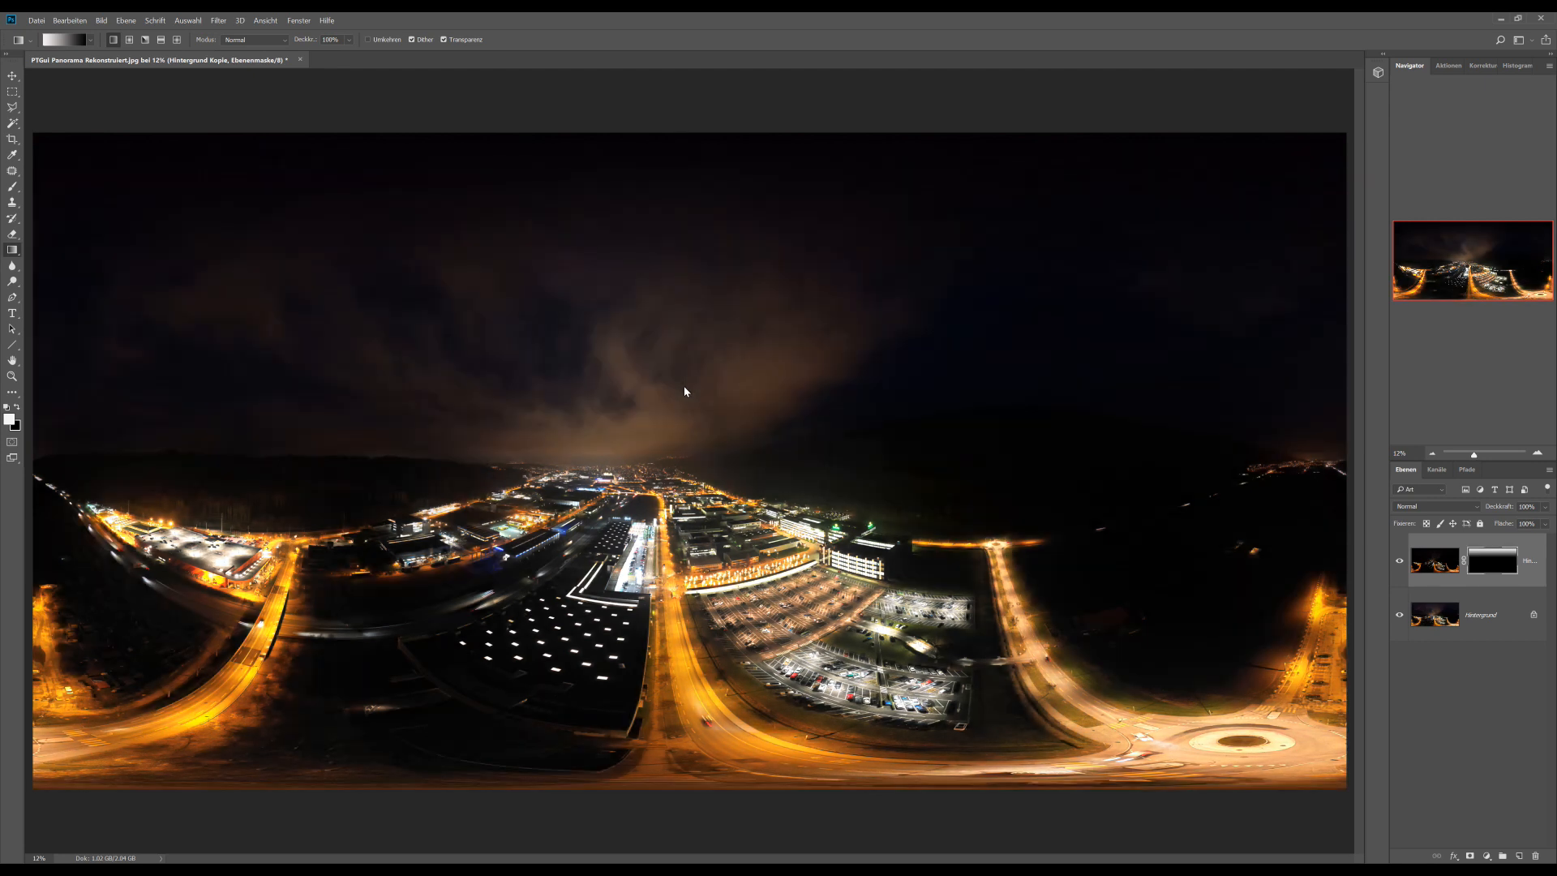
# Step: Toggle the adjusted sky layer's visibility to compare it with the original
pyautogui.click(1399, 559)
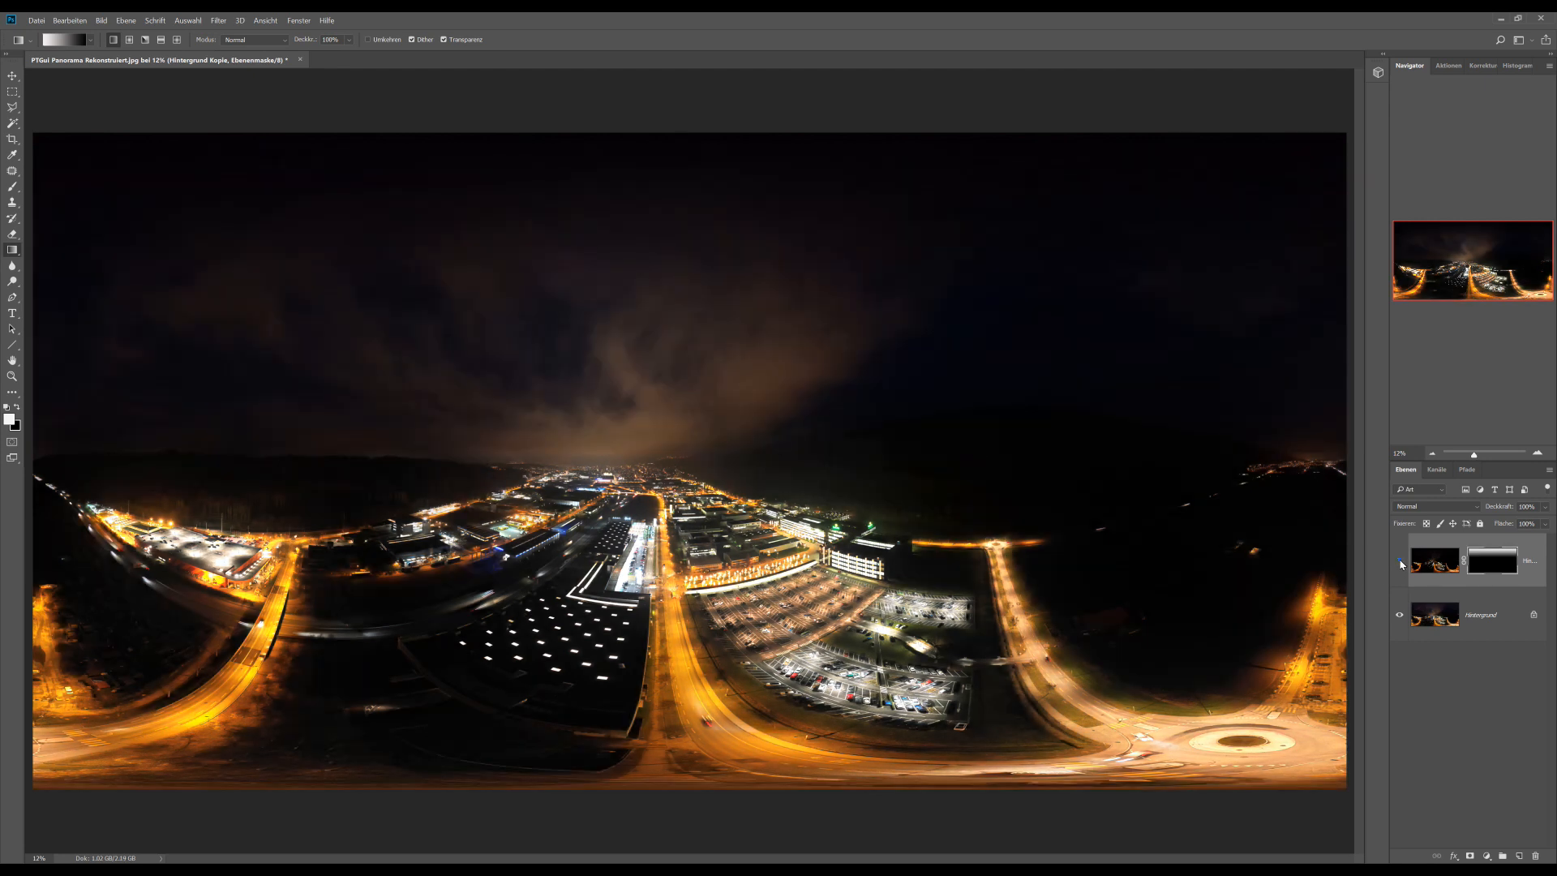
pyautogui.click(1400, 560)
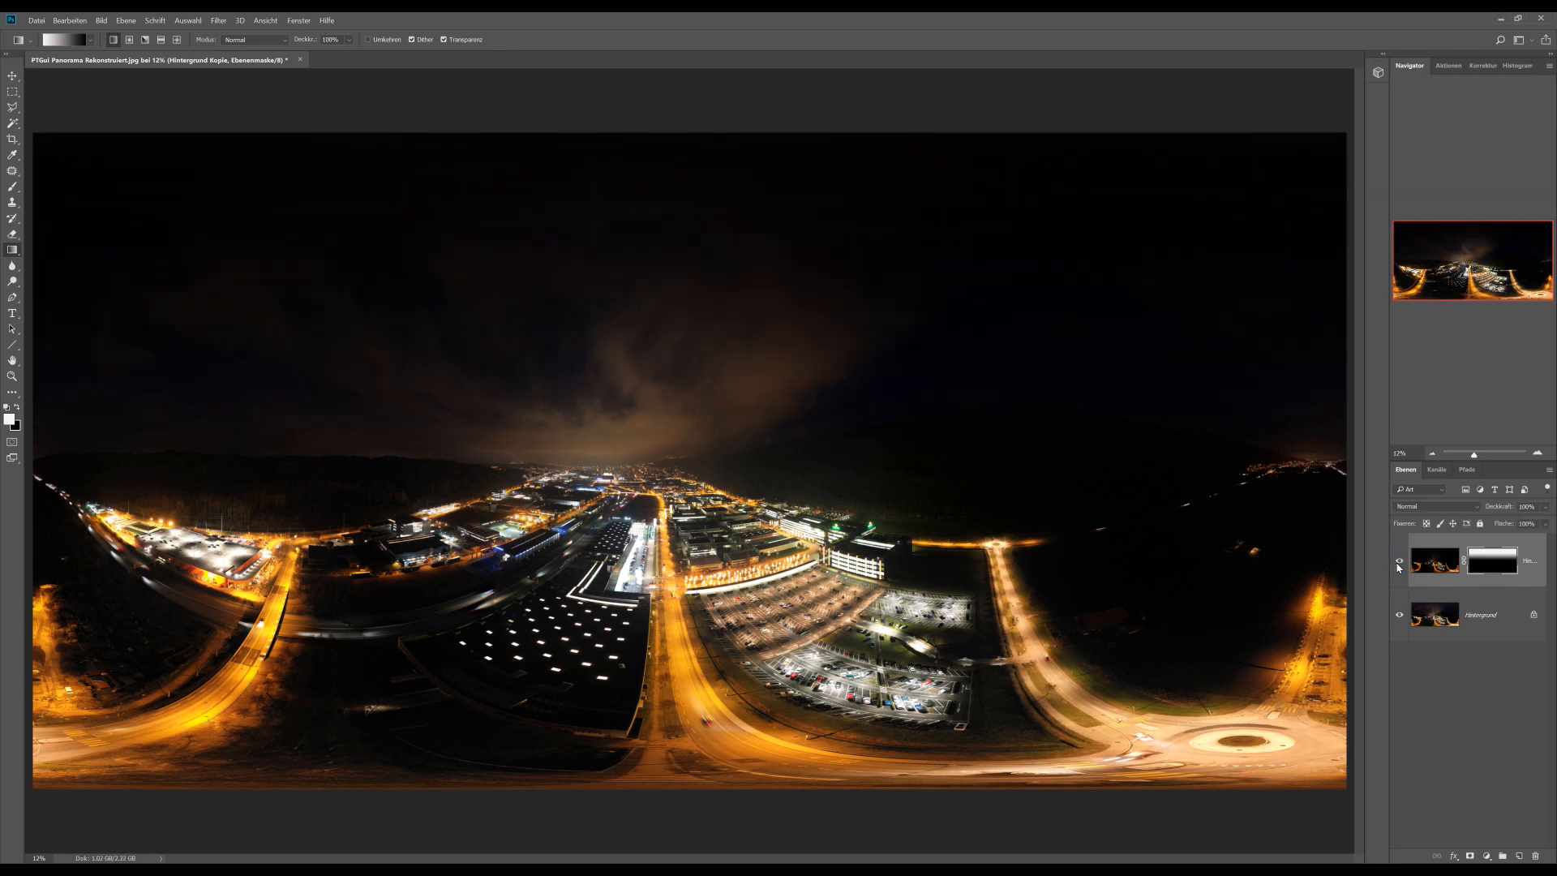
pyautogui.moveTo(1397, 559)
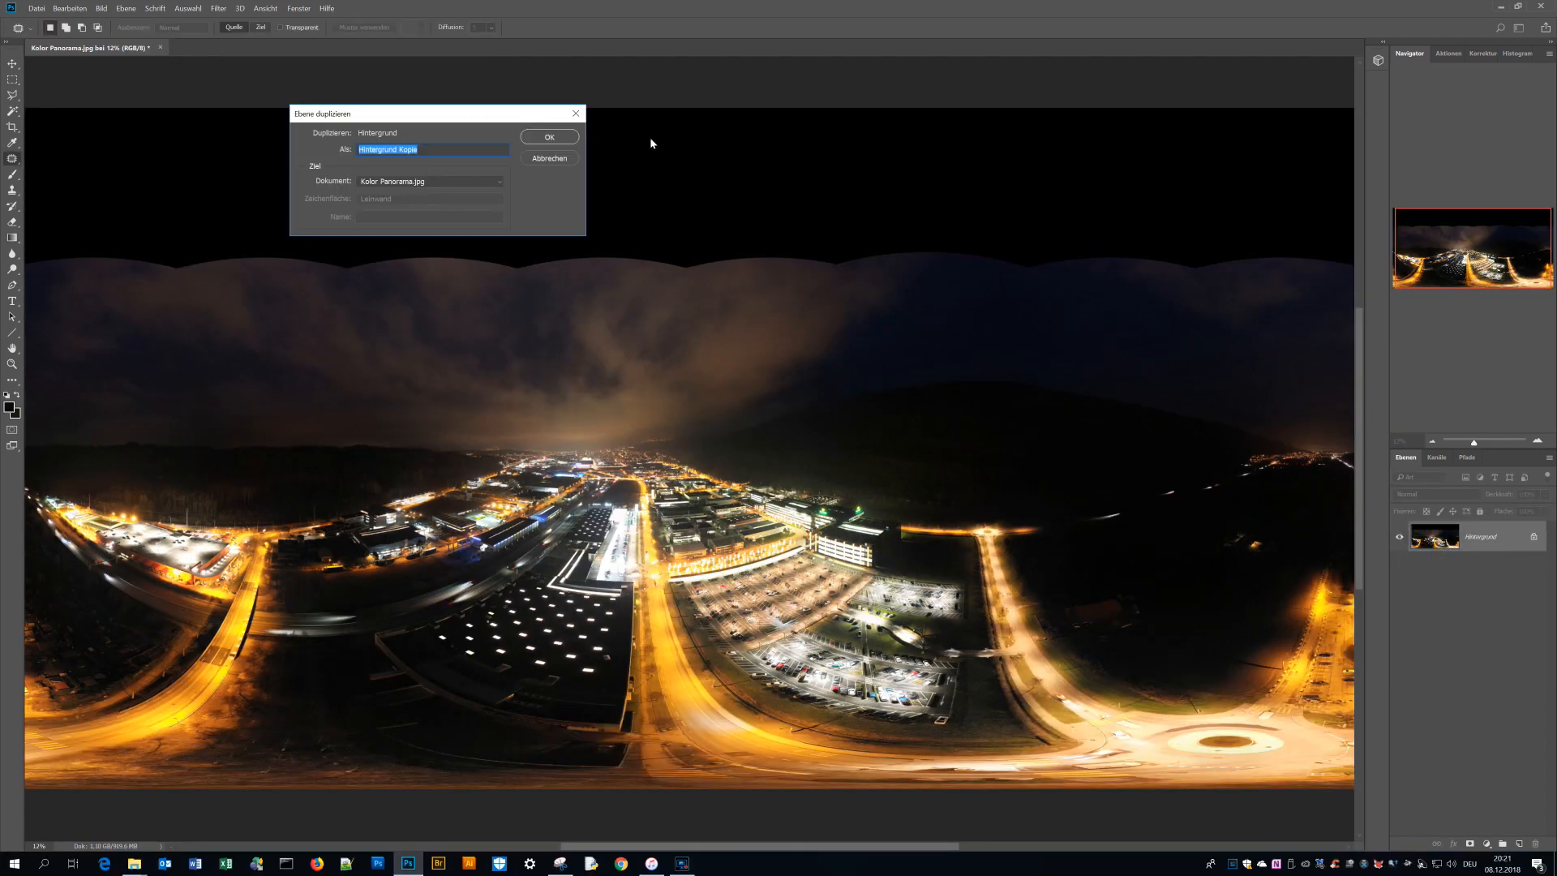
# Step: Duplicate the Kolor Panorama layer and extract its Top and Bottom faces with the SuperCubic filter
pyautogui.click(548, 136)
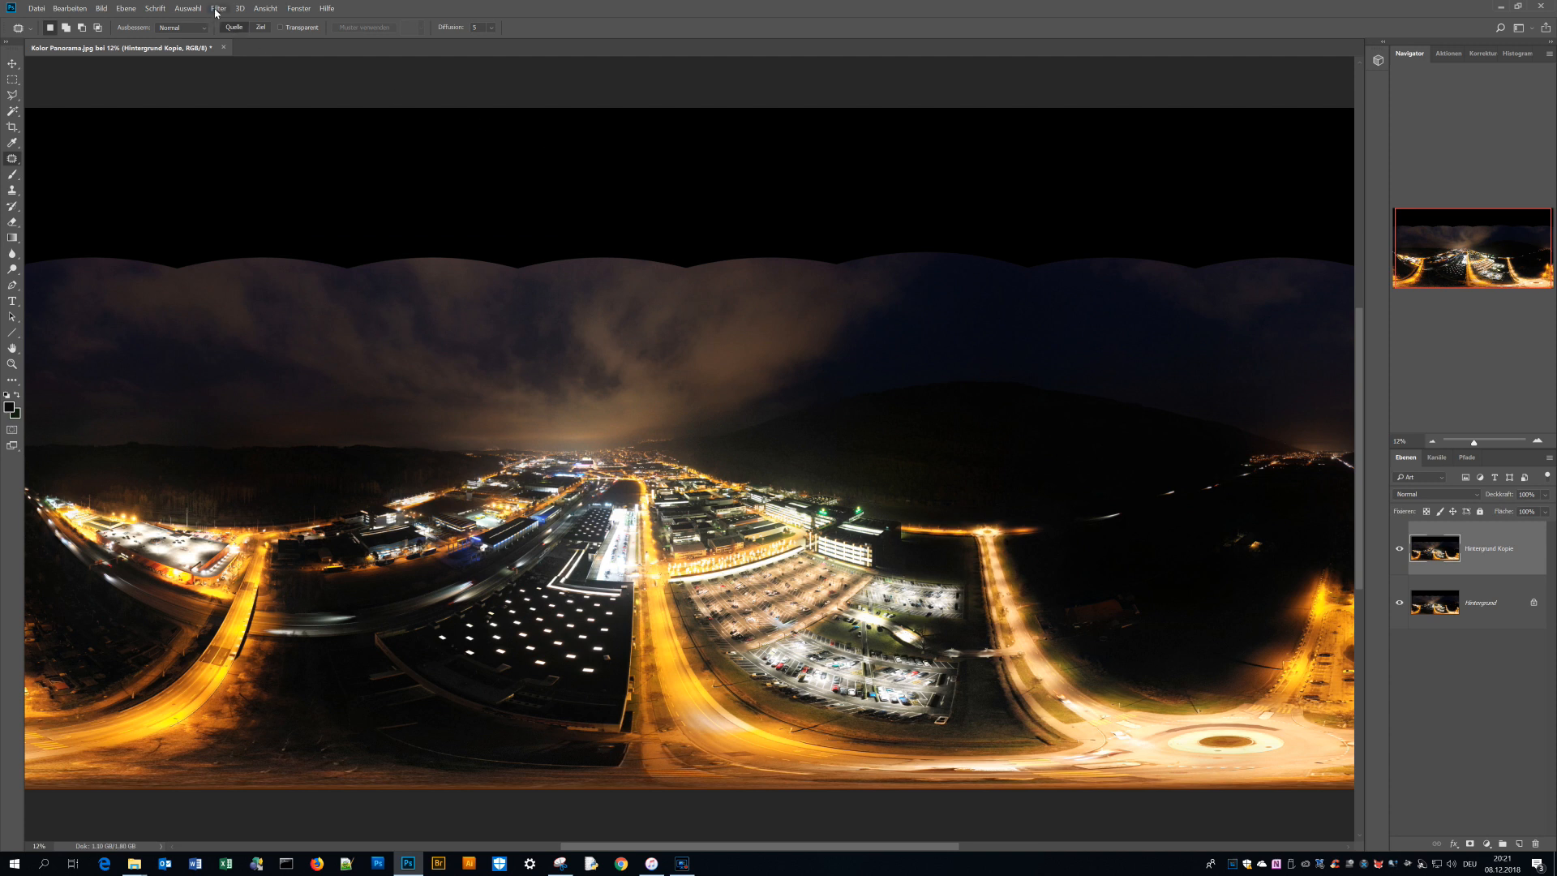
pyautogui.click(218, 8)
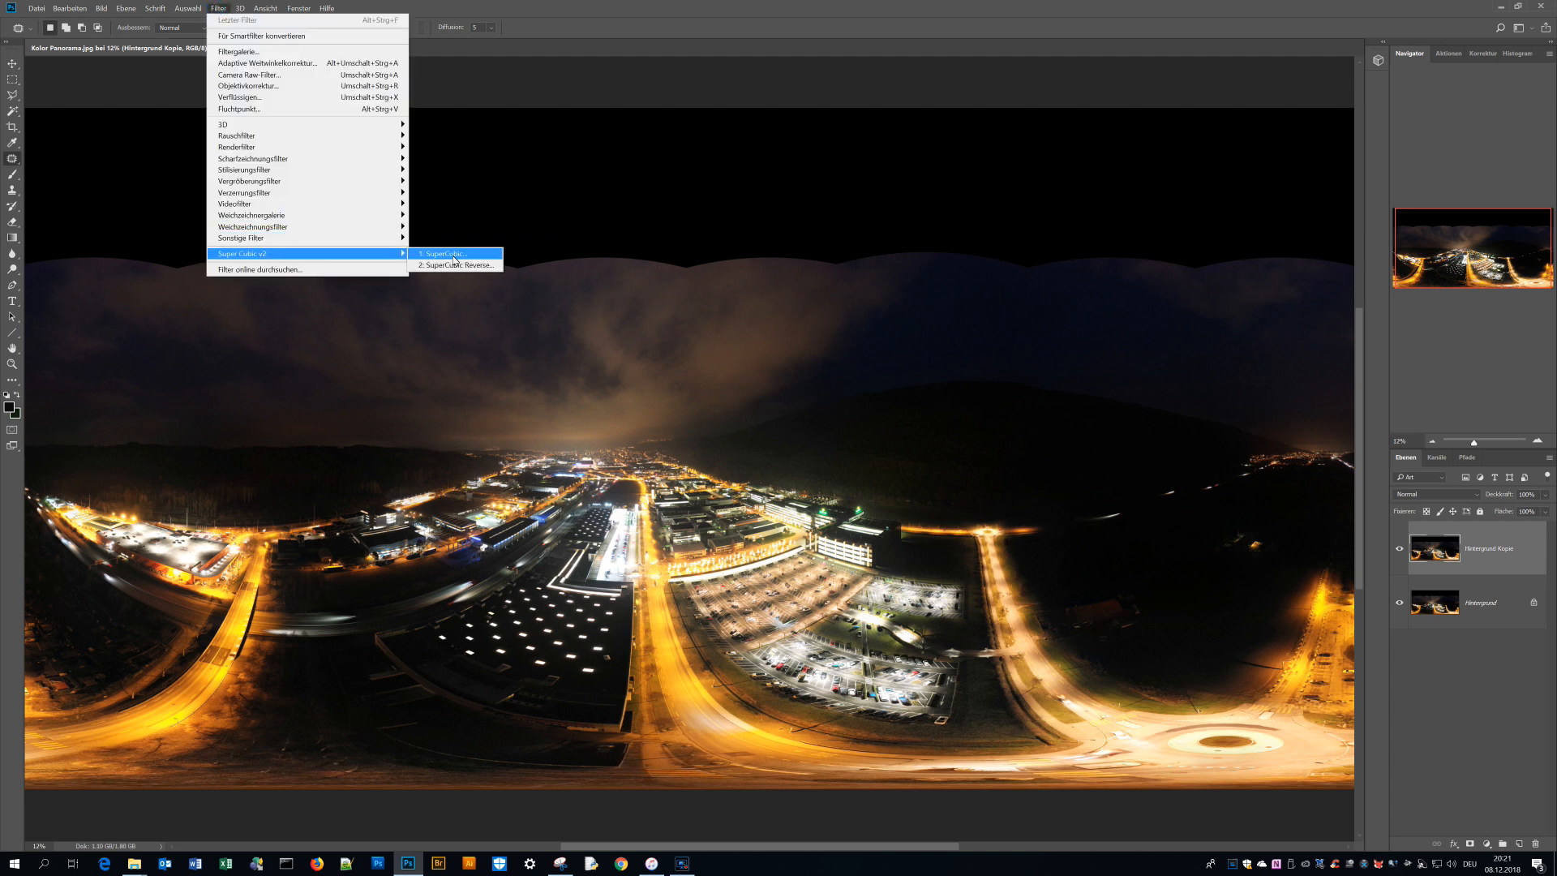
pyautogui.click(444, 253)
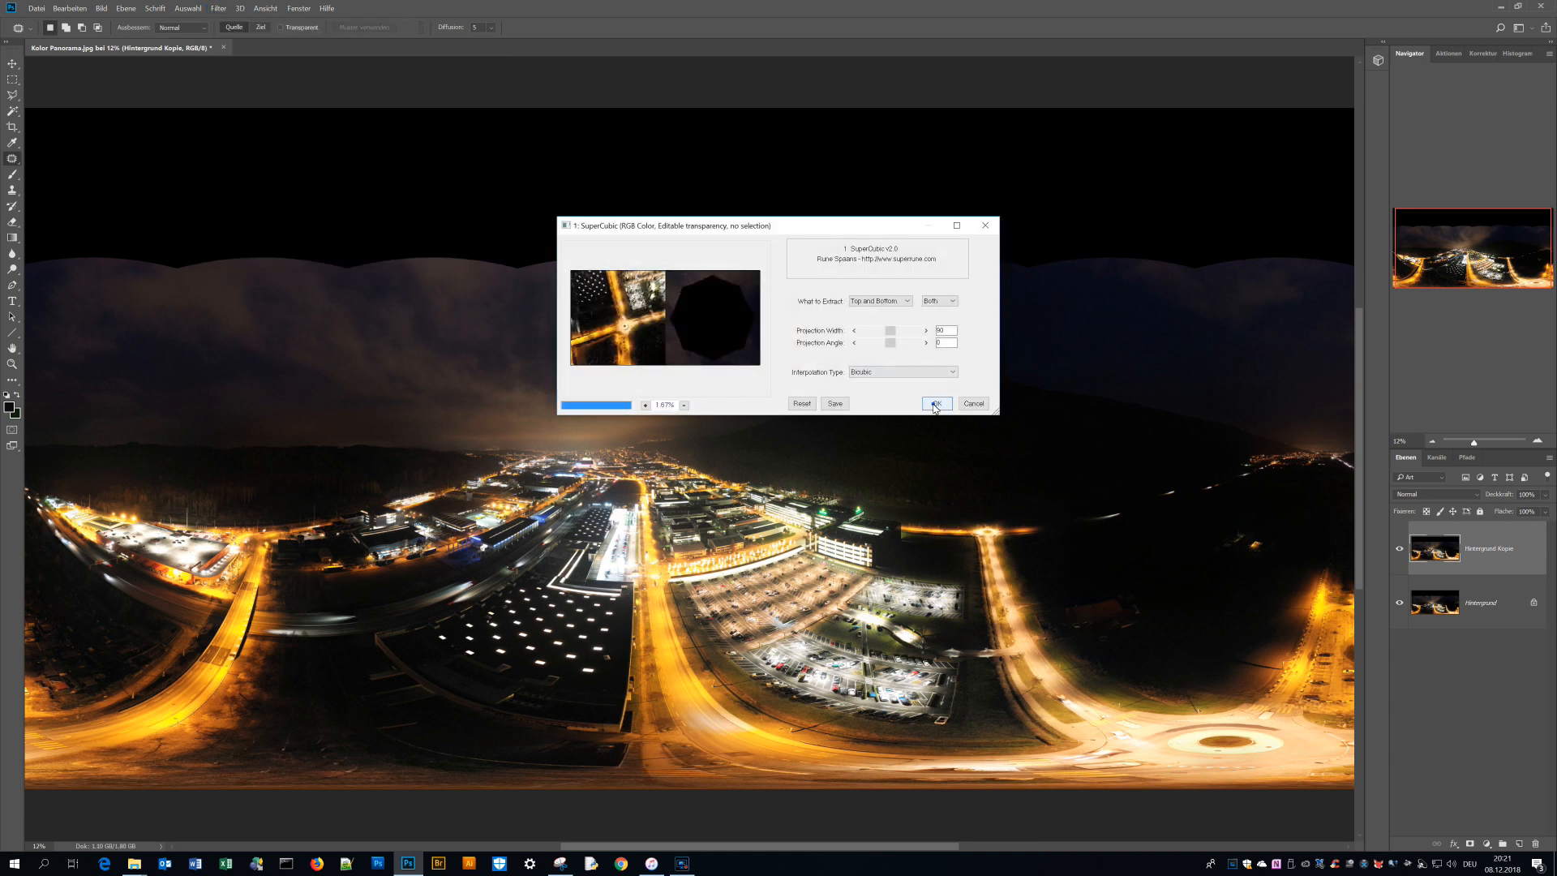
pyautogui.click(936, 403)
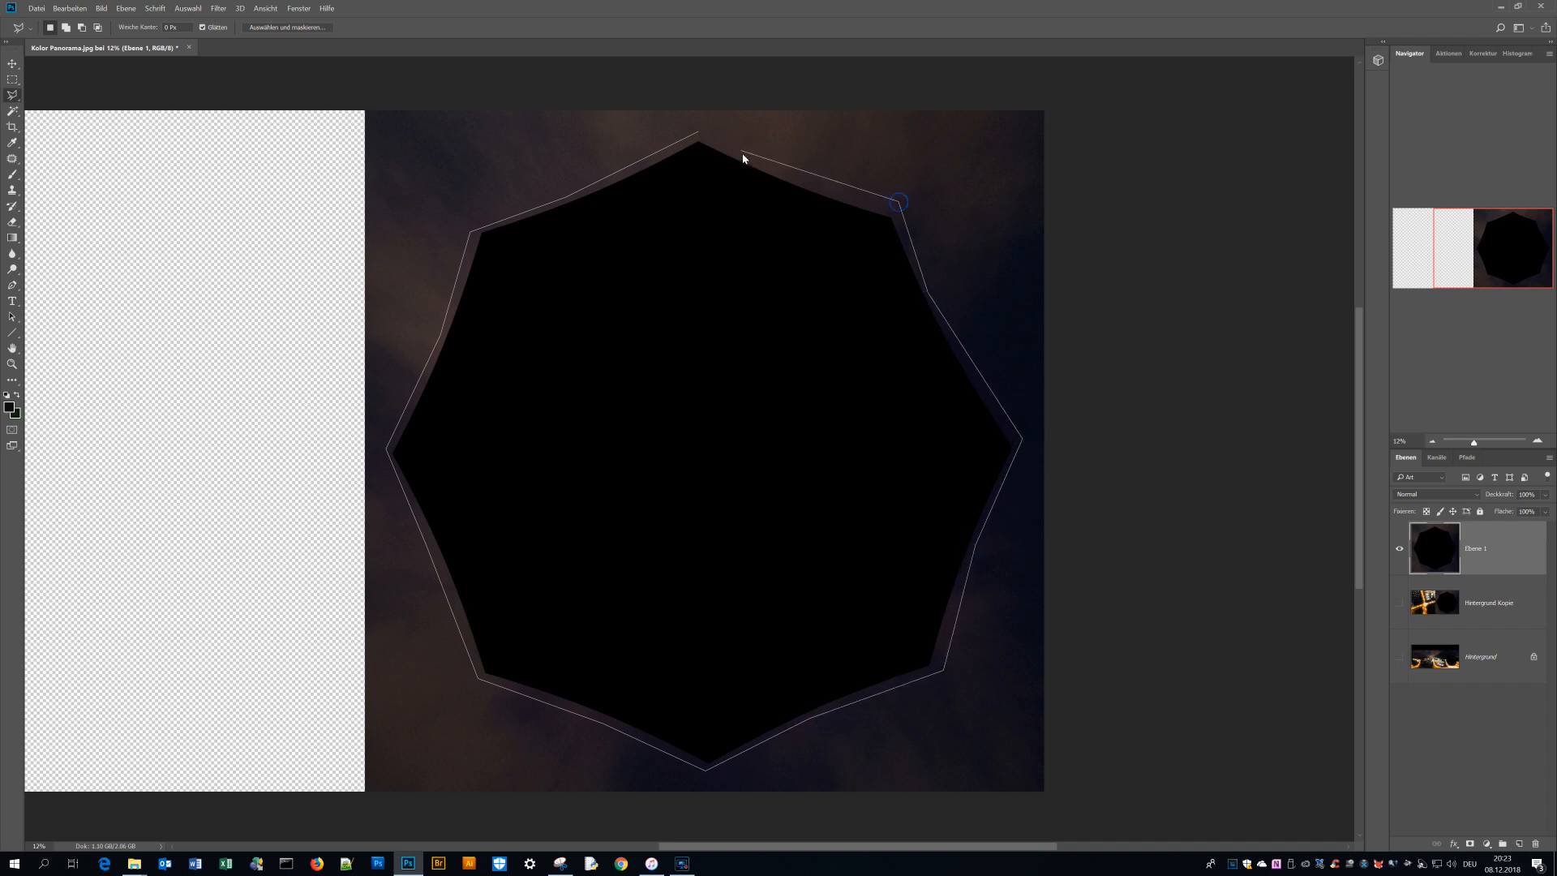
# Step: Fill the selected zenith hole with Content-Aware sky via Edit > Fill
pyautogui.click(697, 131)
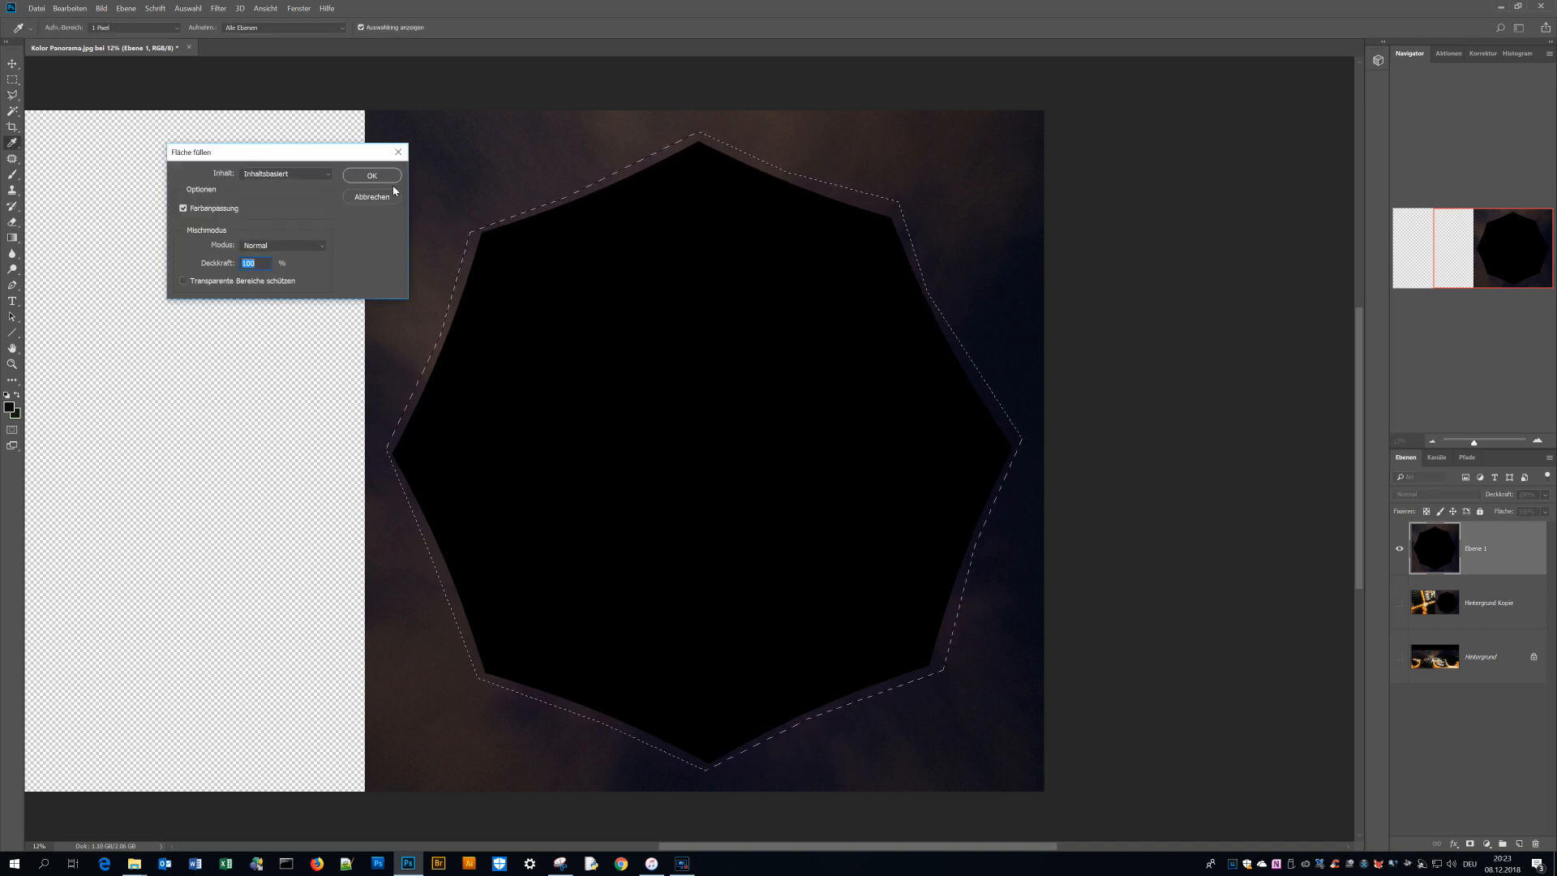
pyautogui.click(372, 175)
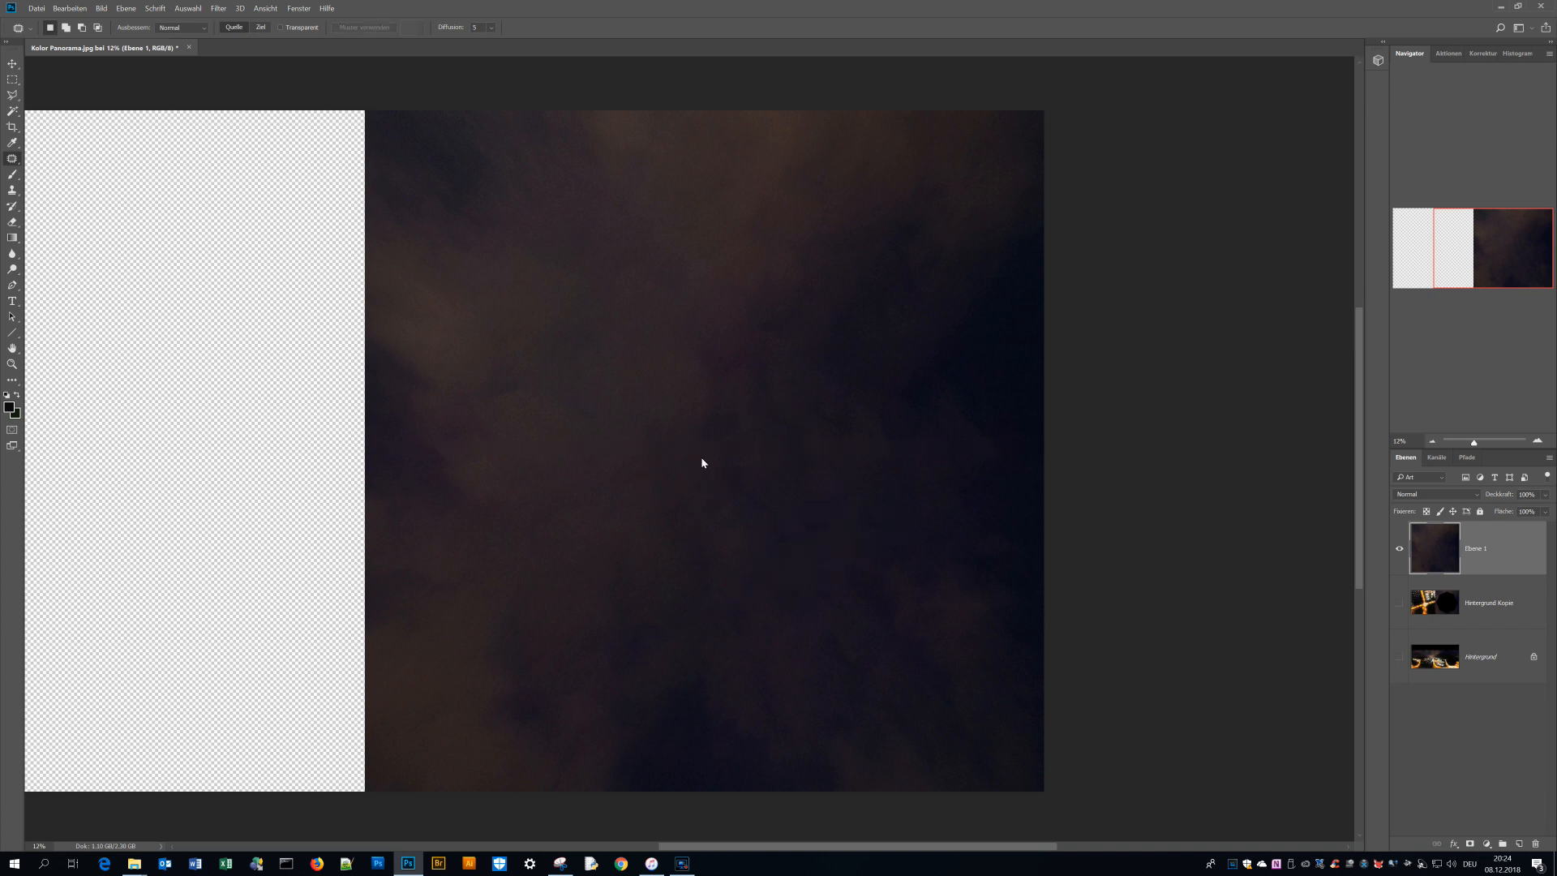
pyautogui.moveTo(762, 486)
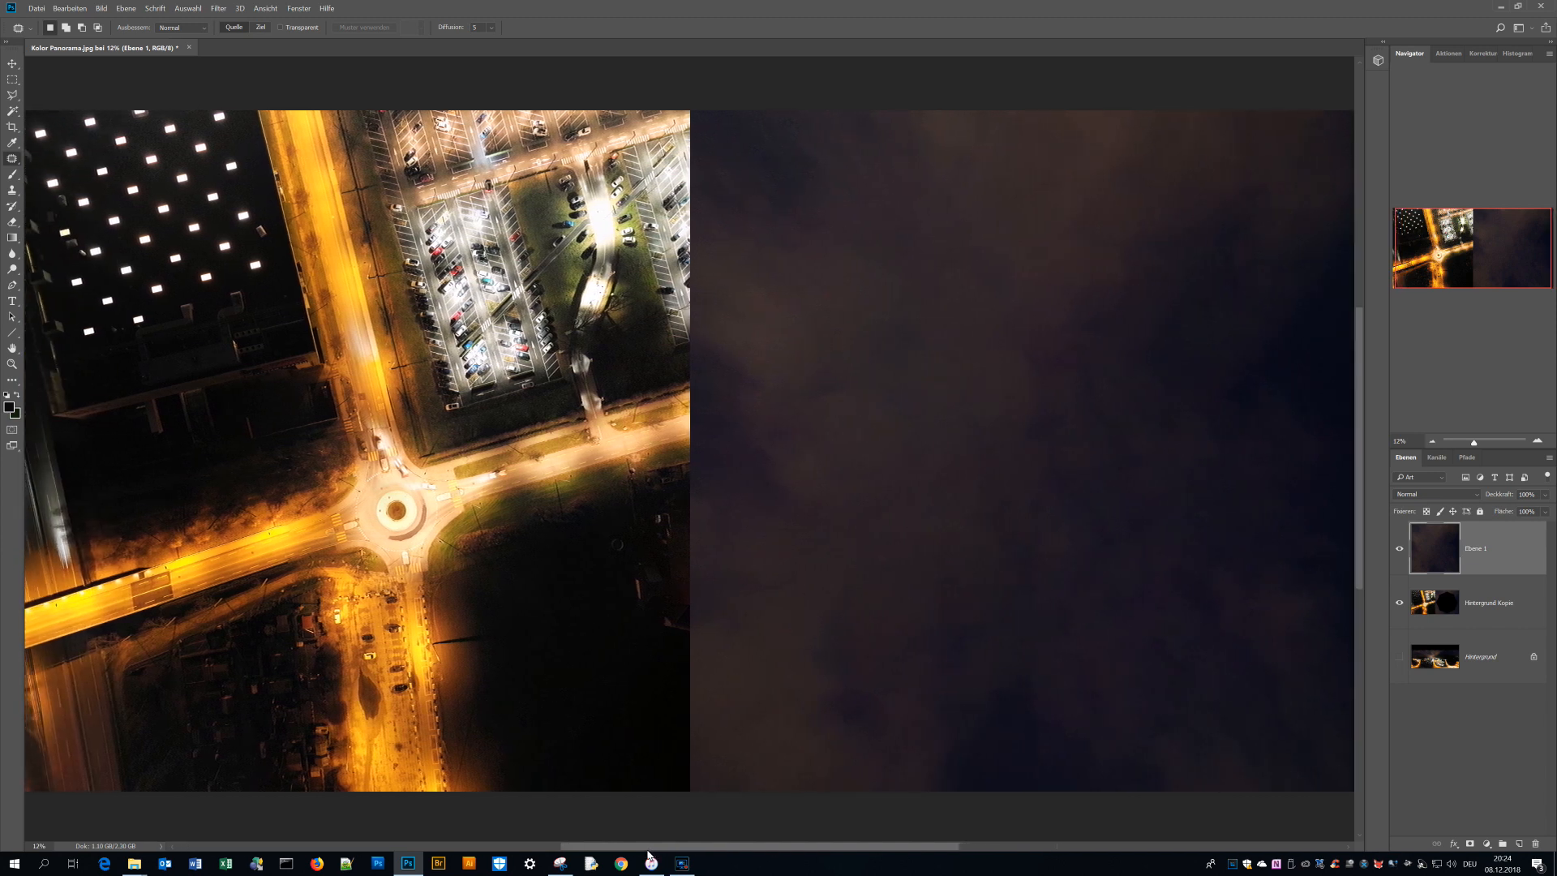
pyautogui.moveTo(166, 728)
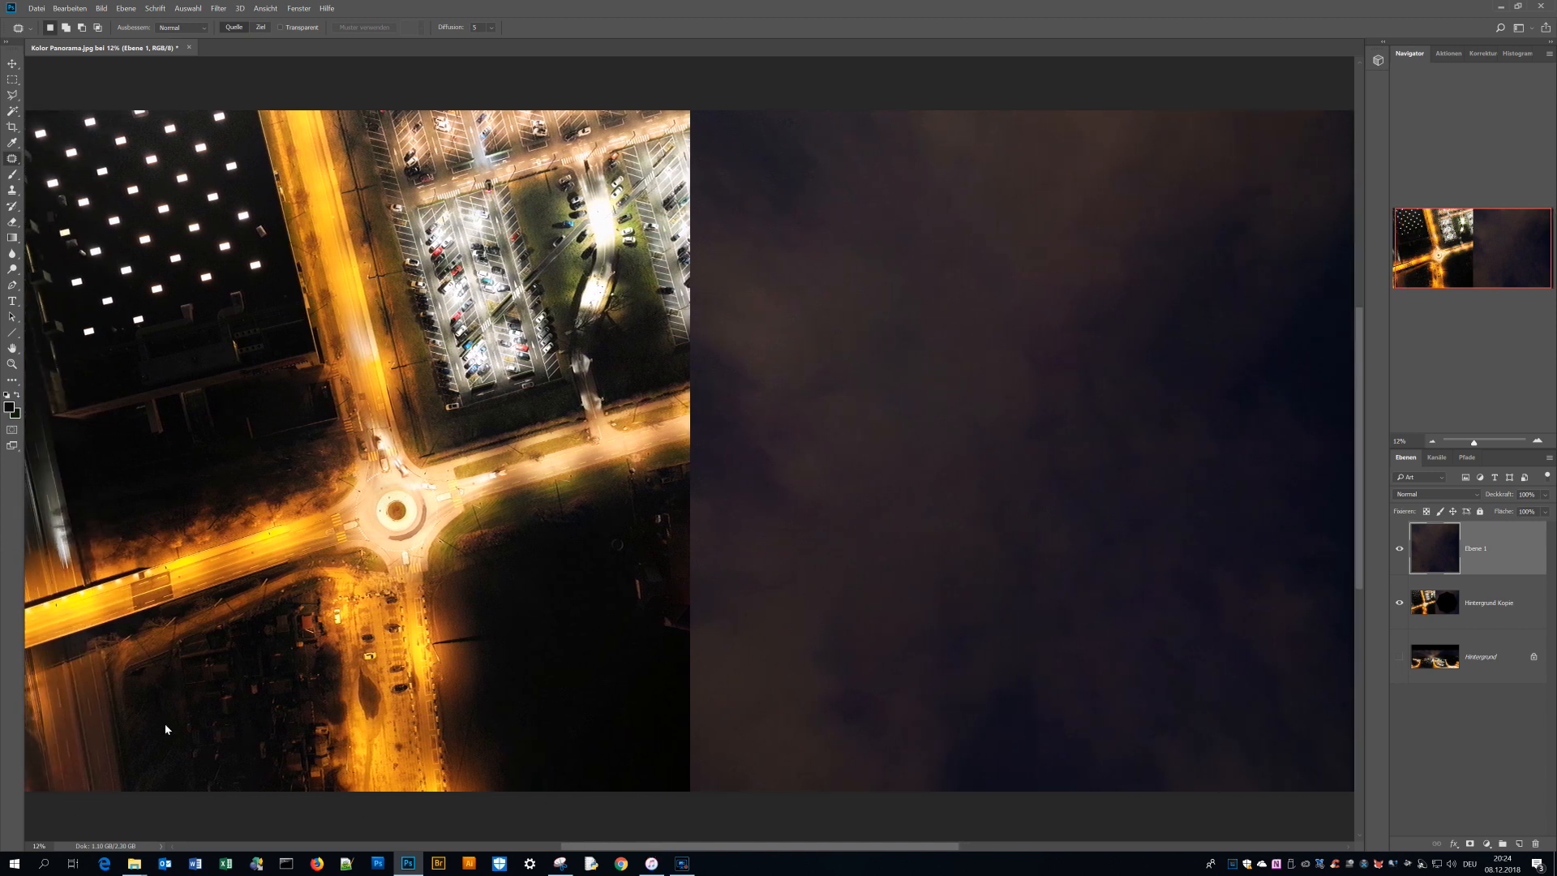
pyautogui.moveTo(488, 365)
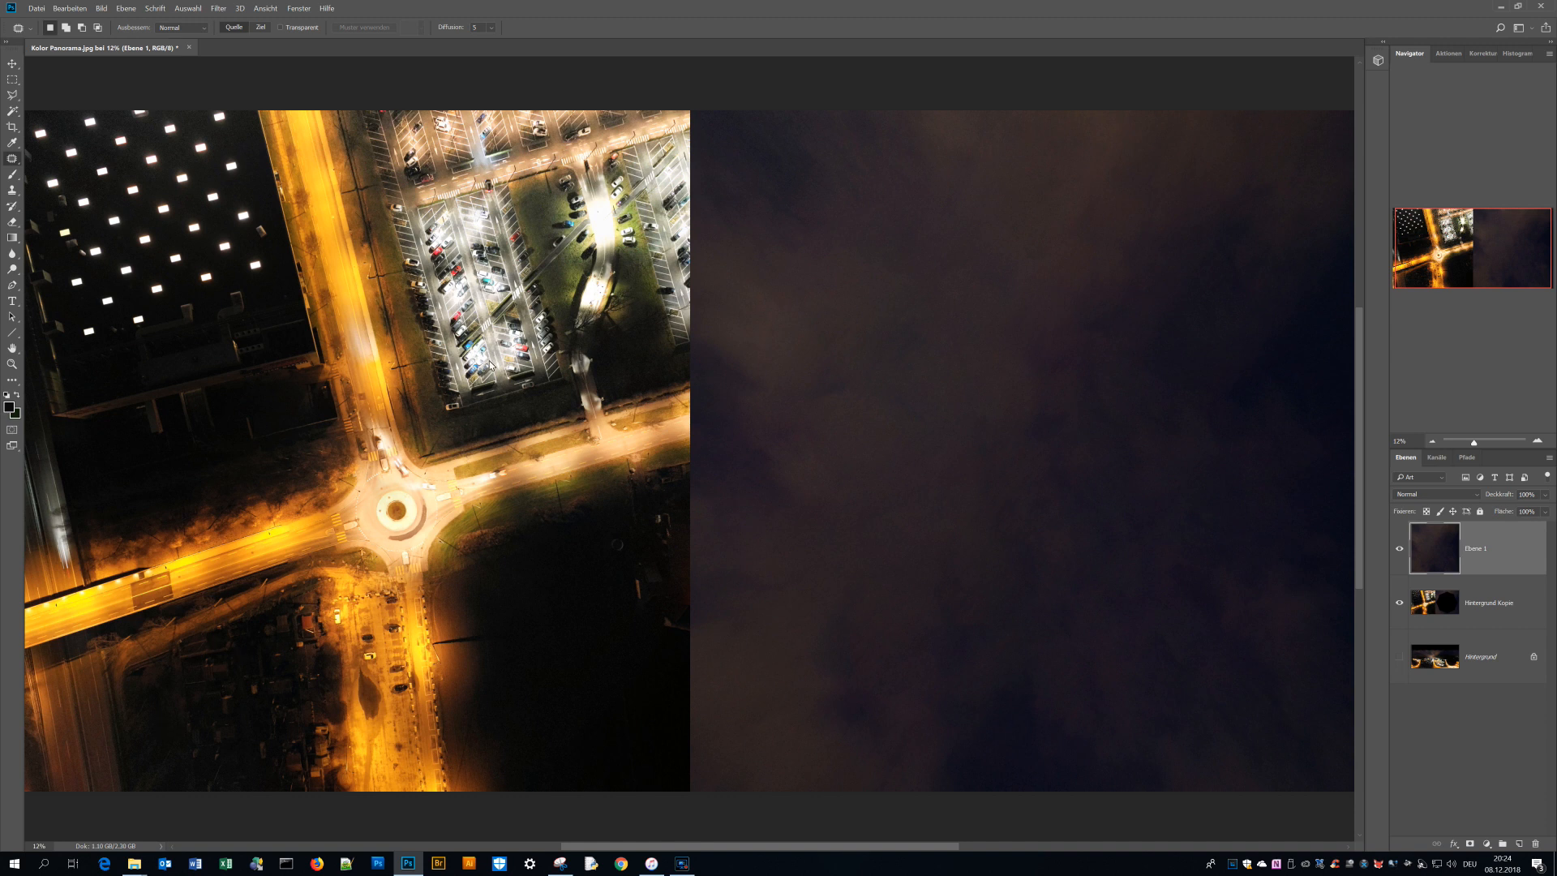
# Step: Recolour the 'hdrpano' label dark green and merge it down into the panorama layer
pyautogui.rightClick(1489, 603)
pyautogui.write('hdrpano')
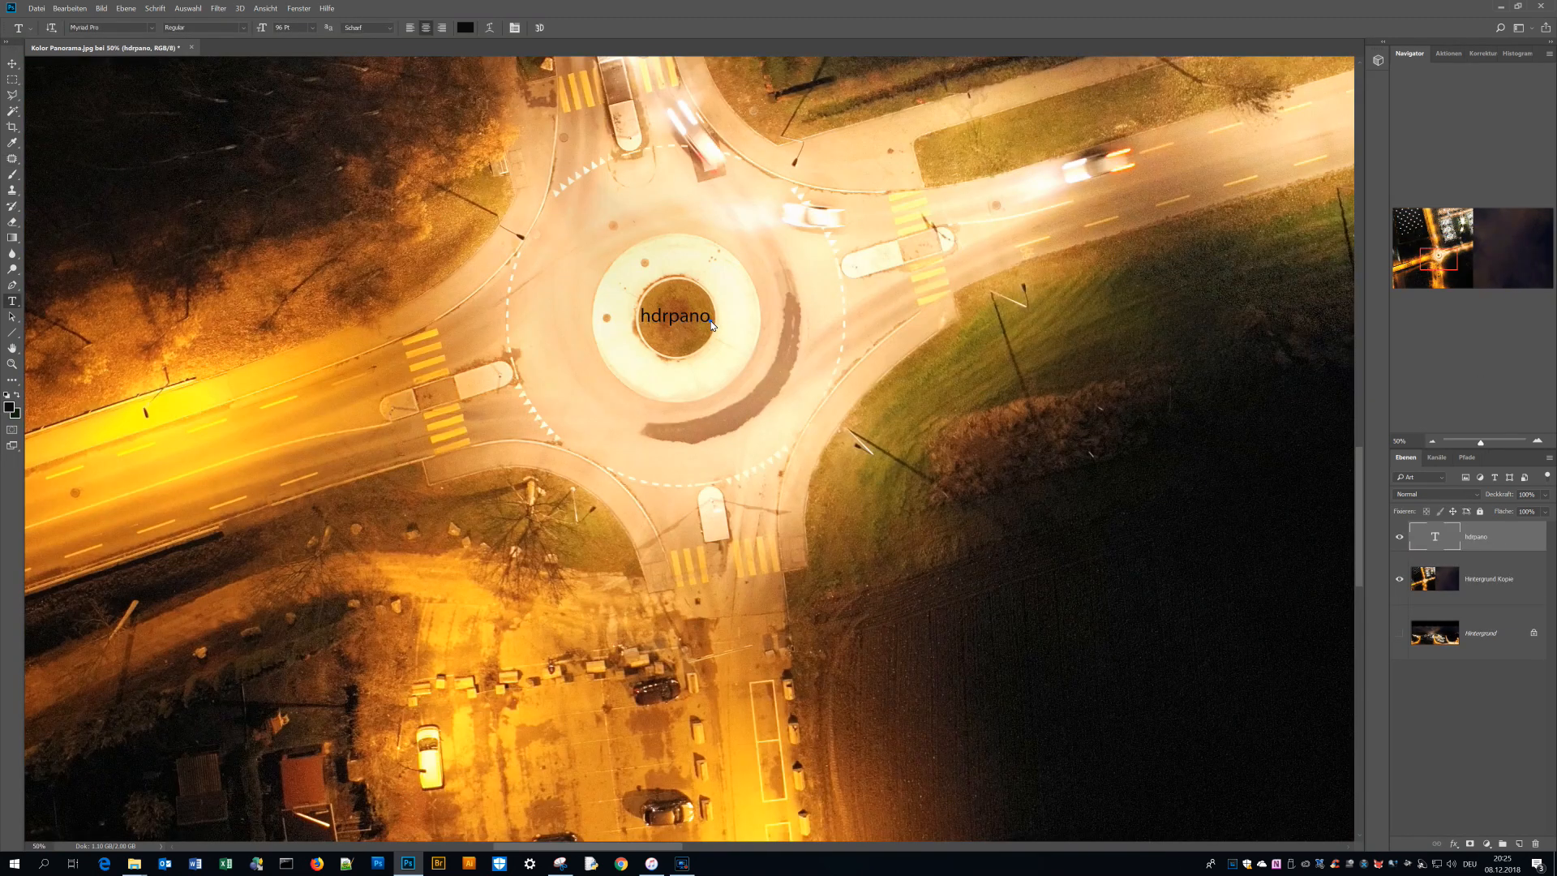
pyautogui.click(425, 28)
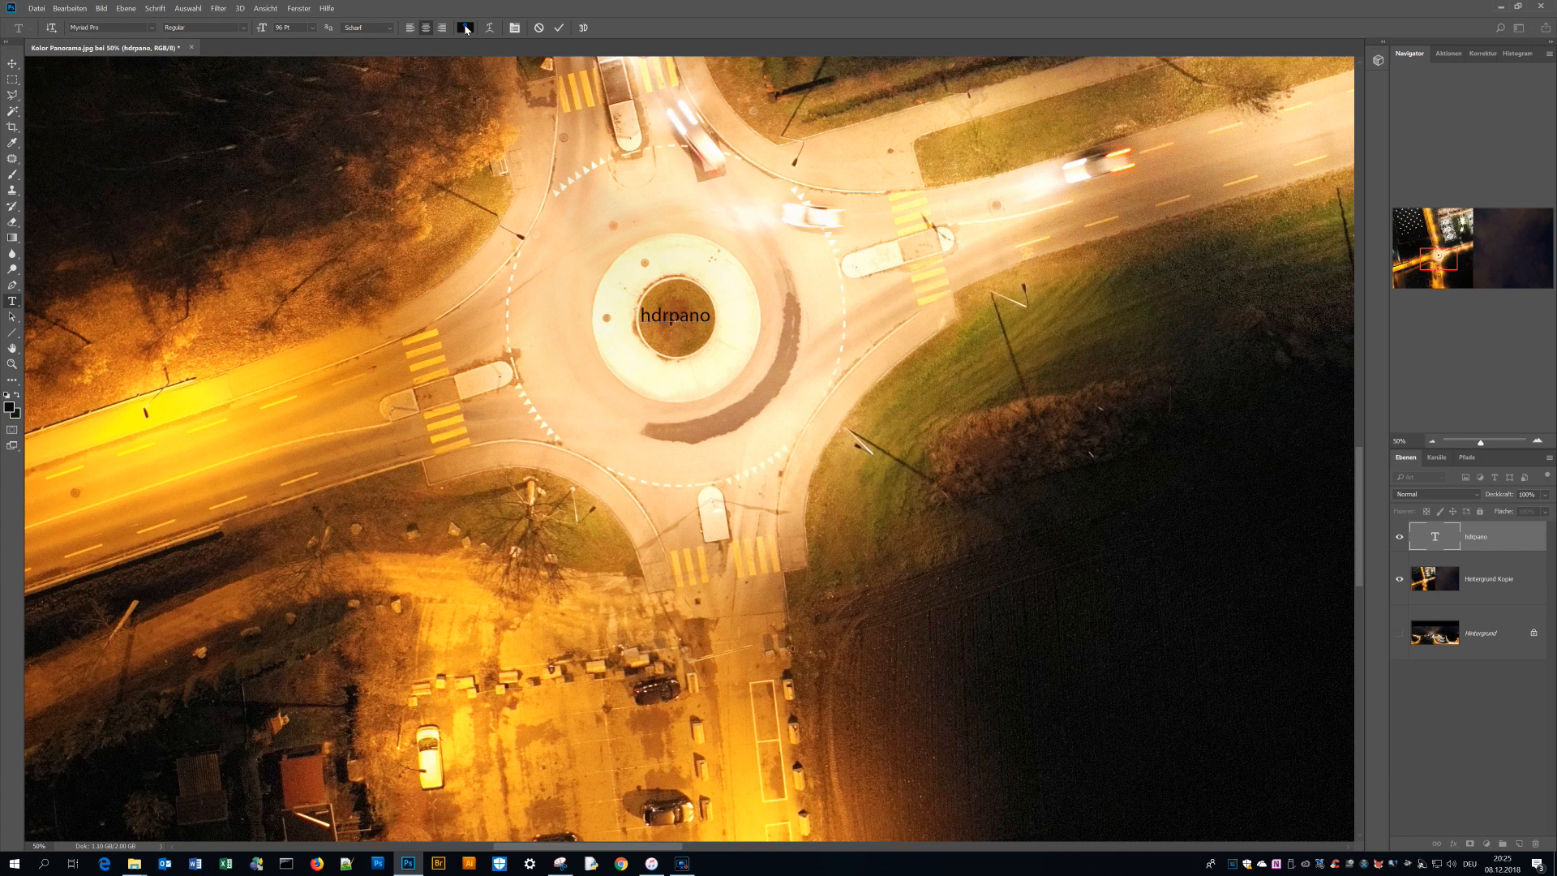
pyautogui.click(466, 28)
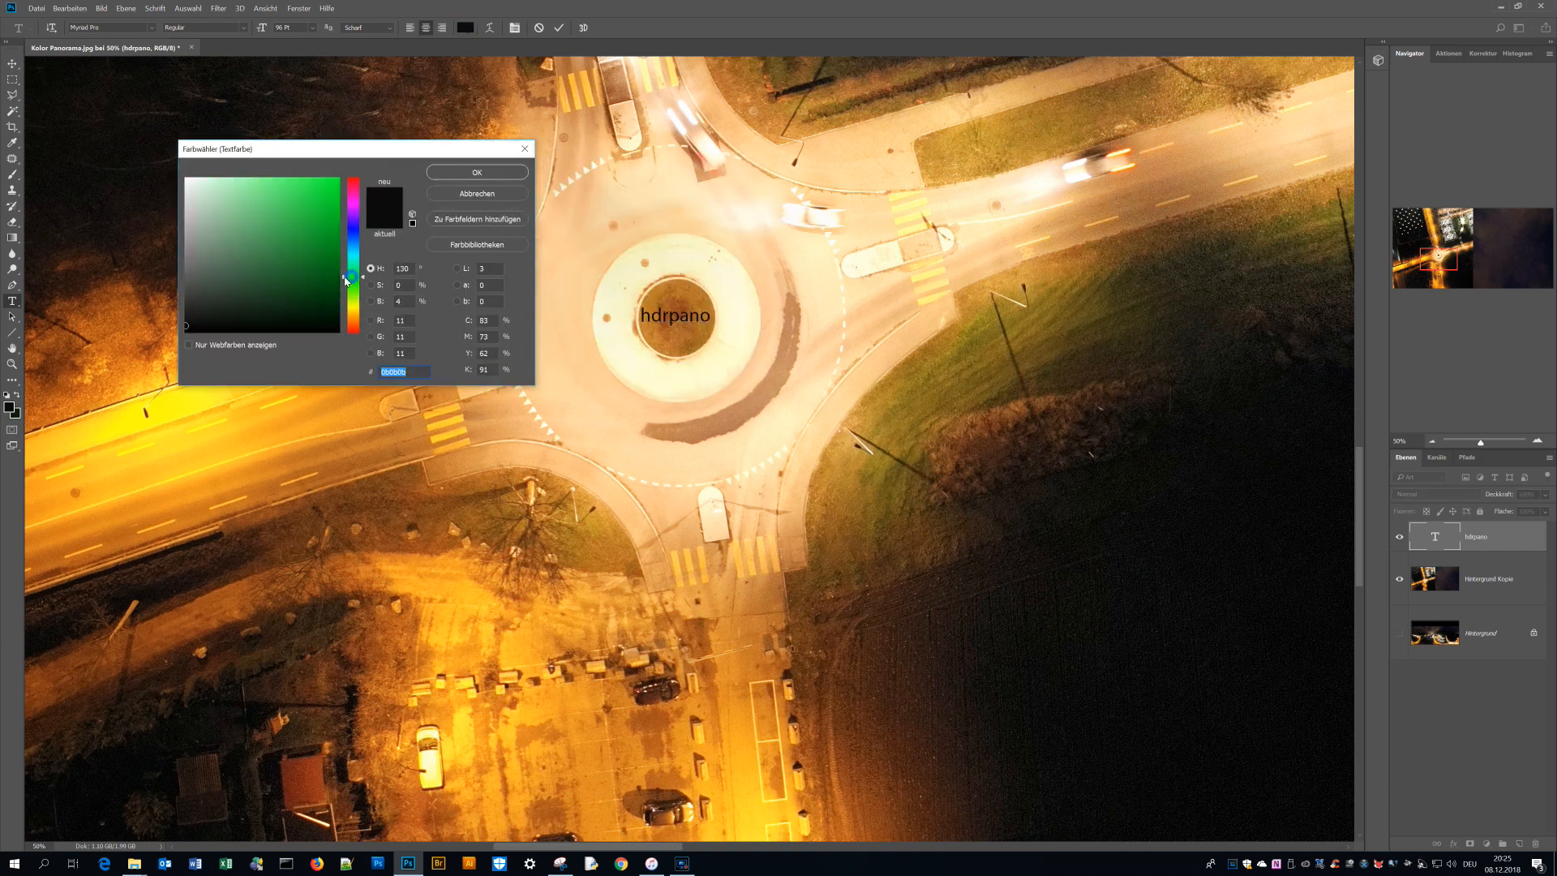
pyautogui.click(333, 302)
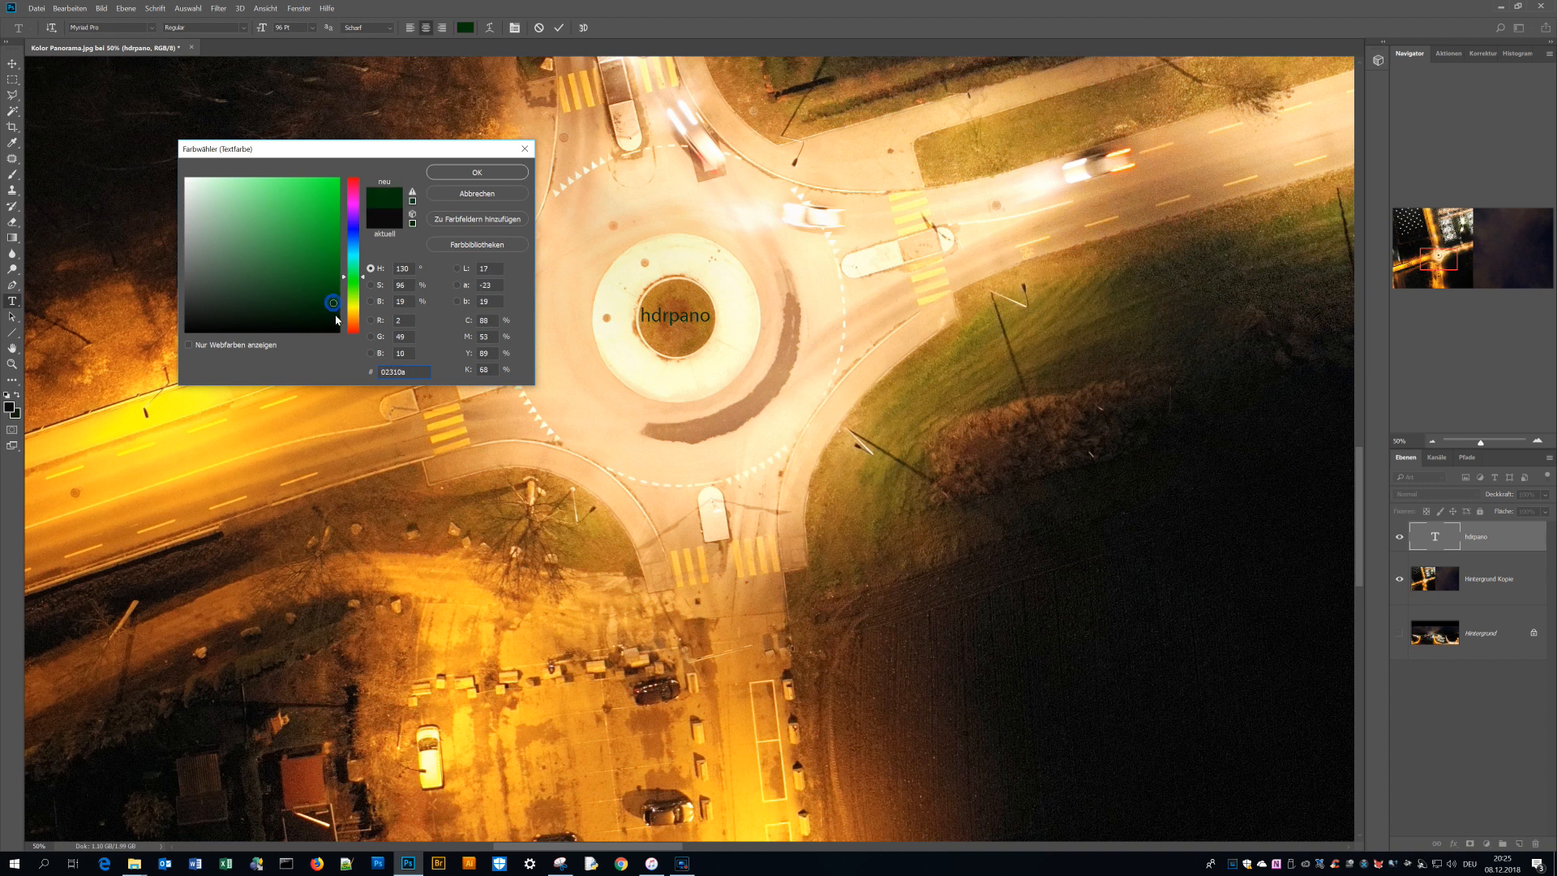
pyautogui.click(320, 290)
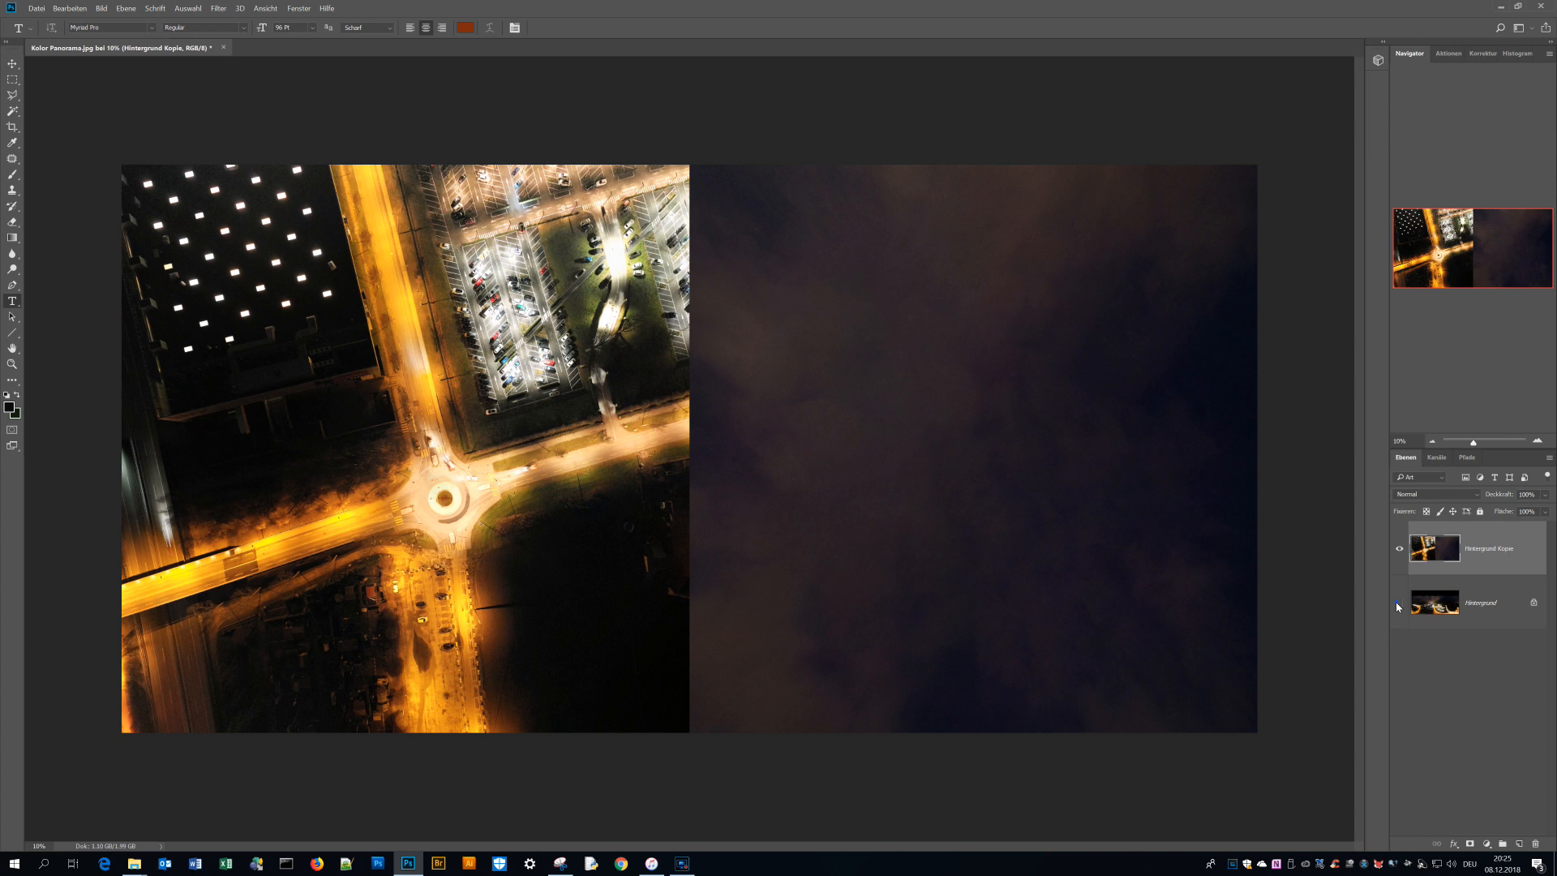
# Step: Show the background layer and run SuperCubic Reverse on the Top and Bottom faces
pyautogui.click(1398, 603)
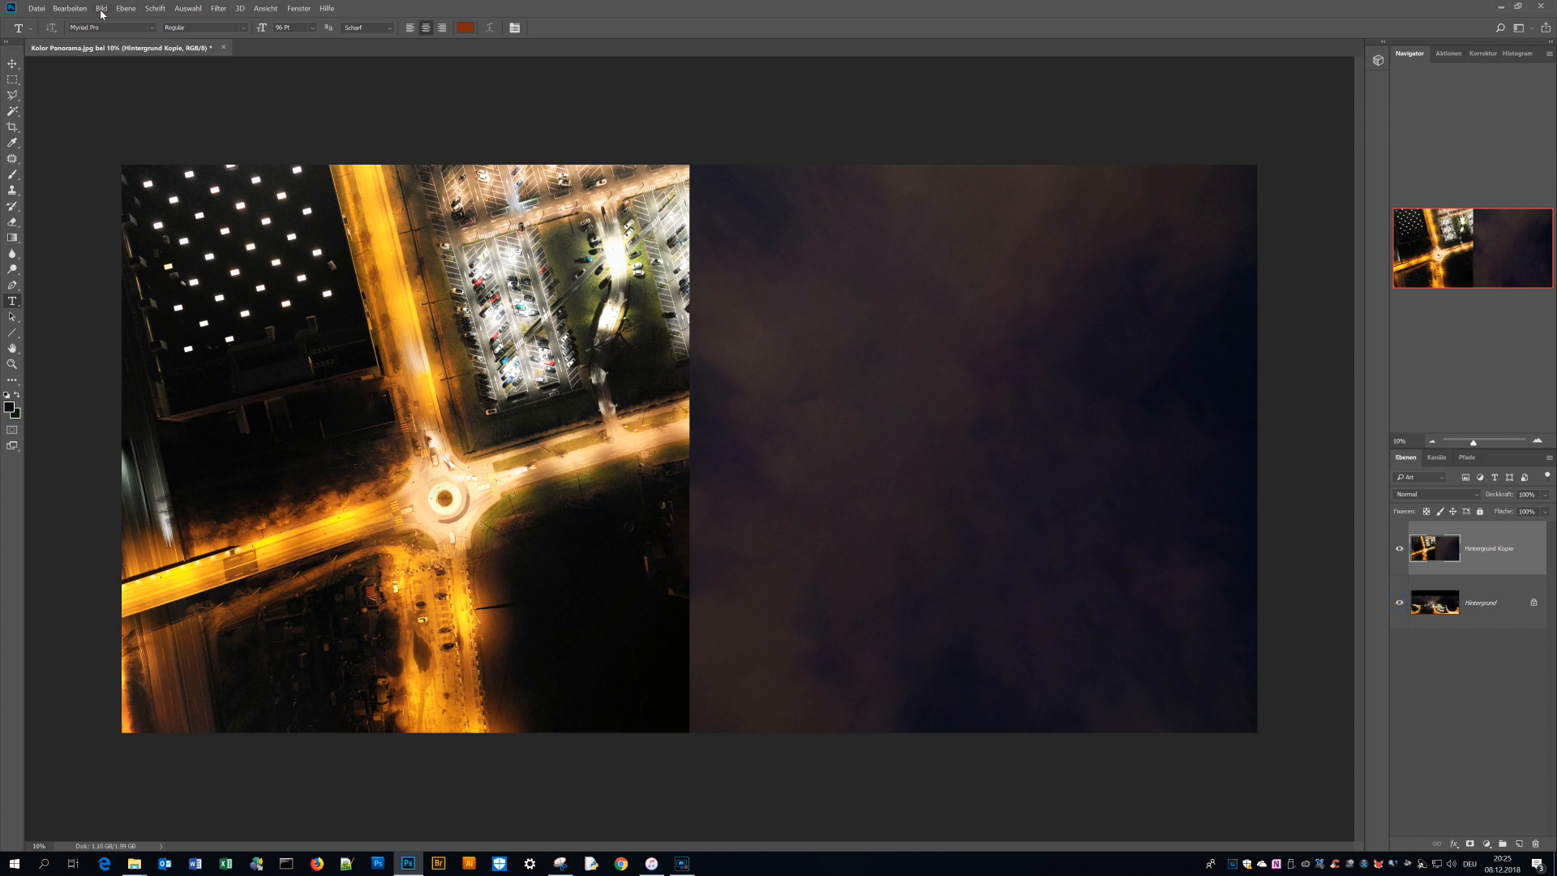
pyautogui.click(216, 8)
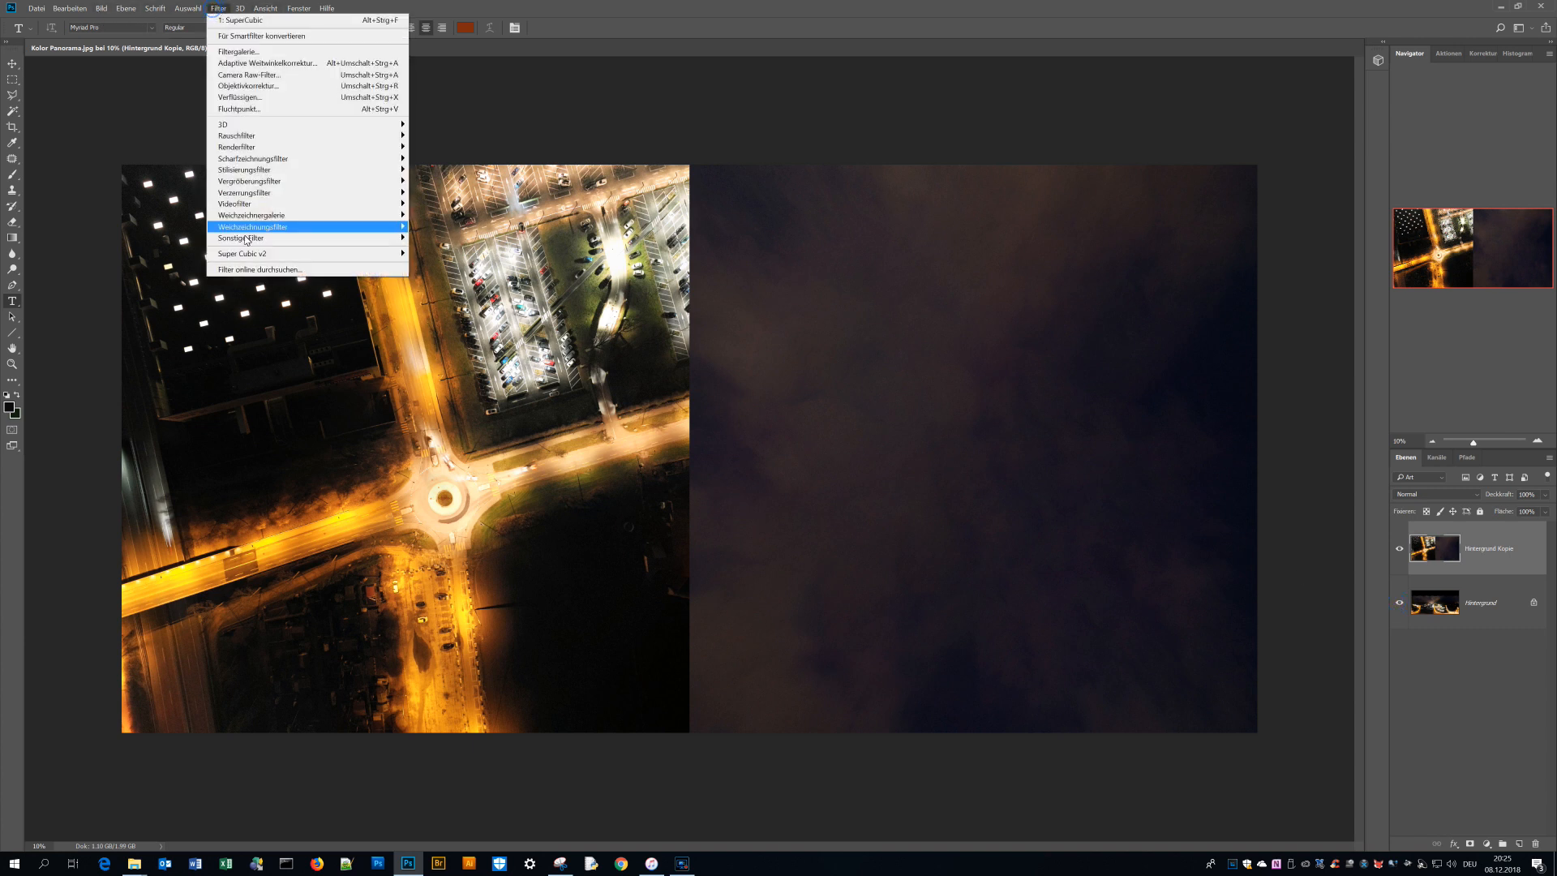
pyautogui.click(240, 253)
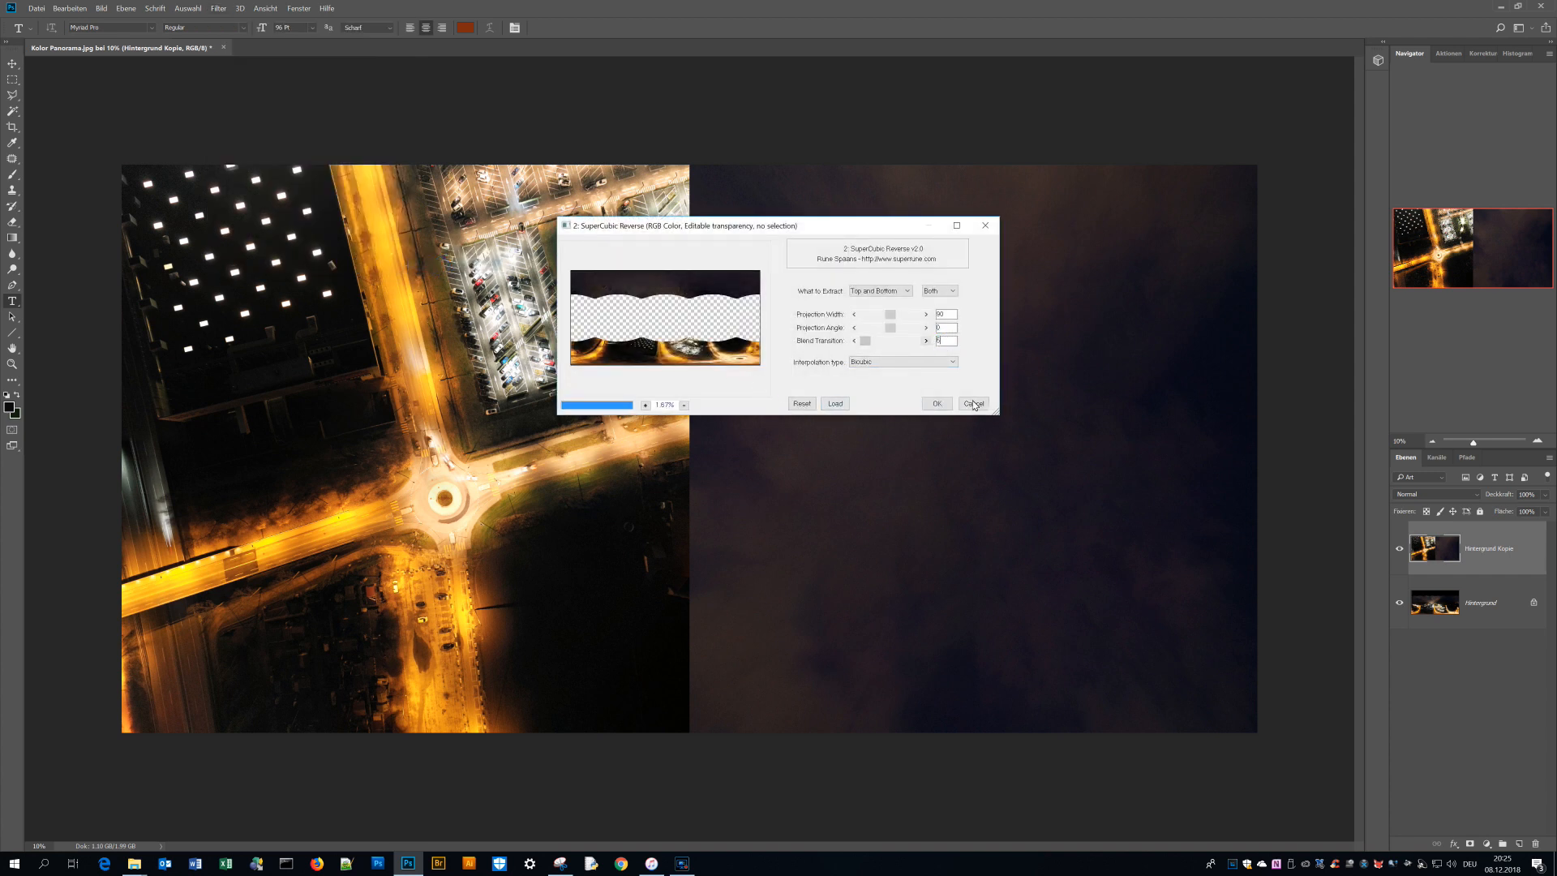
pyautogui.click(971, 404)
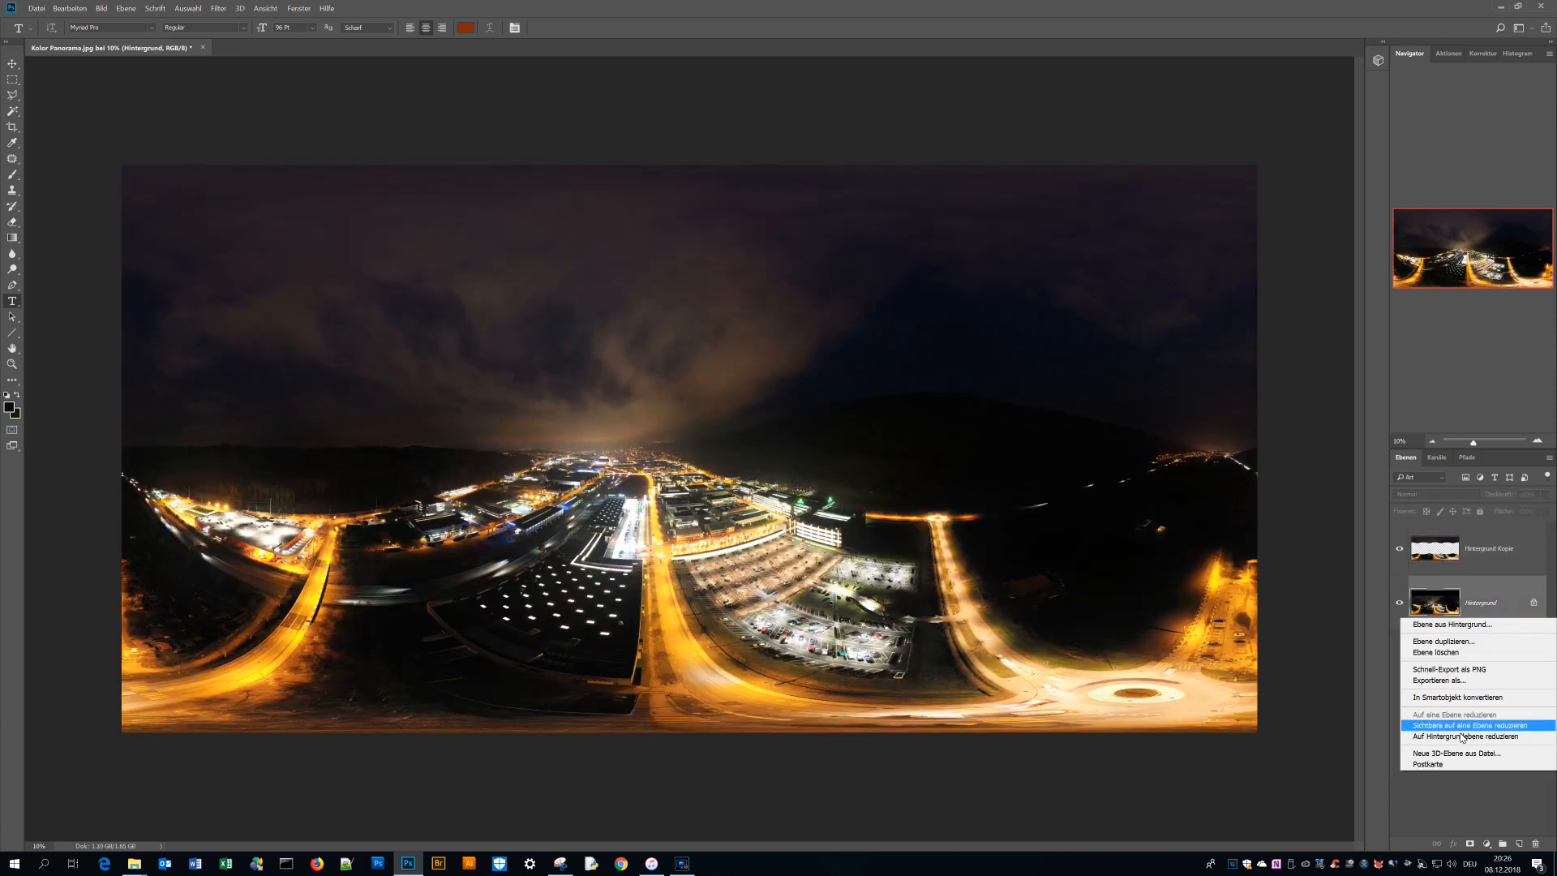
# Step: Merge the visible layers into one panorama layer and duplicate it
pyautogui.click(1462, 725)
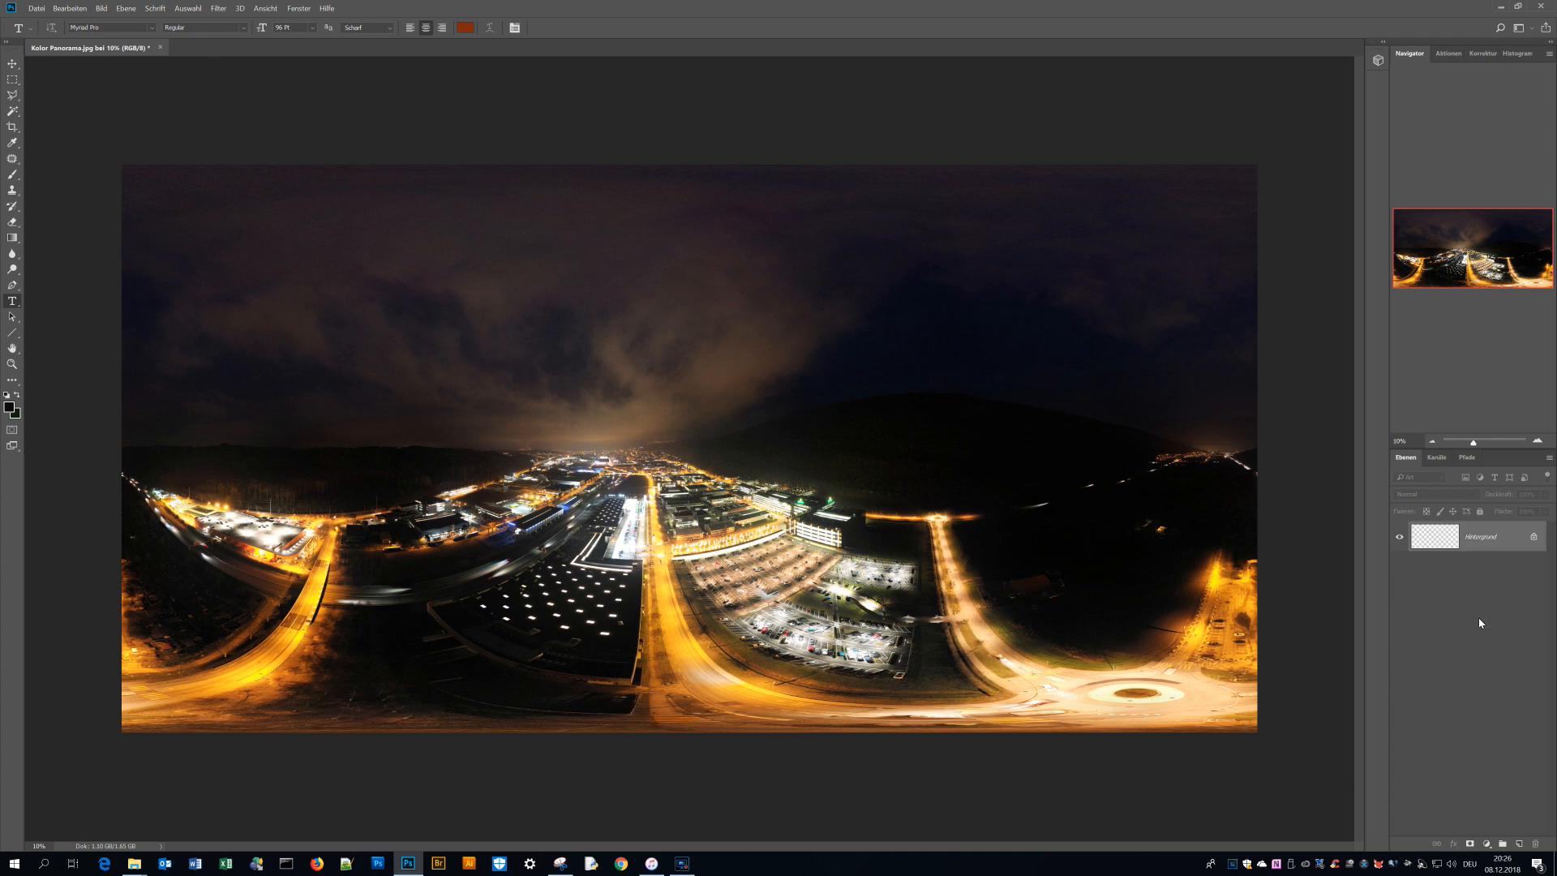
pyautogui.rightClick(1479, 537)
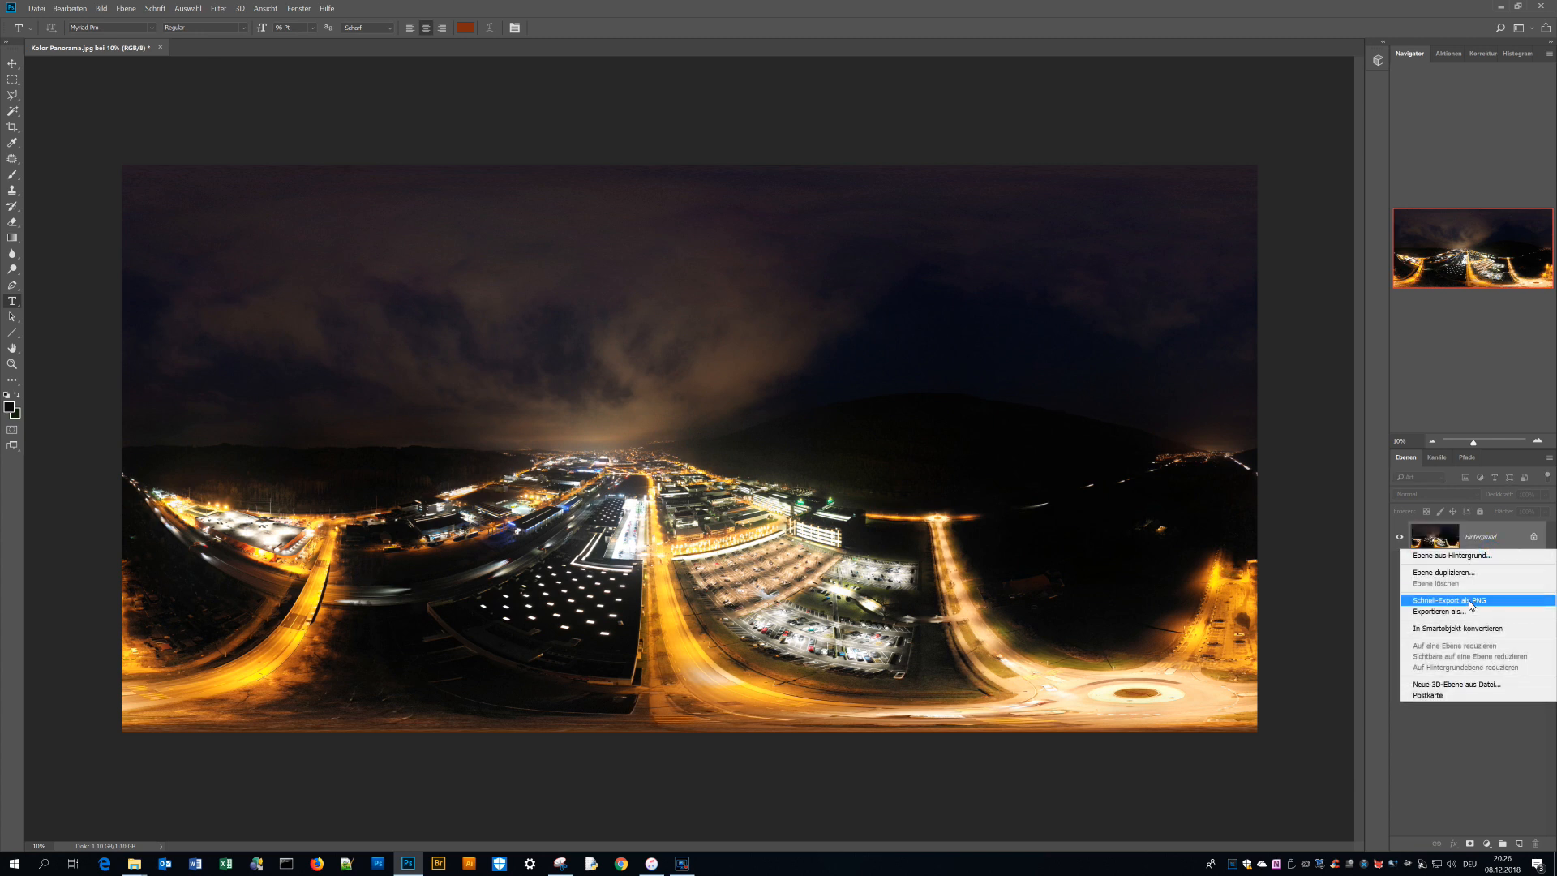
pyautogui.click(1441, 572)
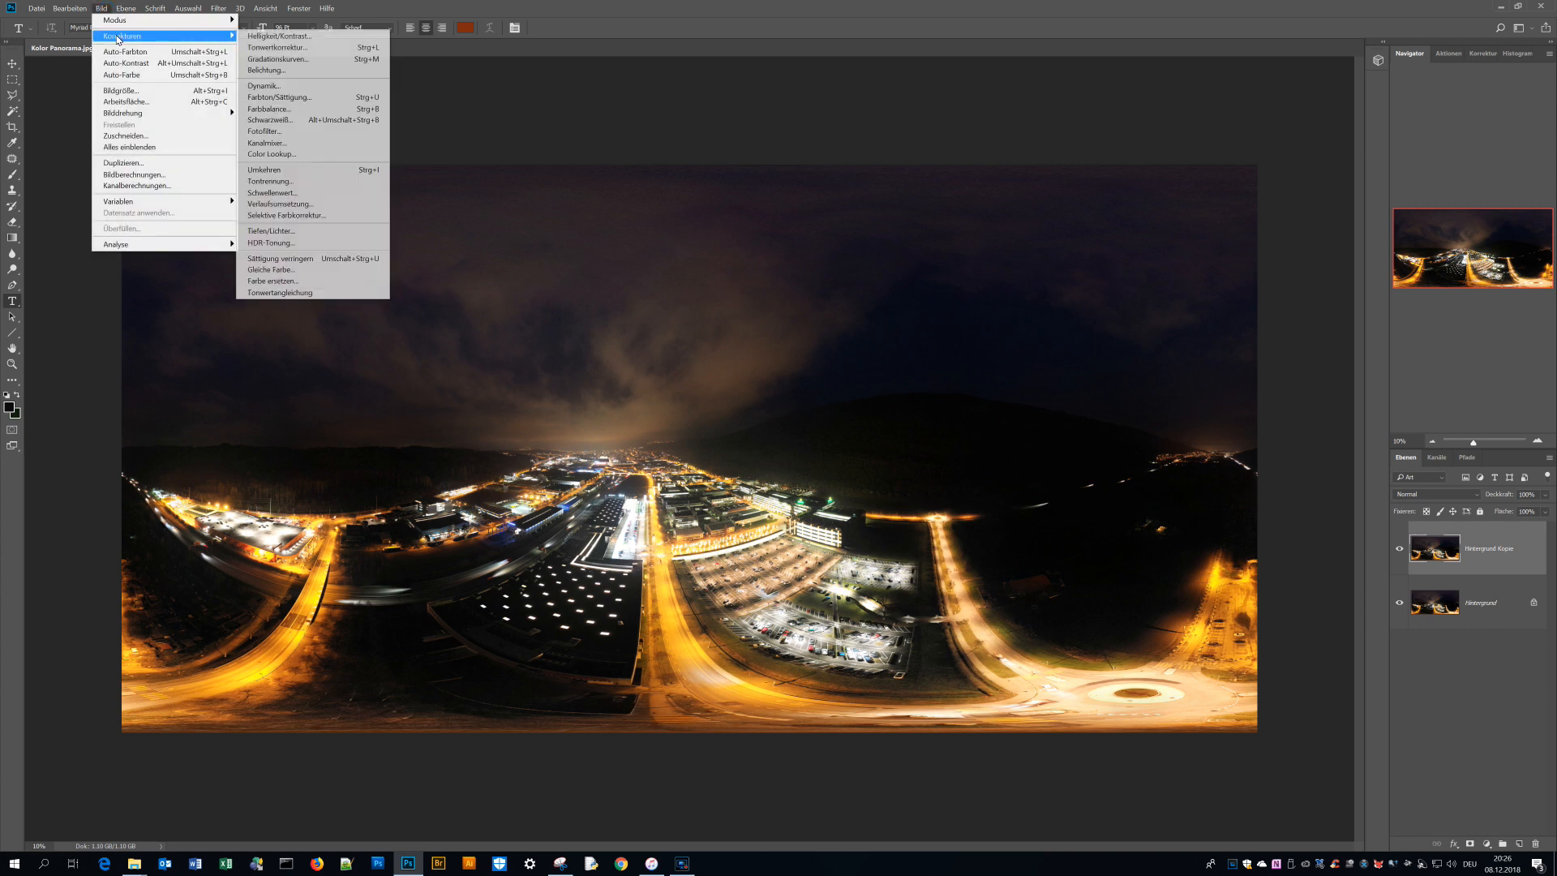
# Step: Darken the copy's midtones to 0.94 with Levels and add a blank layer mask
pyautogui.click(275, 47)
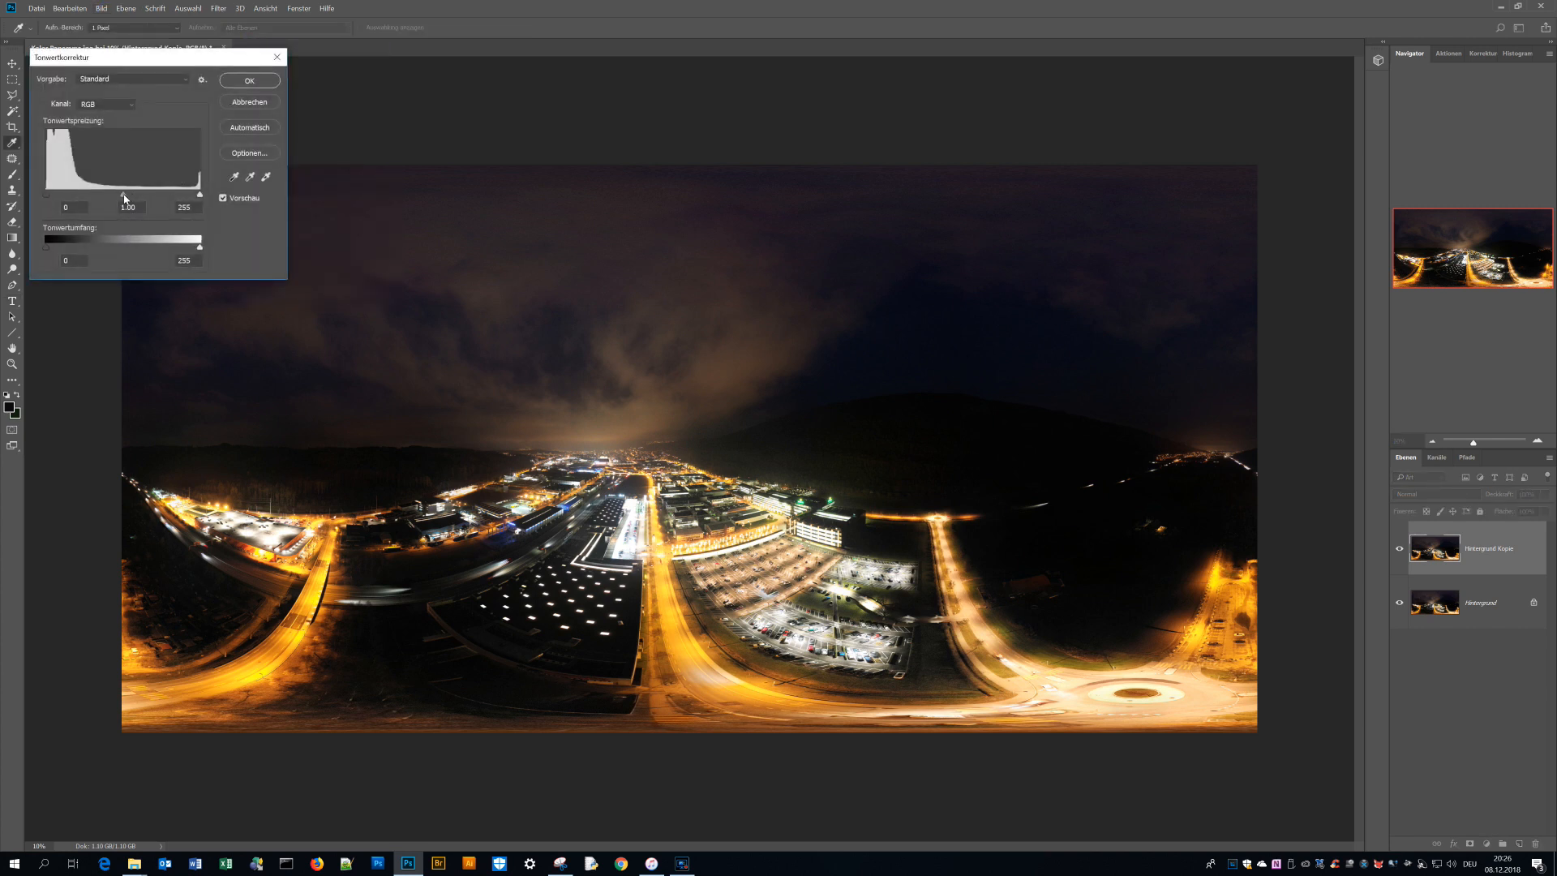
pyautogui.moveTo(123, 196); pyautogui.dragTo(152, 196)
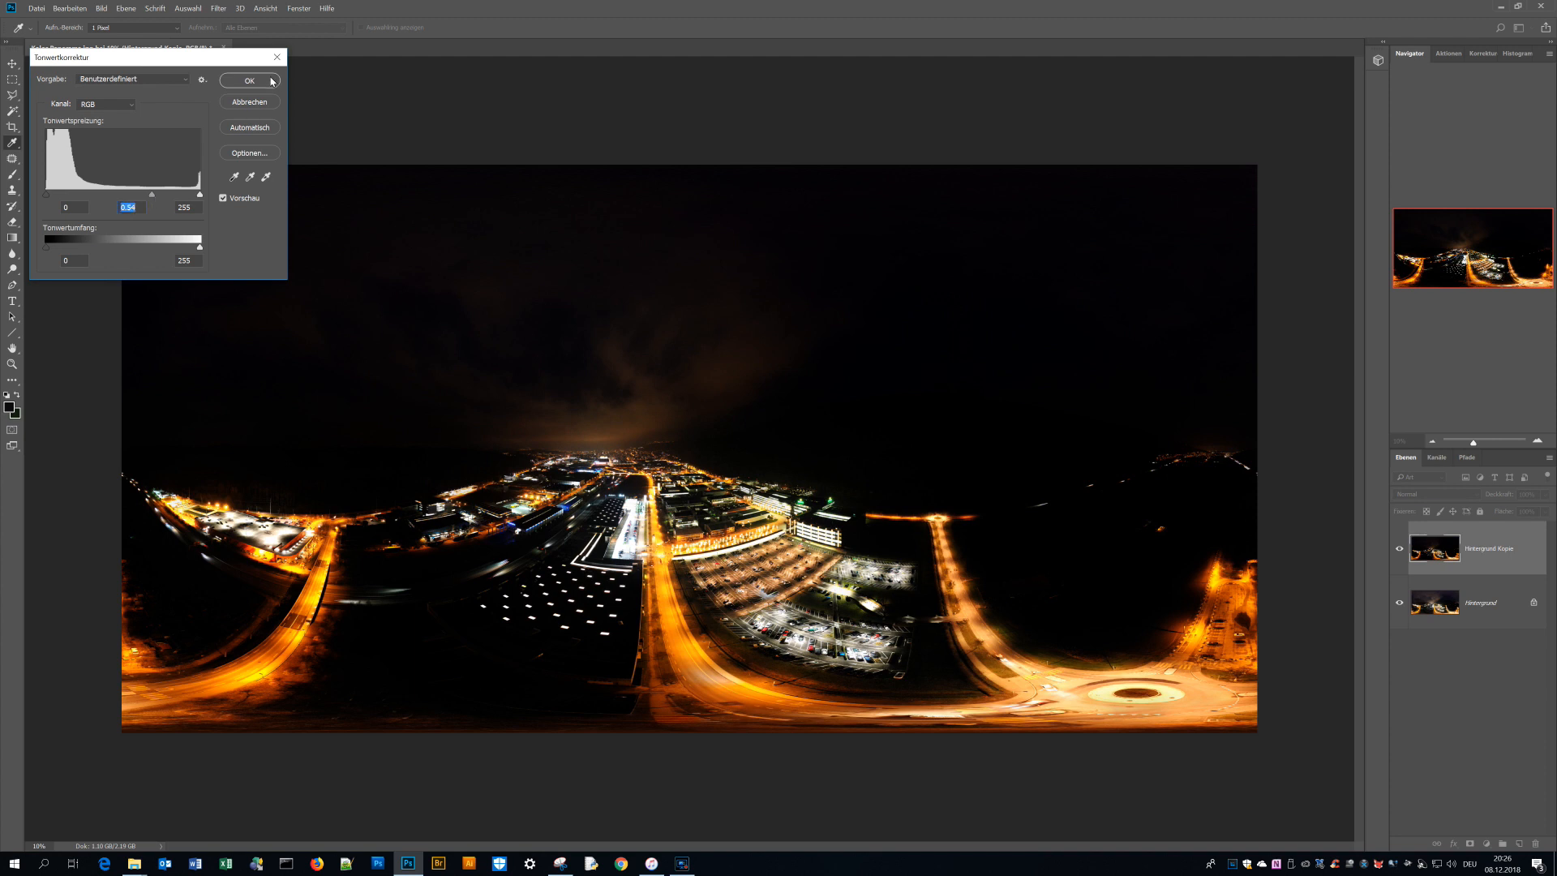
pyautogui.click(248, 81)
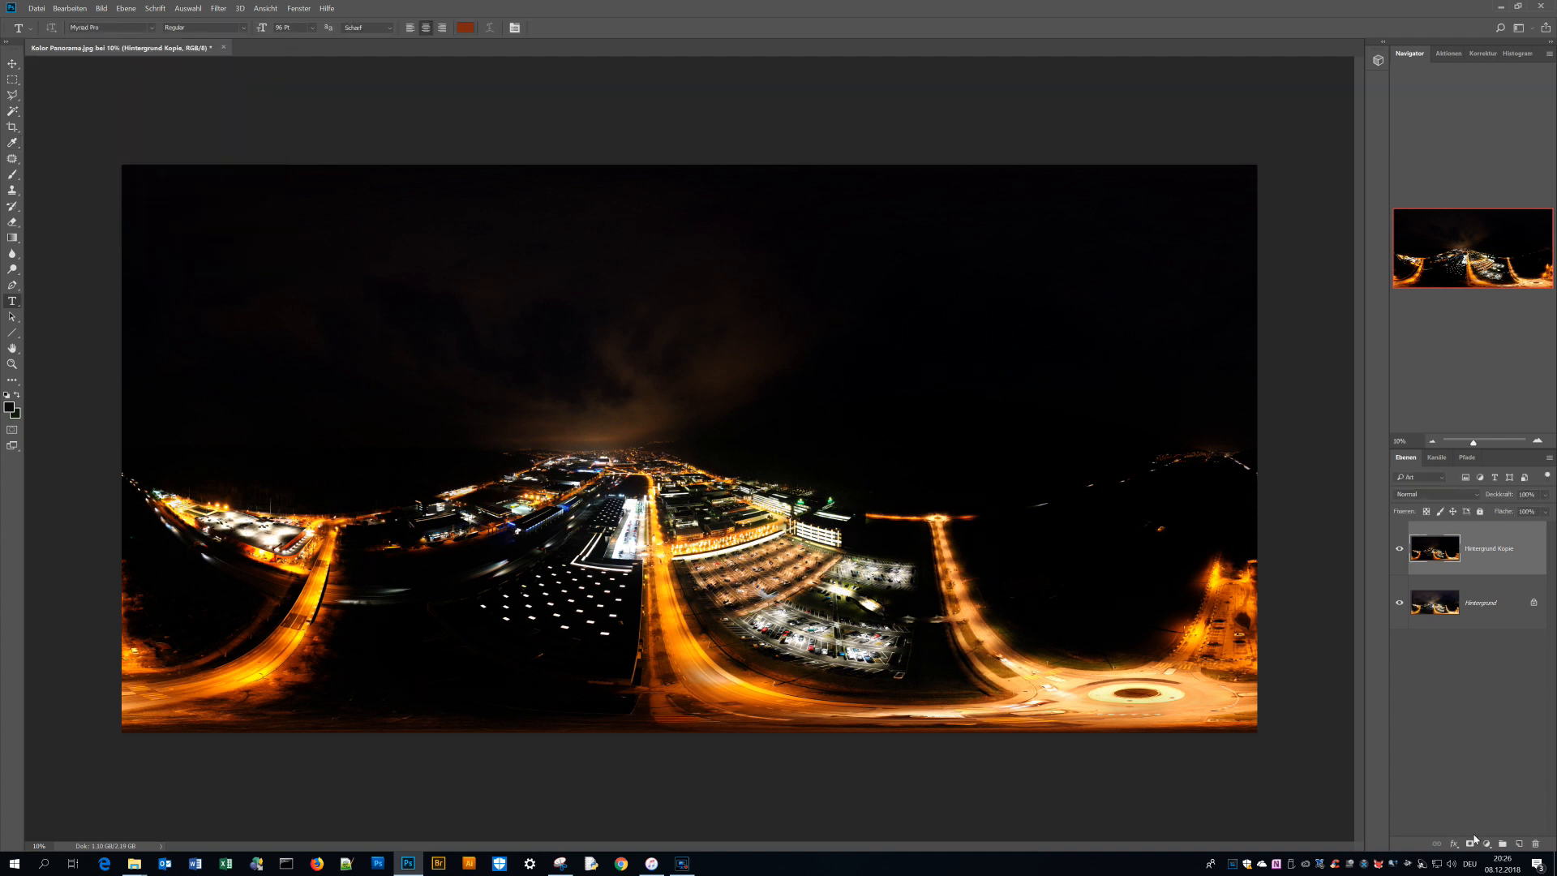
pyautogui.click(1487, 842)
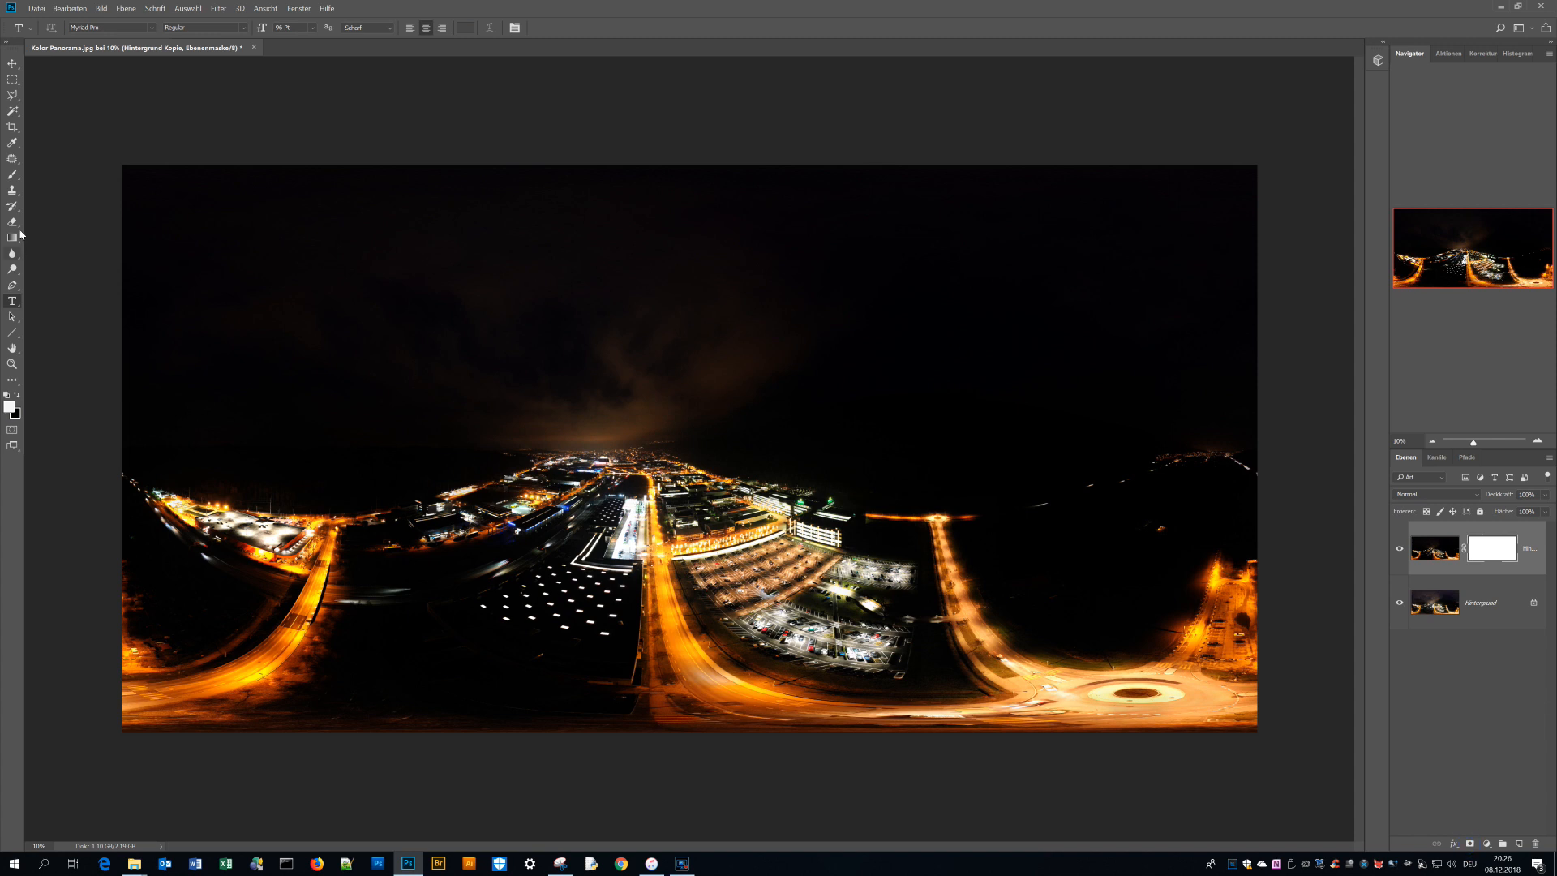